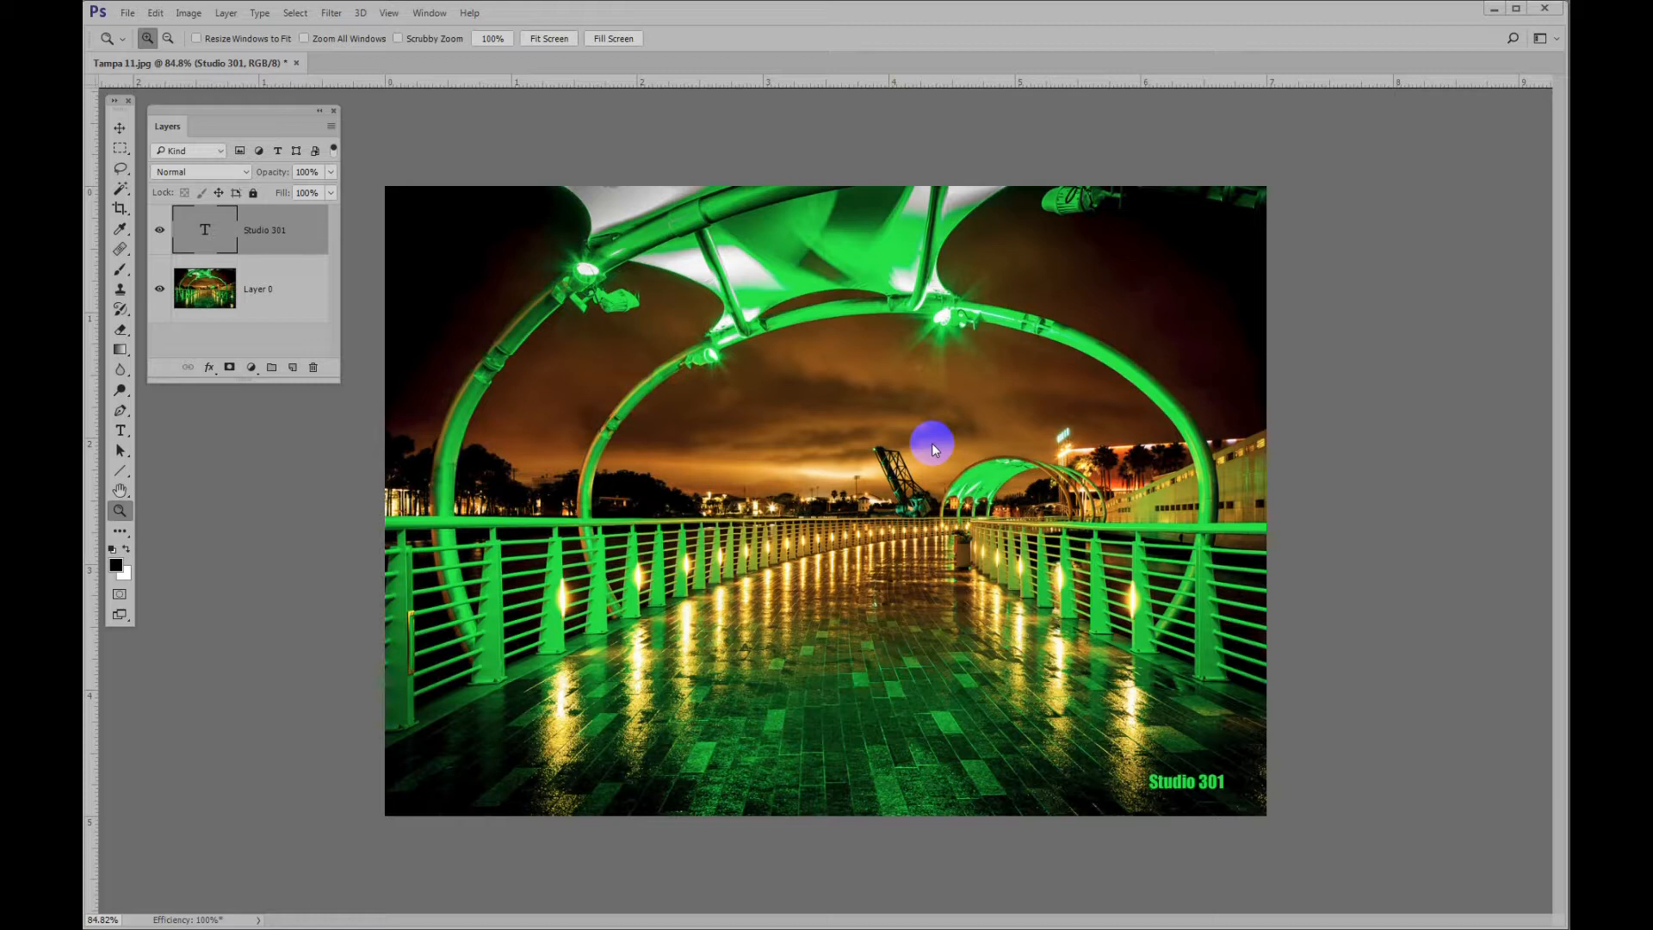
mouse_move(926, 443)
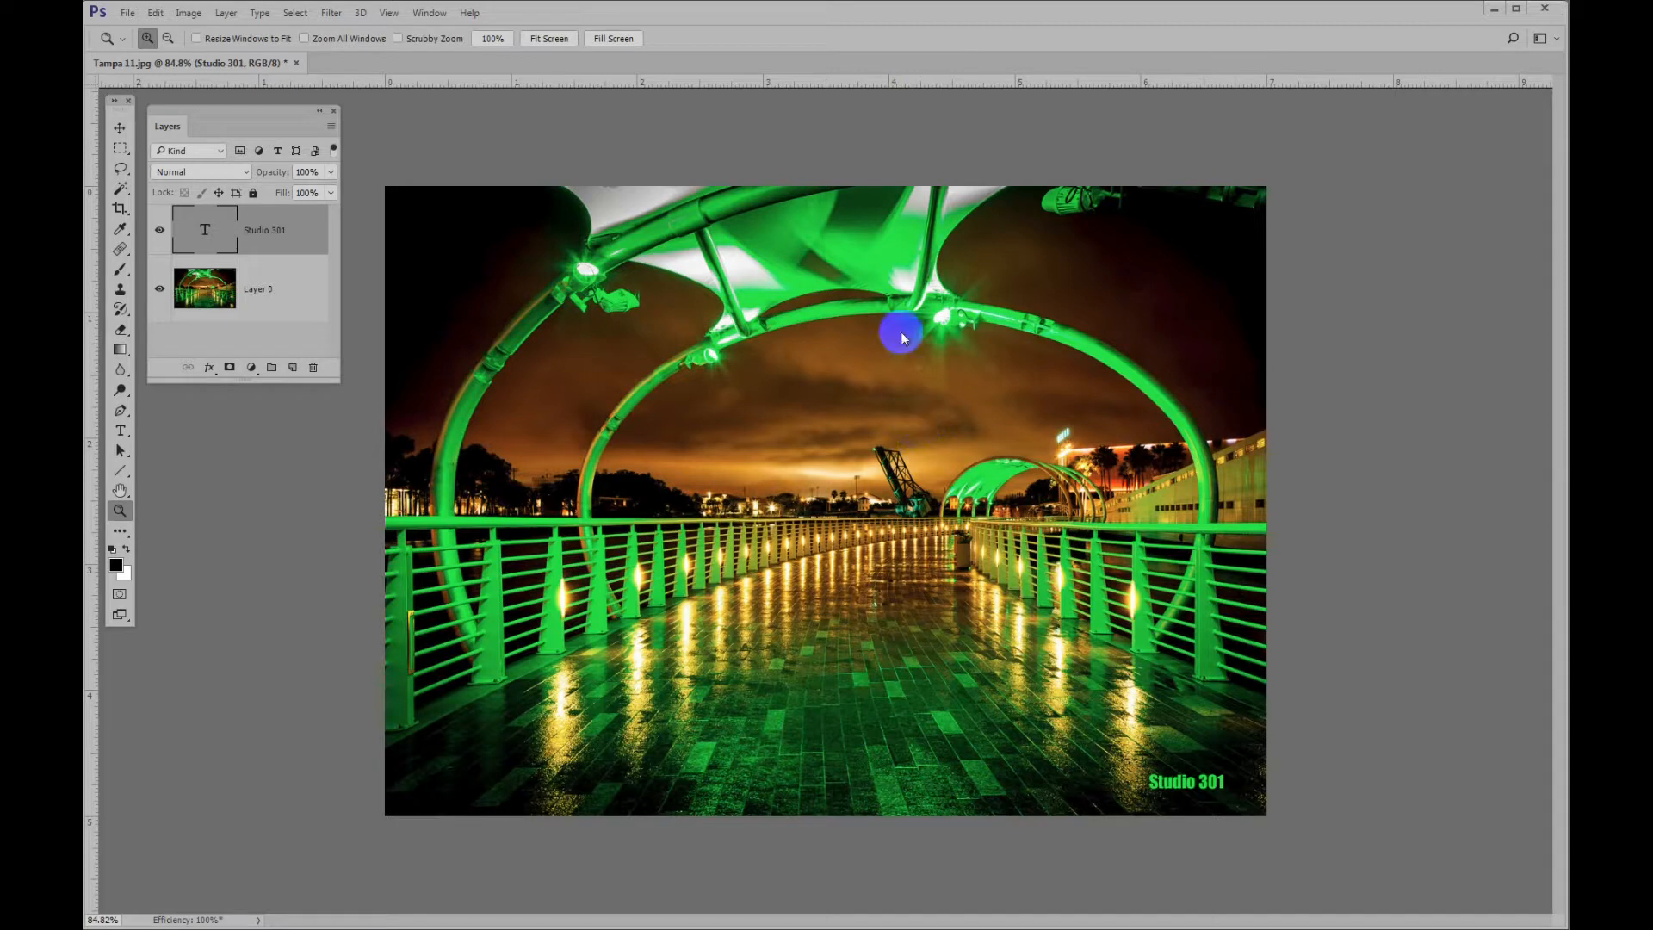
mouse_move(864, 84)
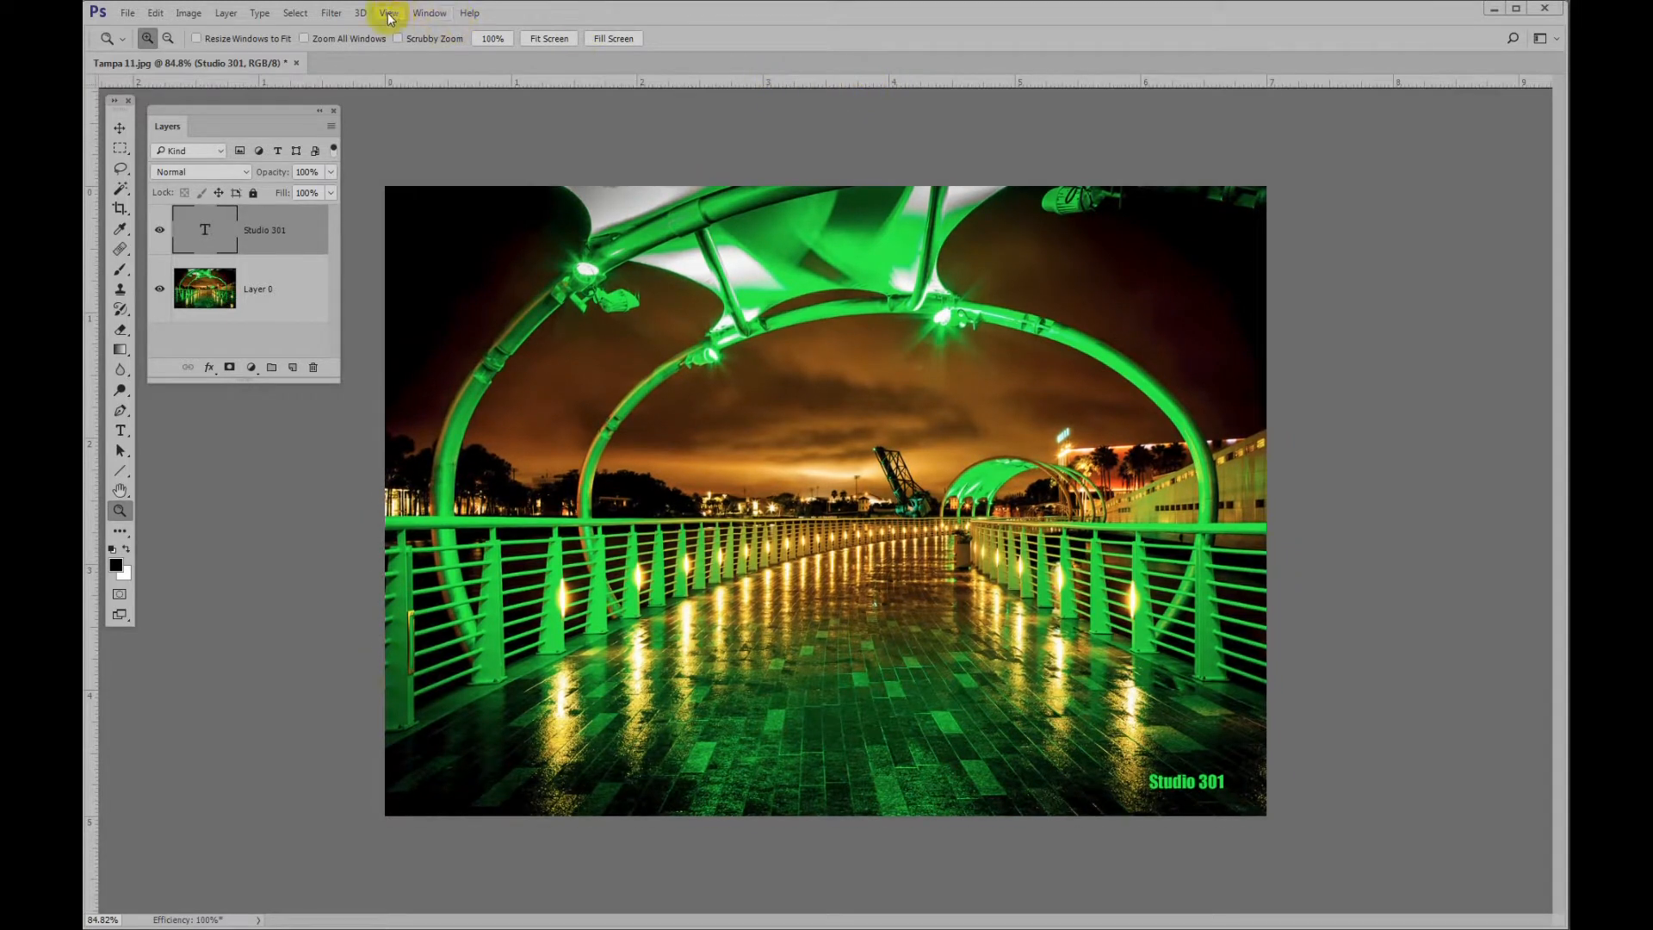
Step: Browse the View menu, then display the bridge photo via View > Print Size
click(386, 13)
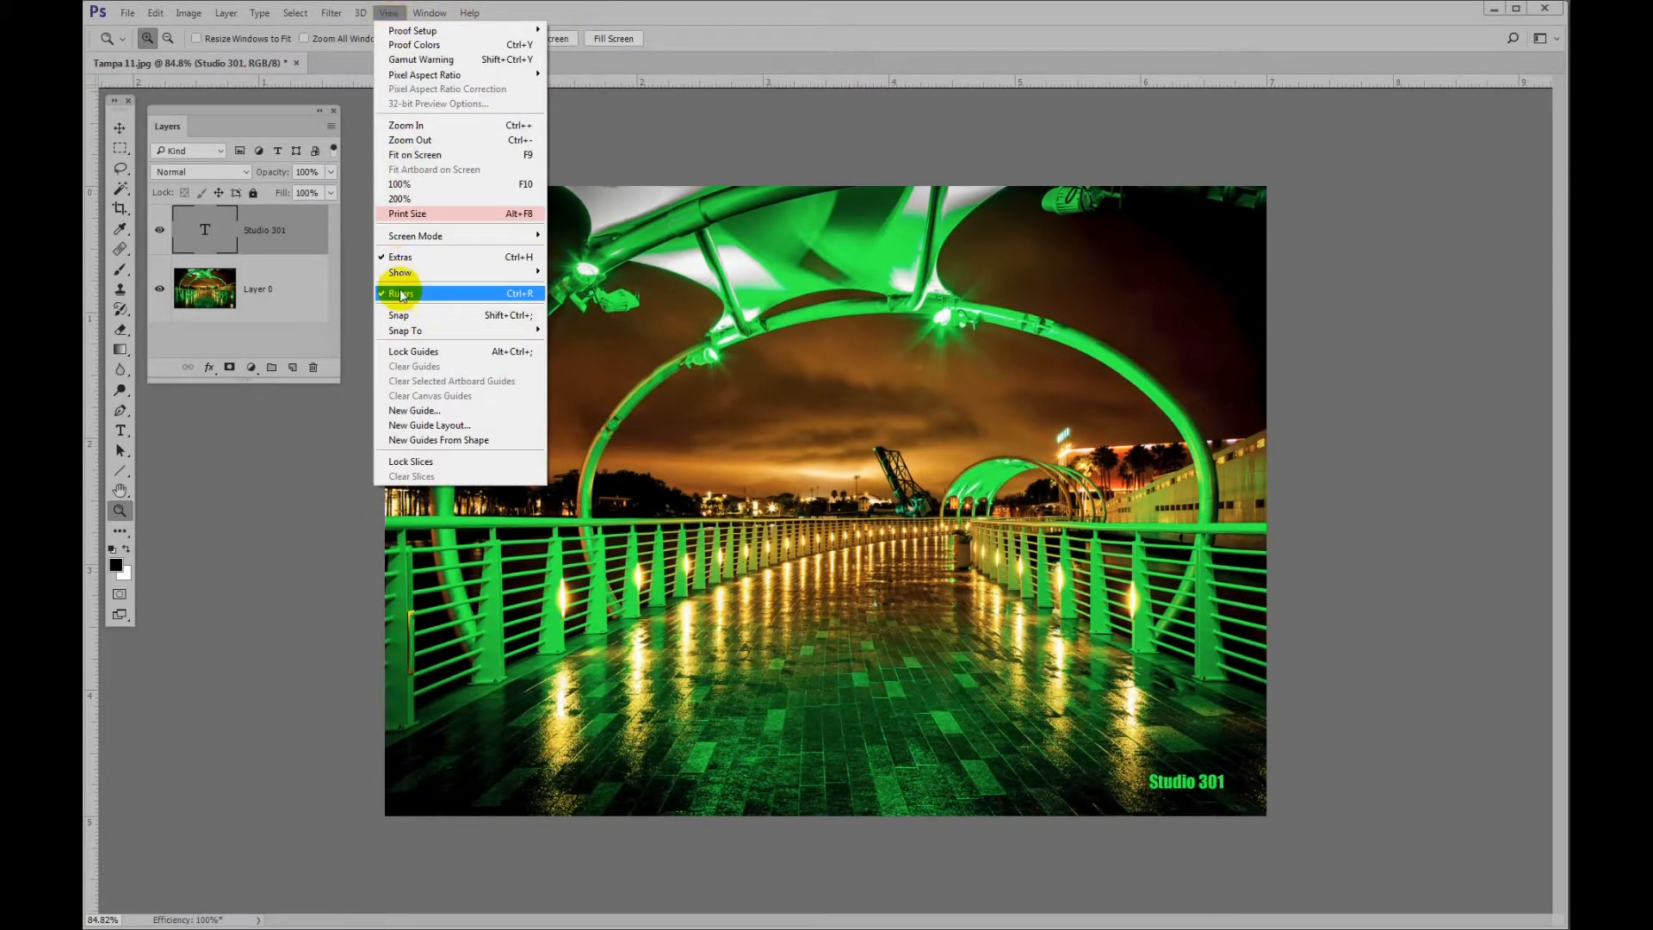
click(400, 293)
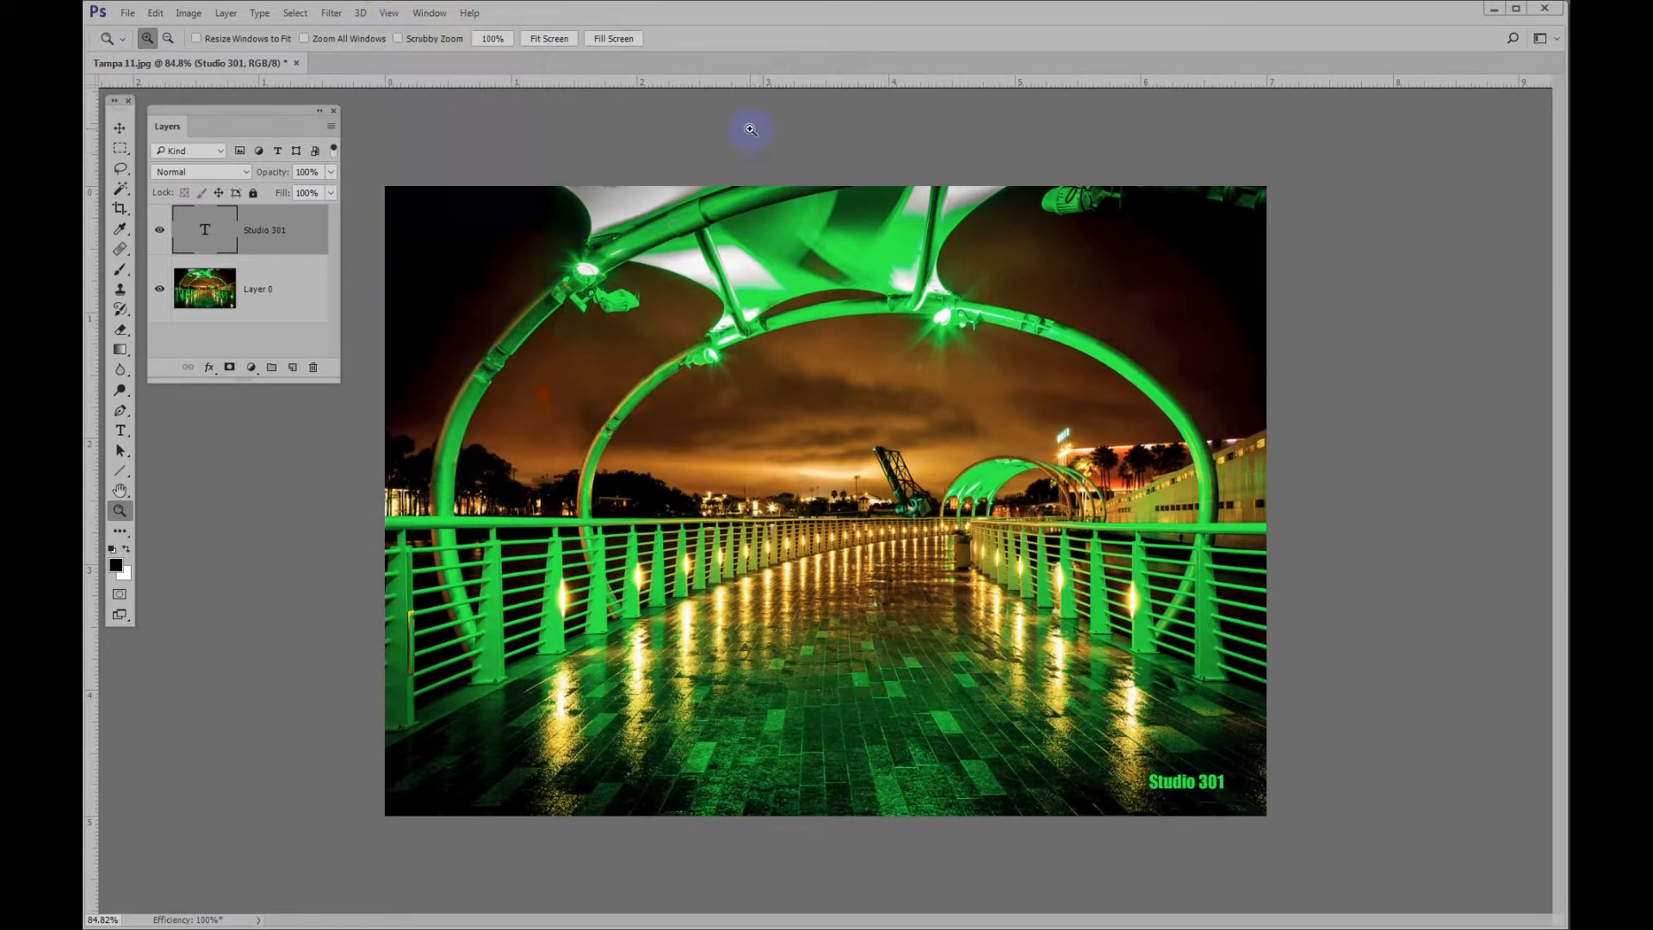
mouse_move(1270, 86)
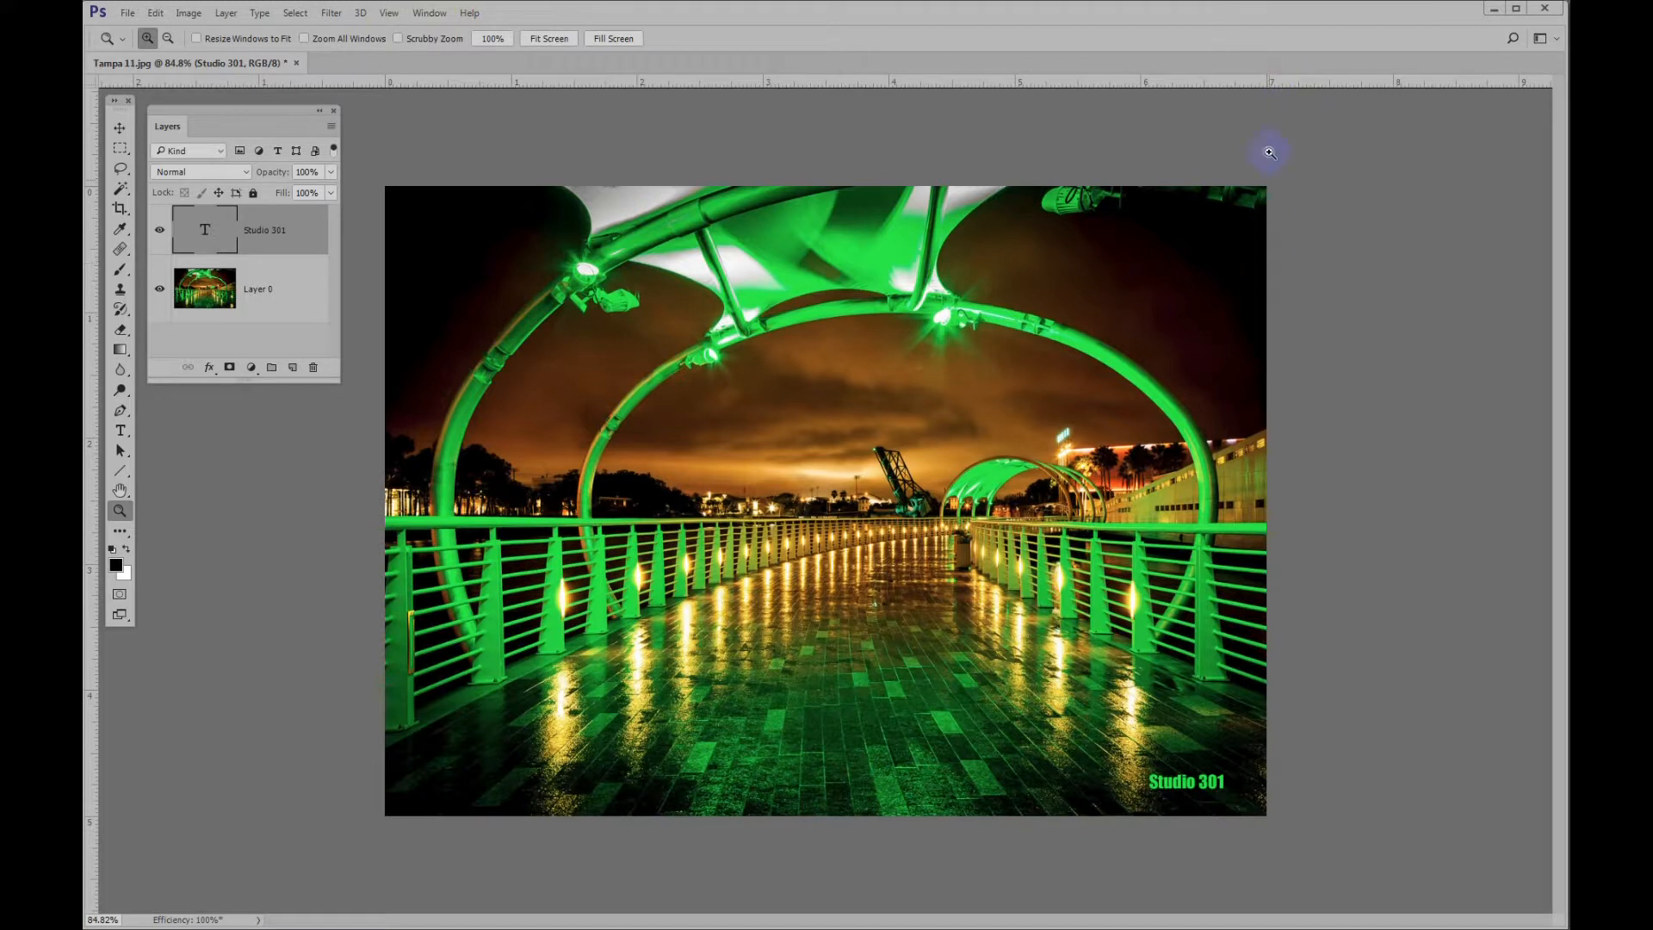
mouse_move(183, 832)
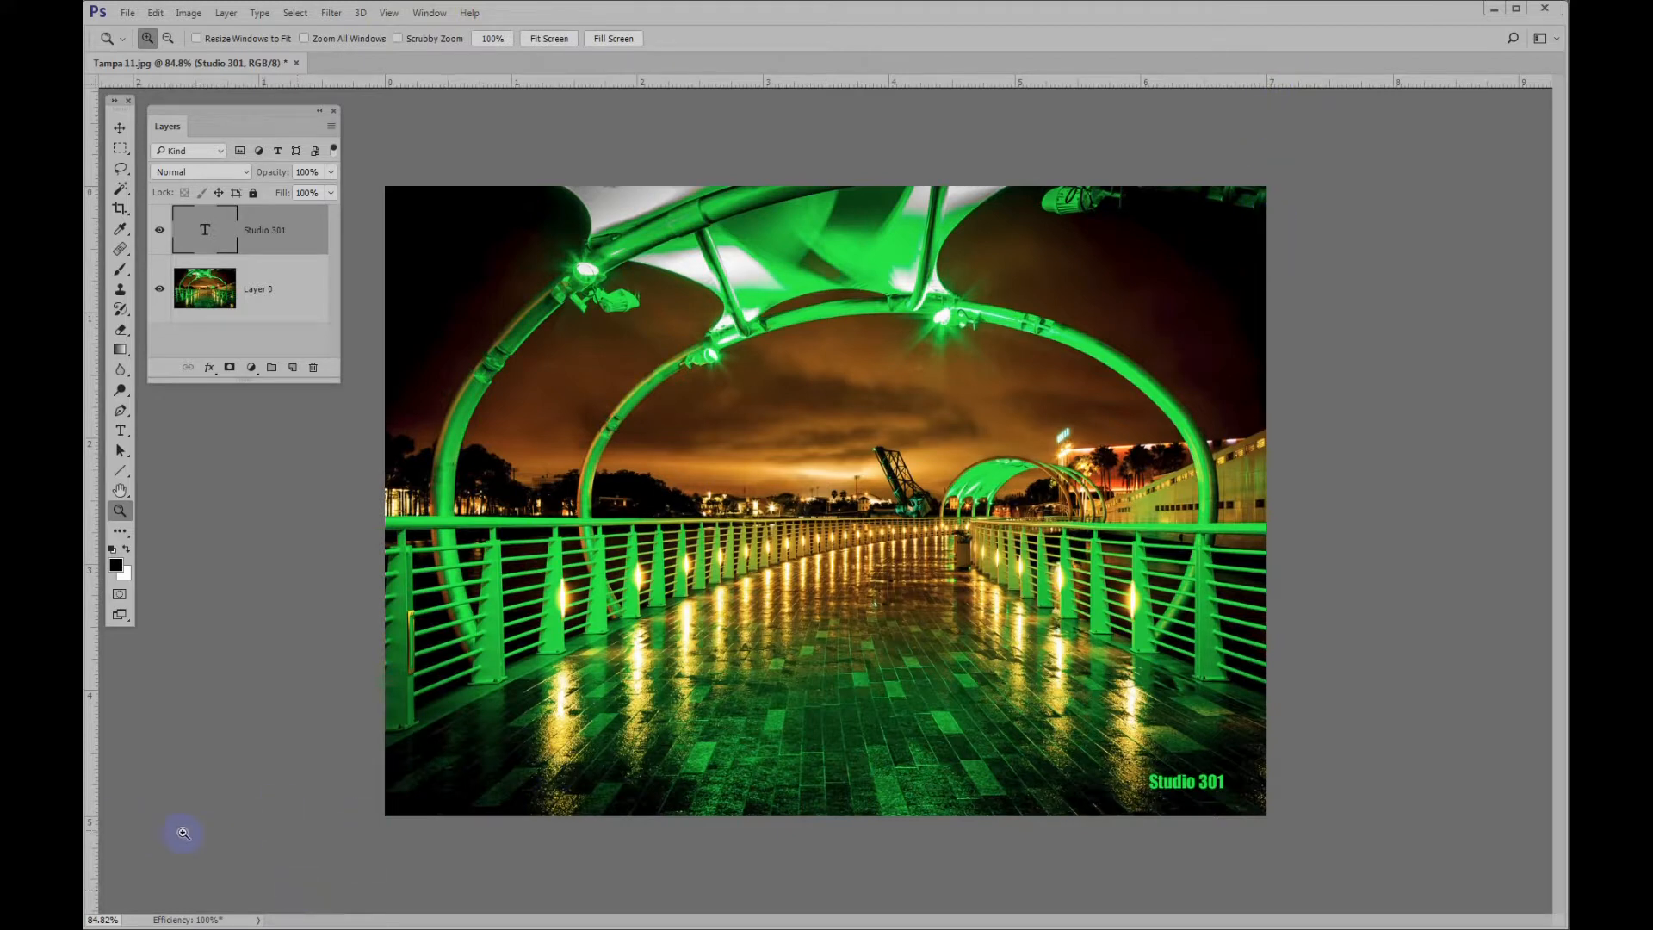
mouse_move(432, 764)
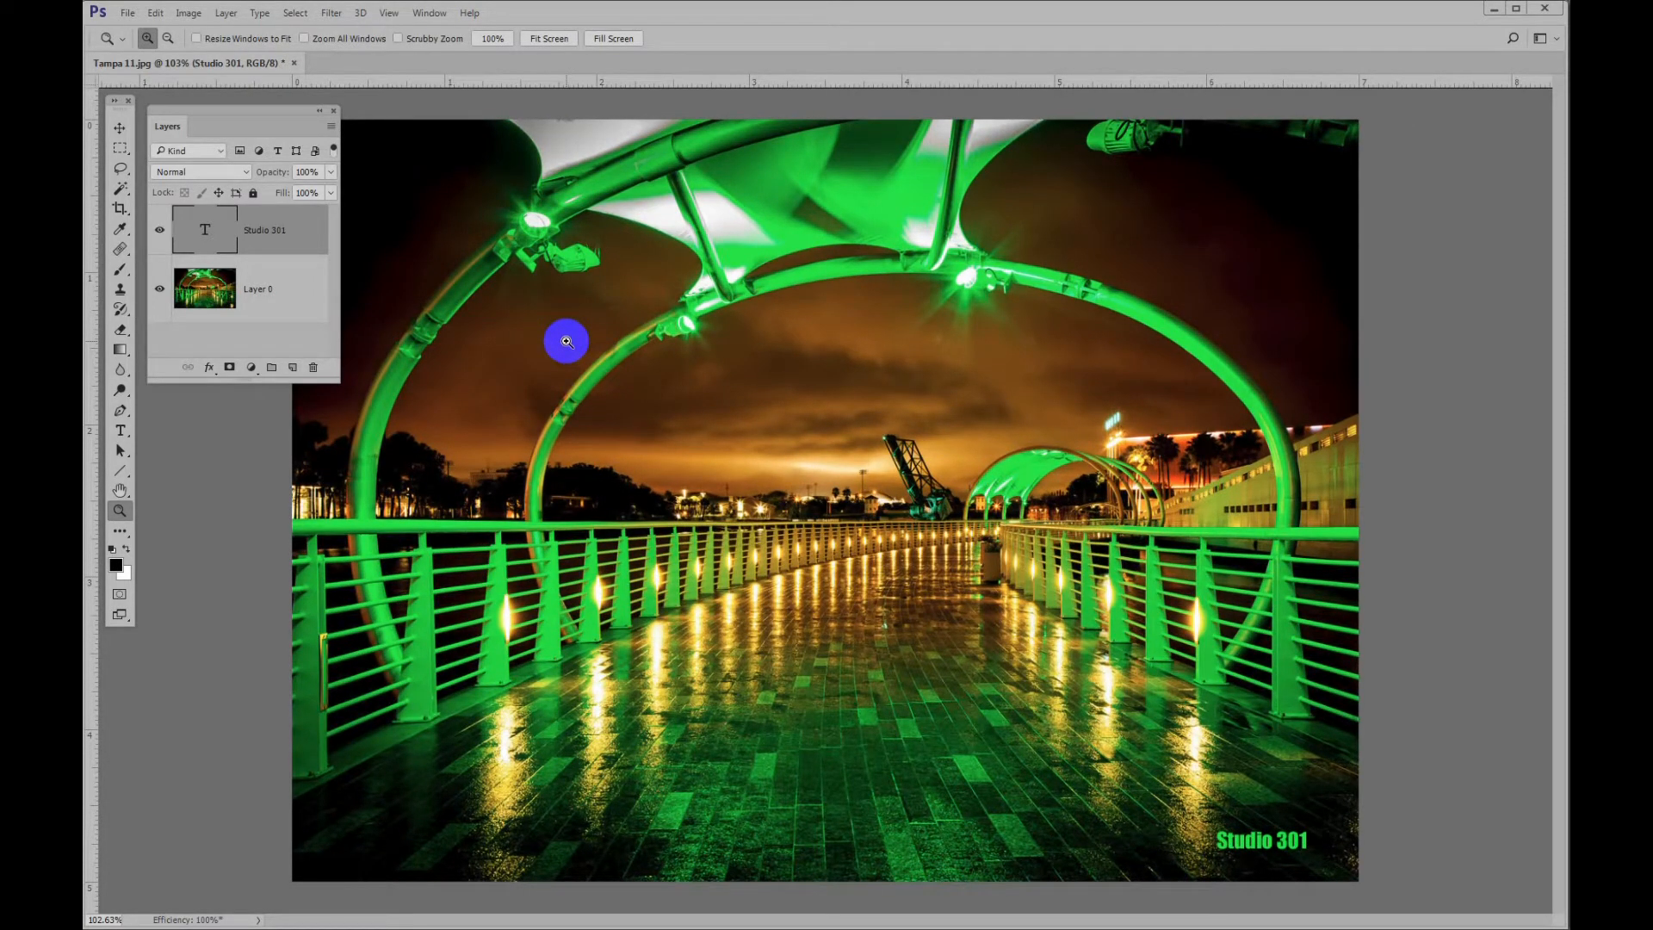
mouse_move(1258, 375)
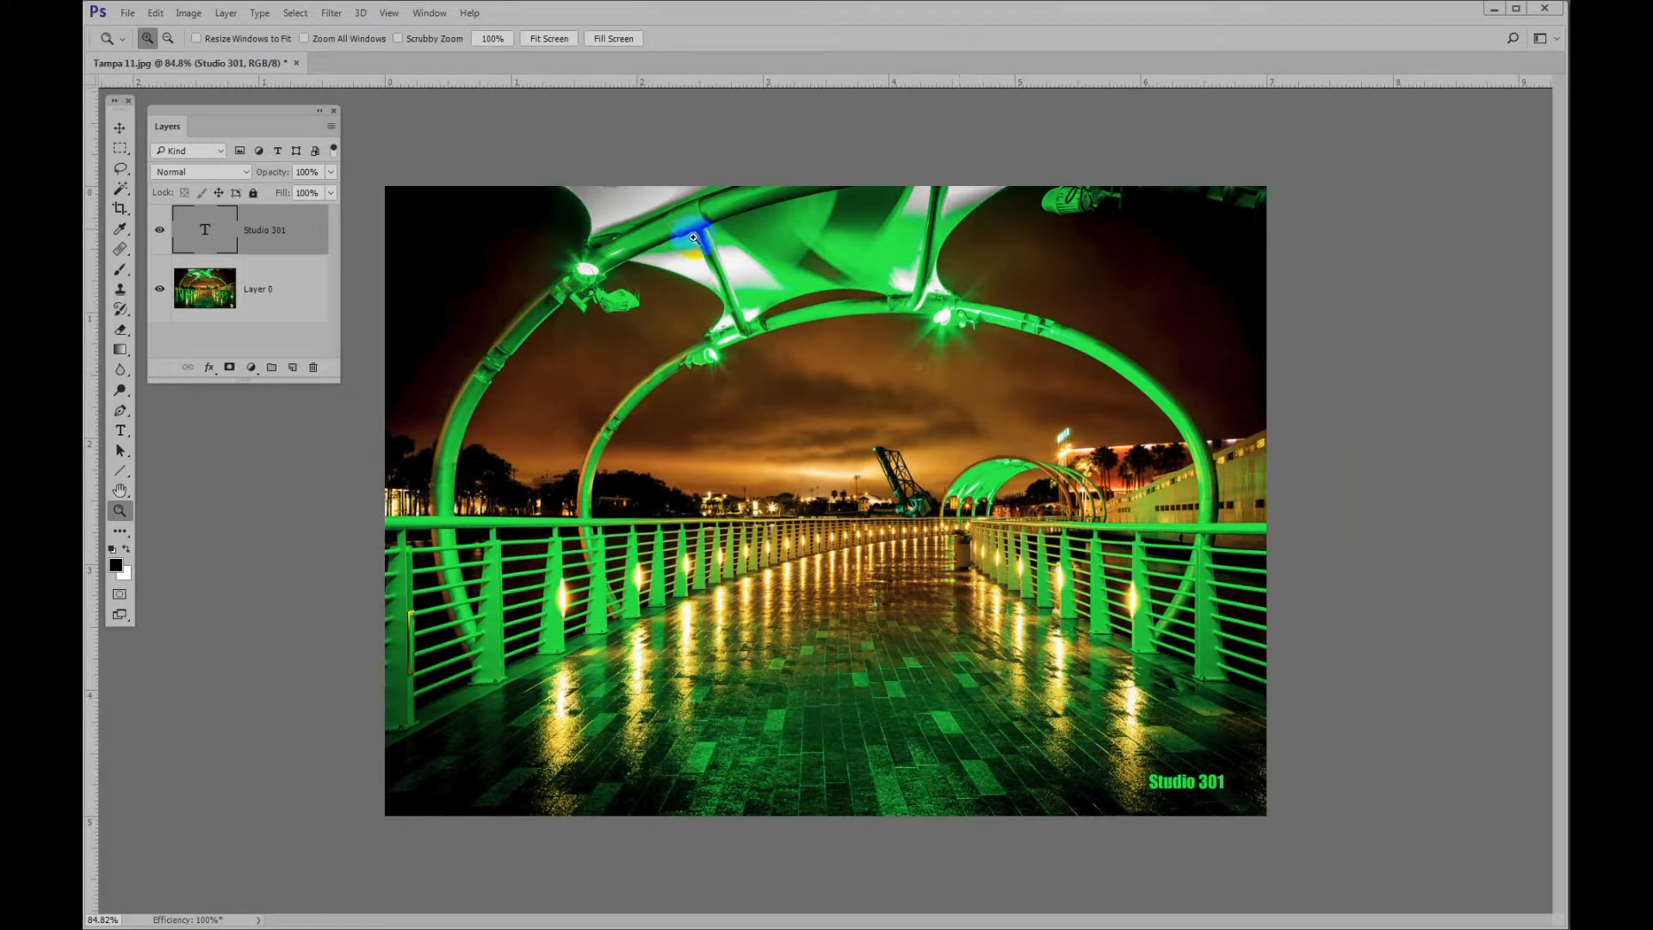
click(391, 13)
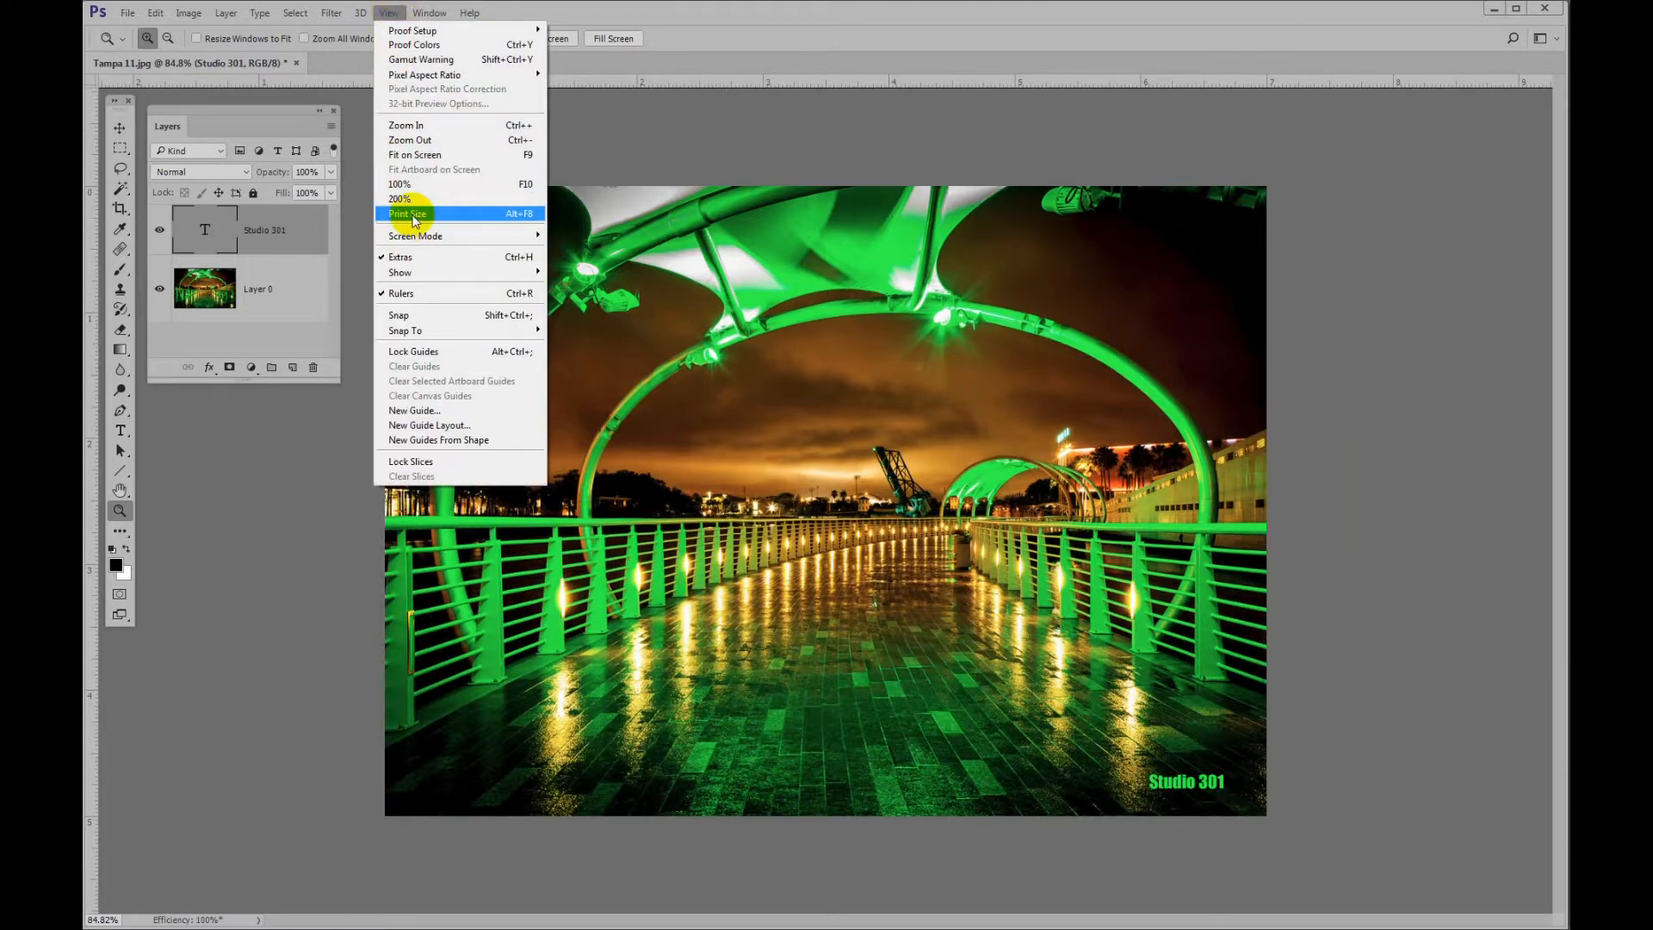
click(408, 214)
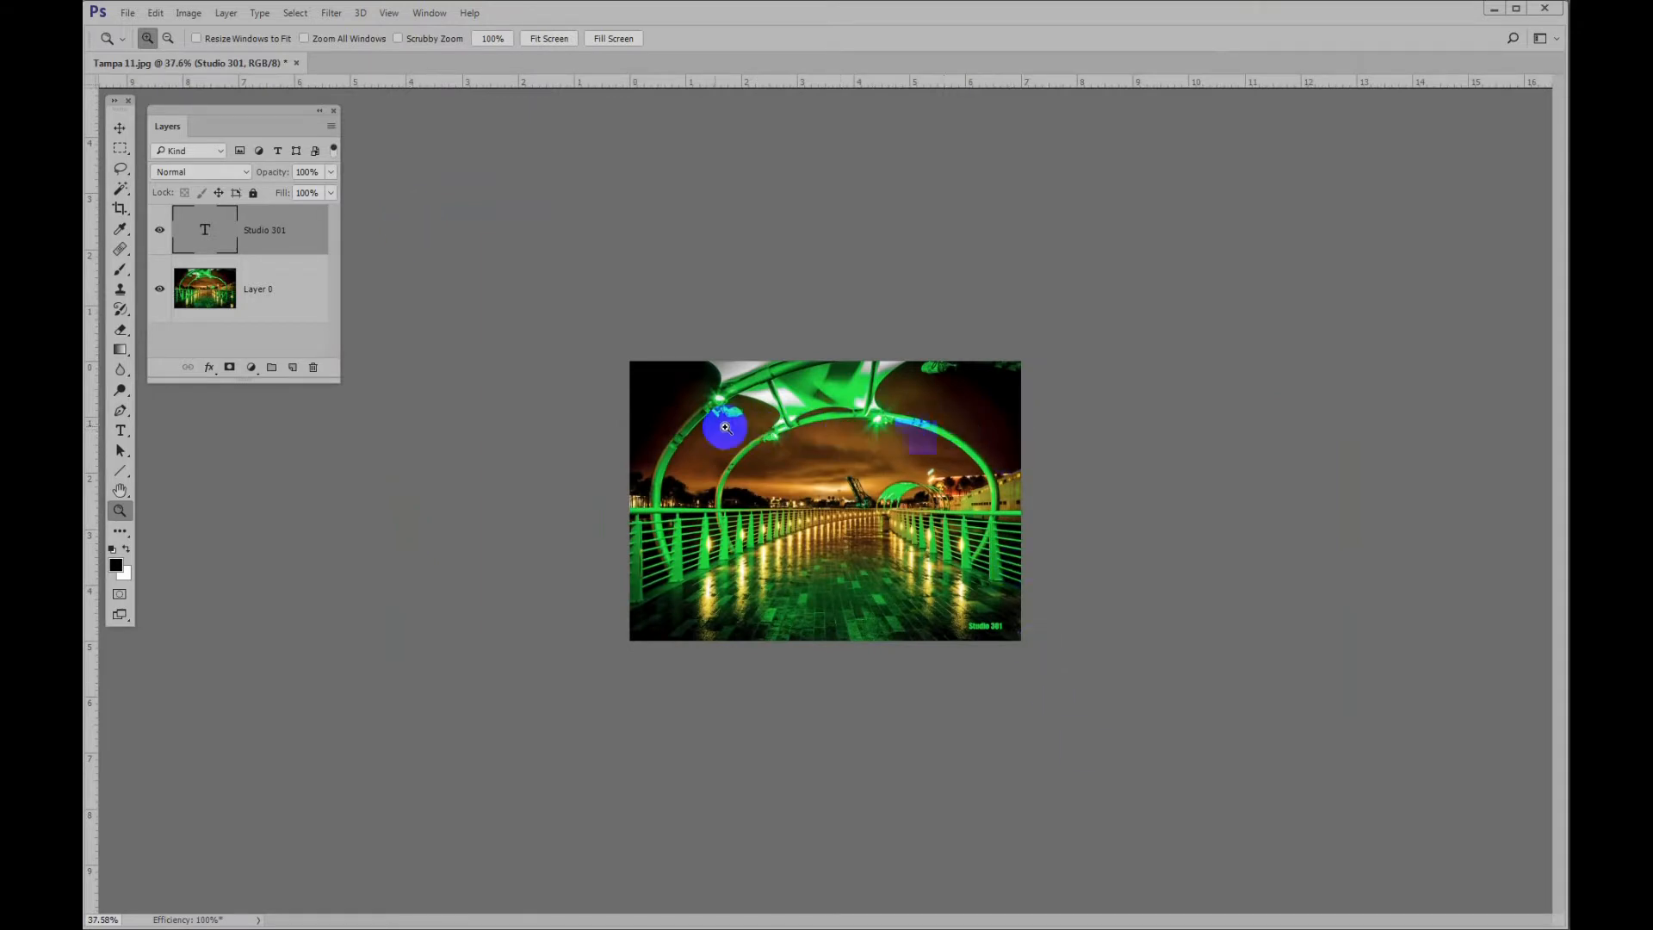
mouse_move(647, 427)
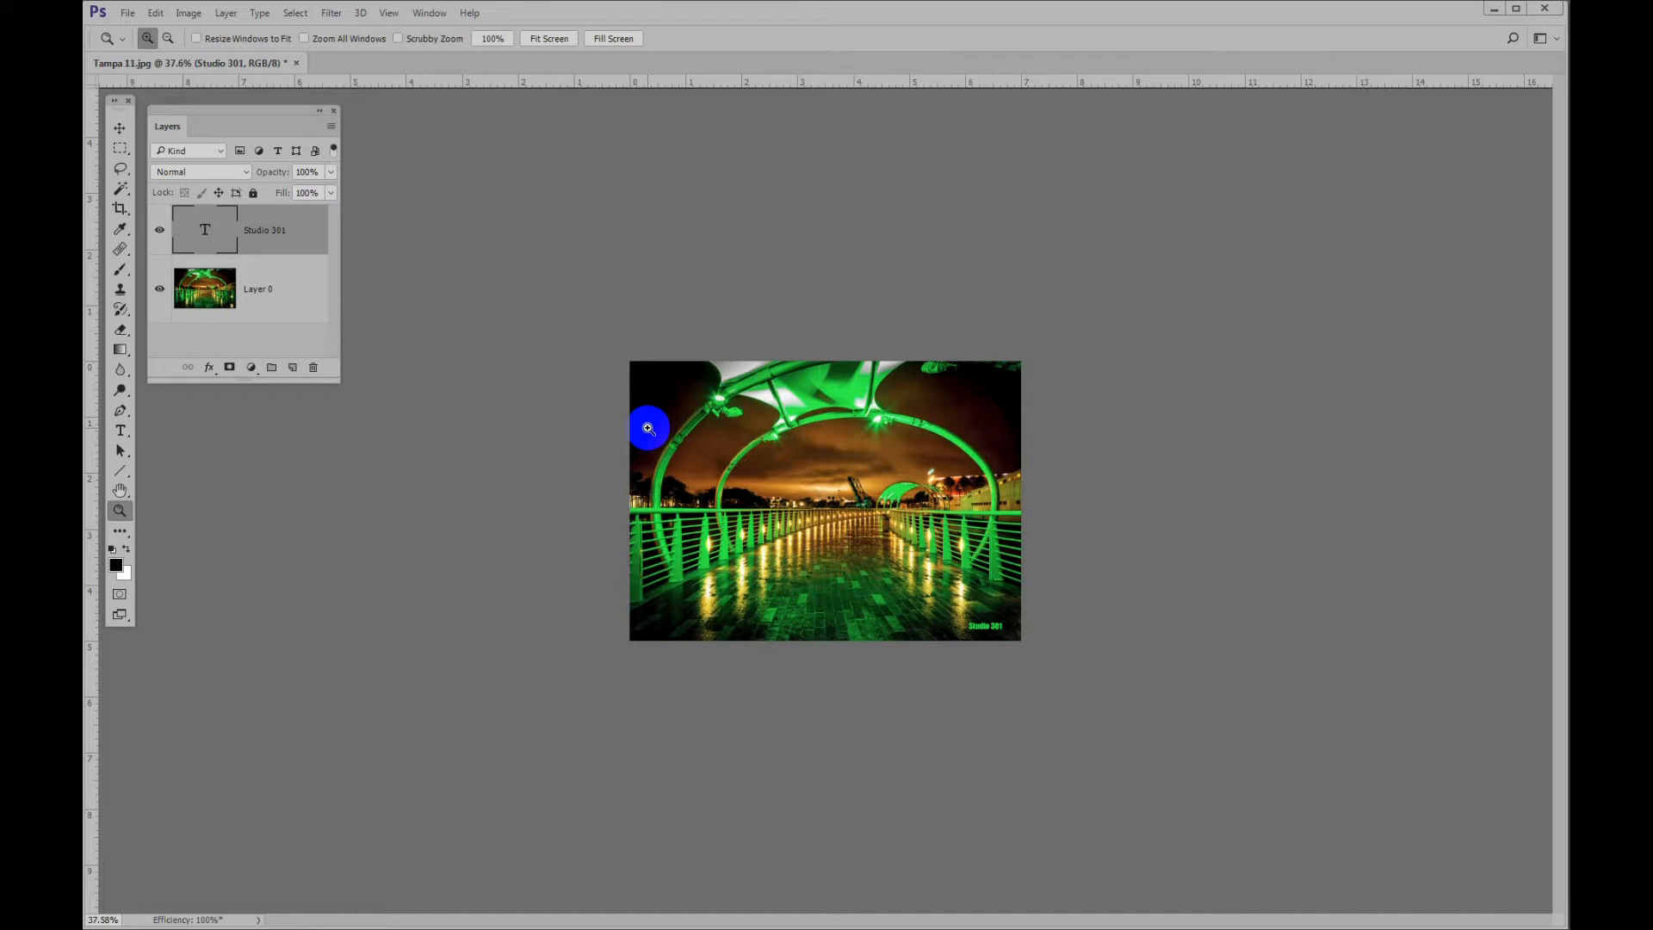
mouse_move(1018, 433)
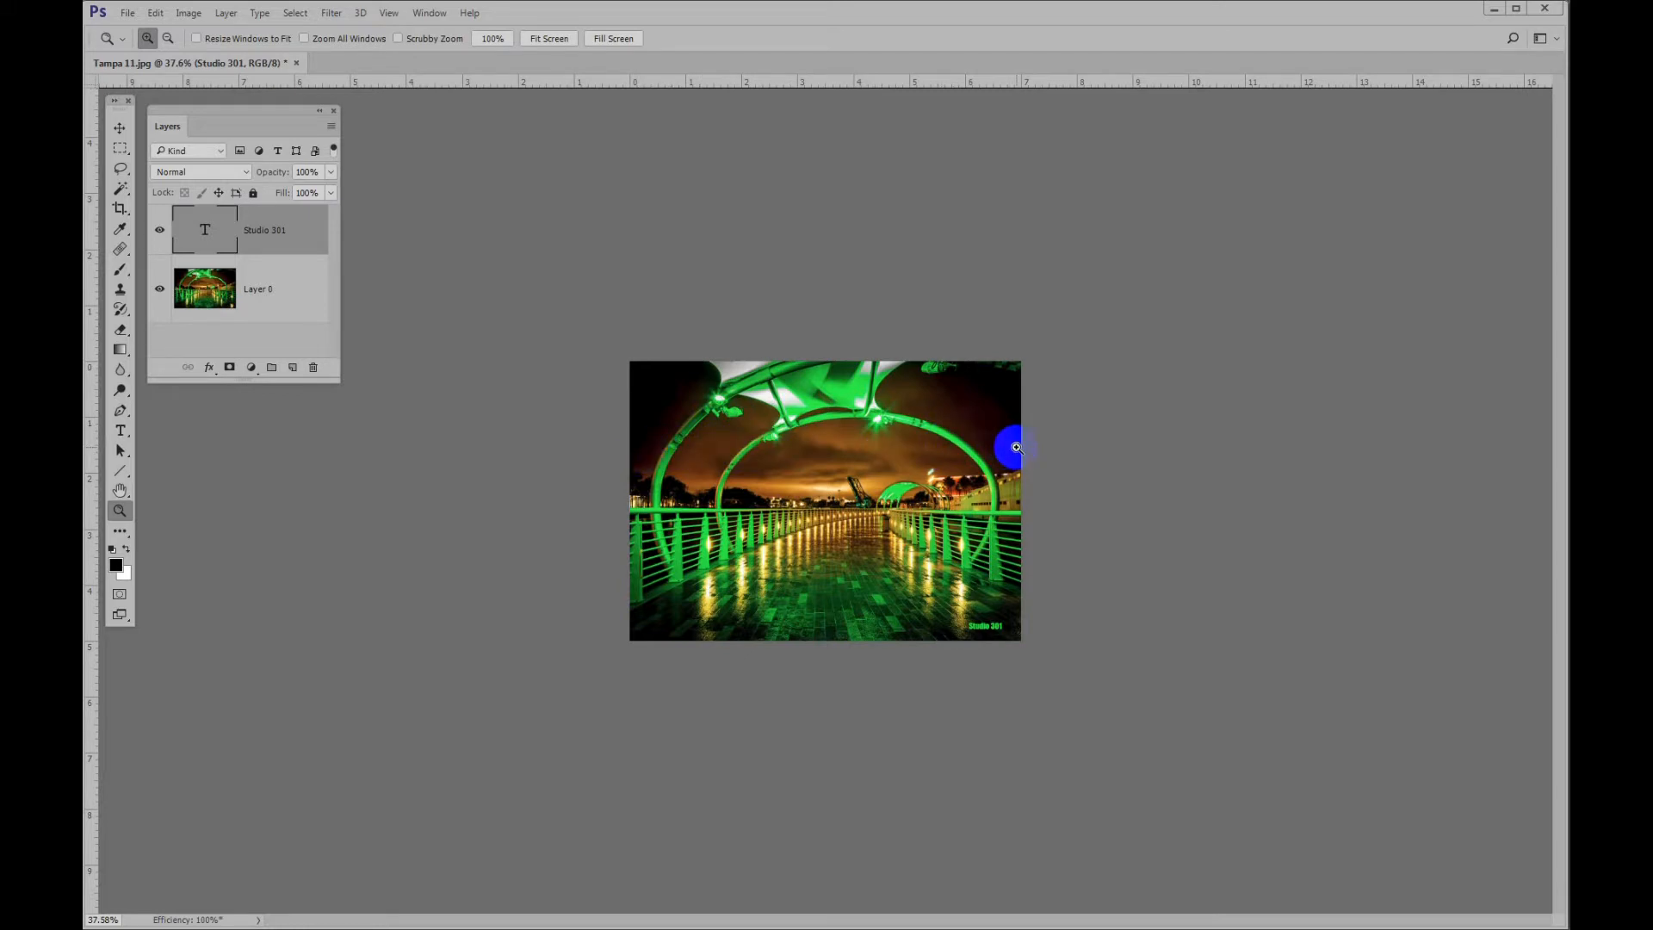
mouse_move(1173, 307)
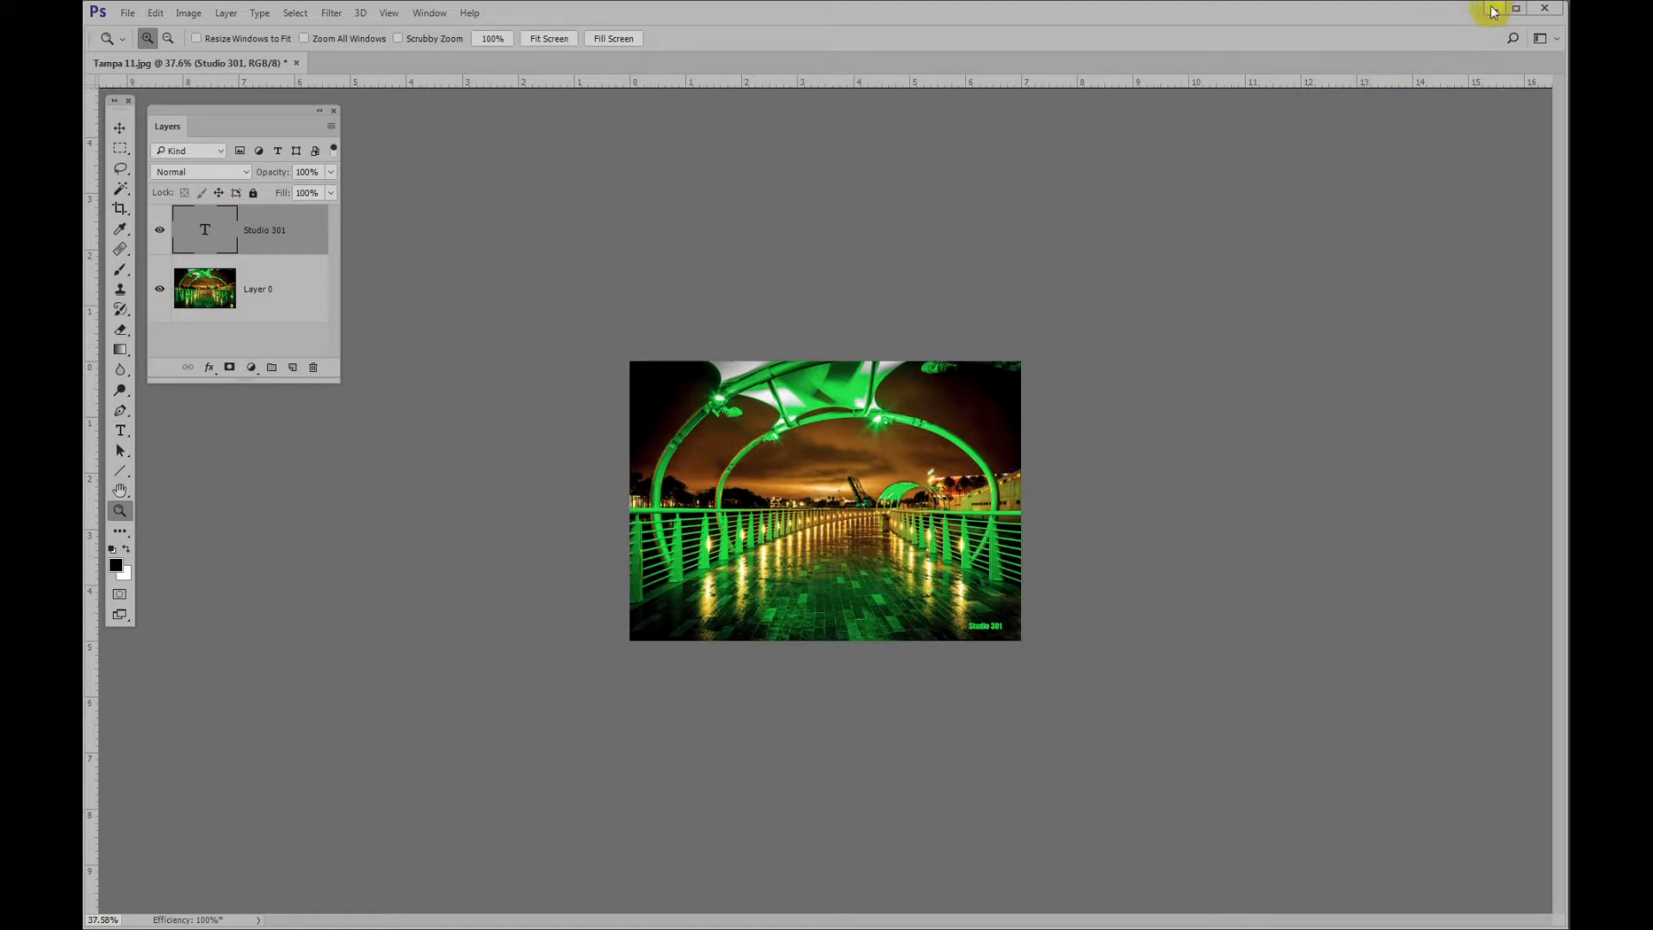
Step: Minimize Photoshop and open Screen resolution from the desktop's right-click menu
click(1515, 9)
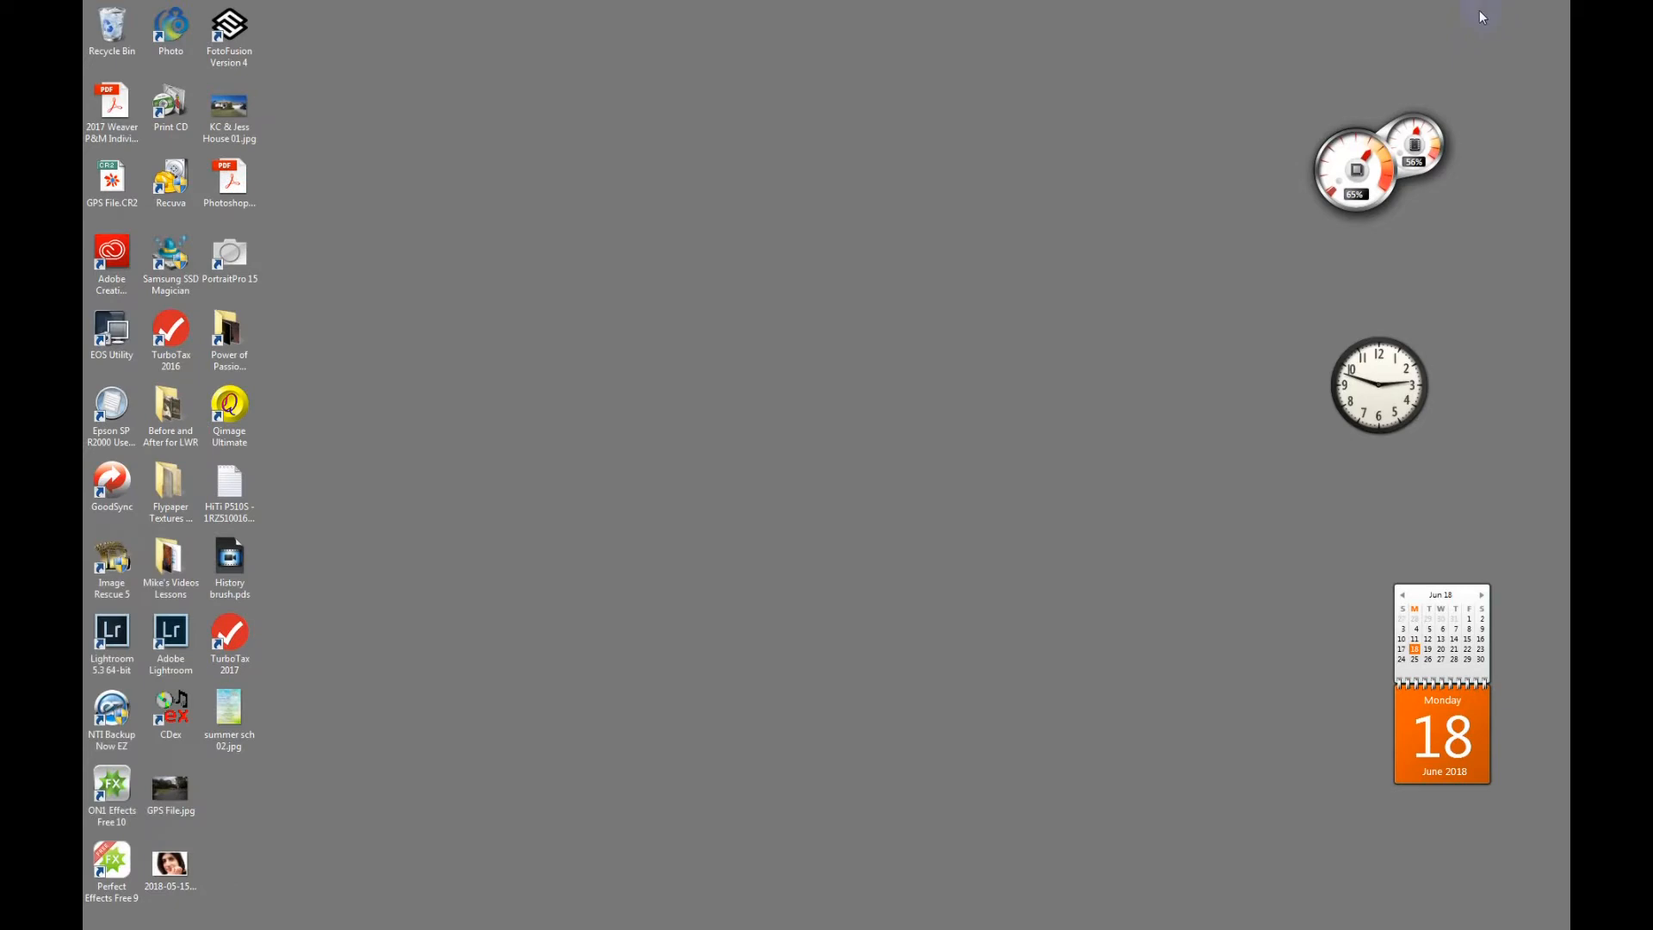
mouse_move(888, 335)
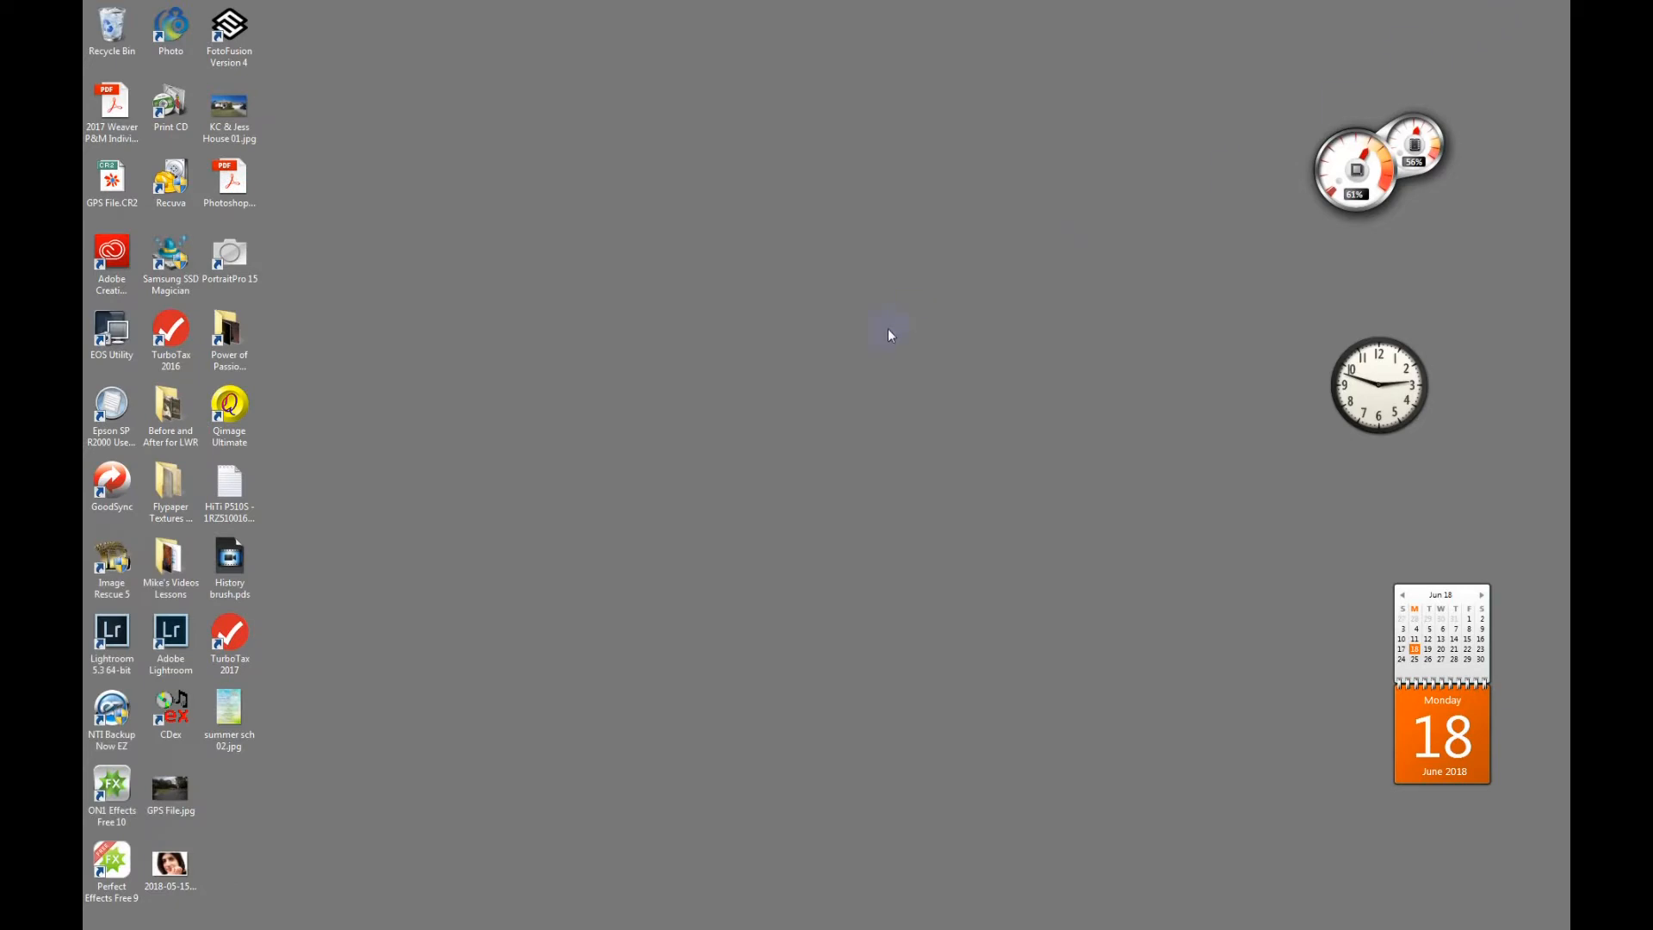
right_click(888, 333)
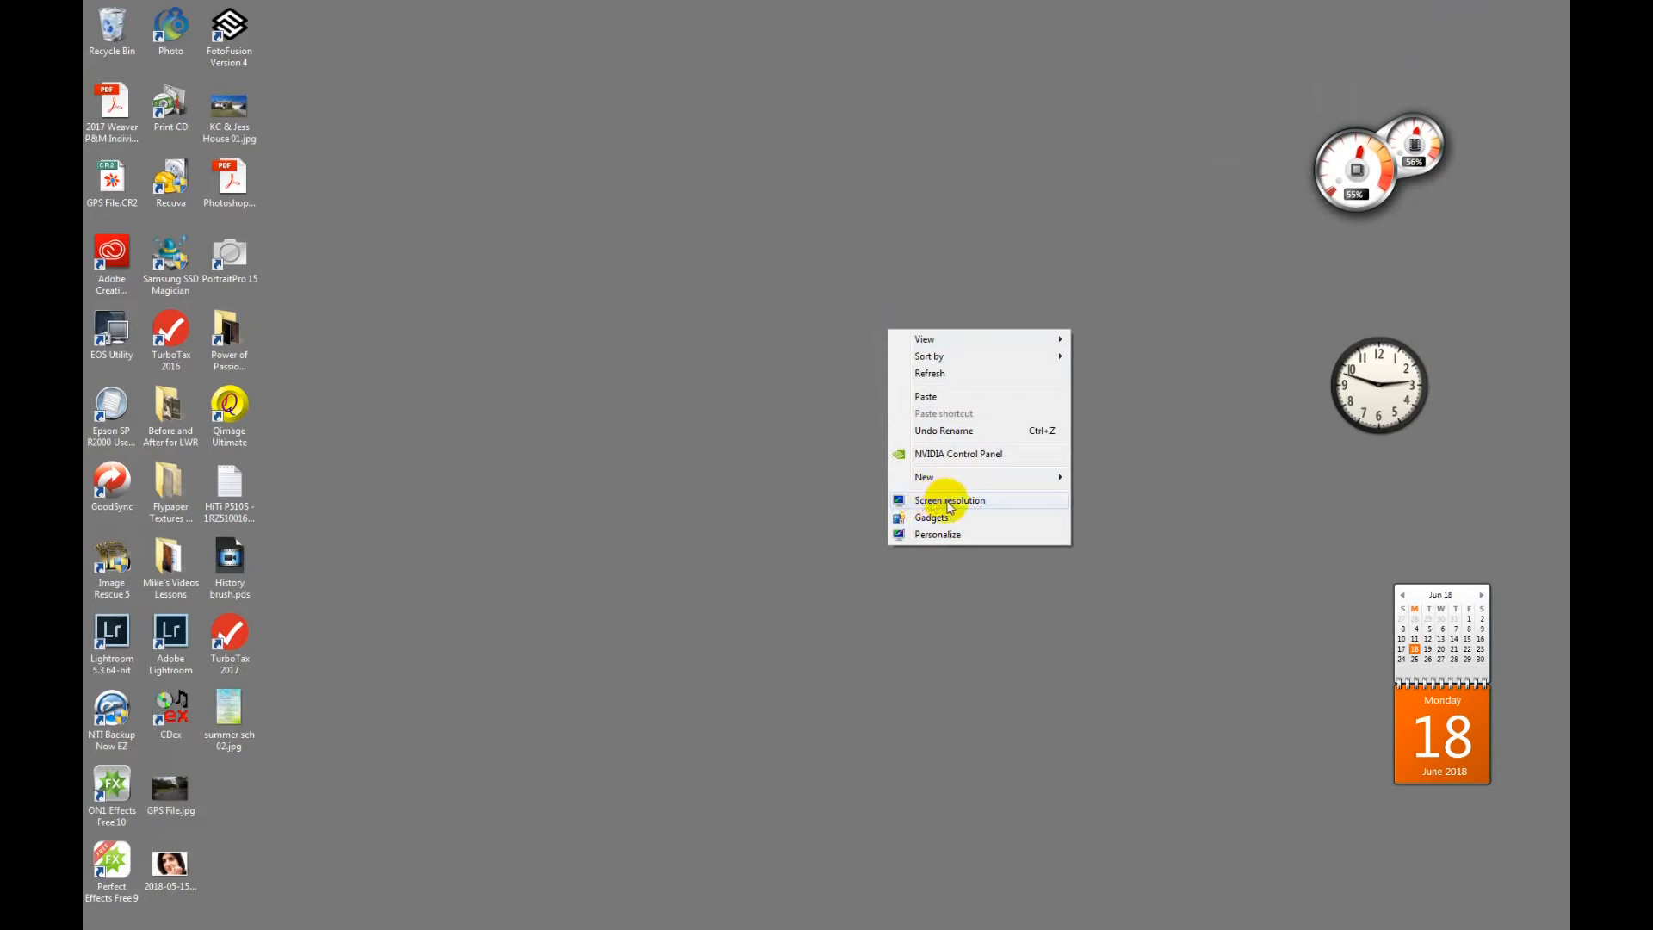
click(948, 500)
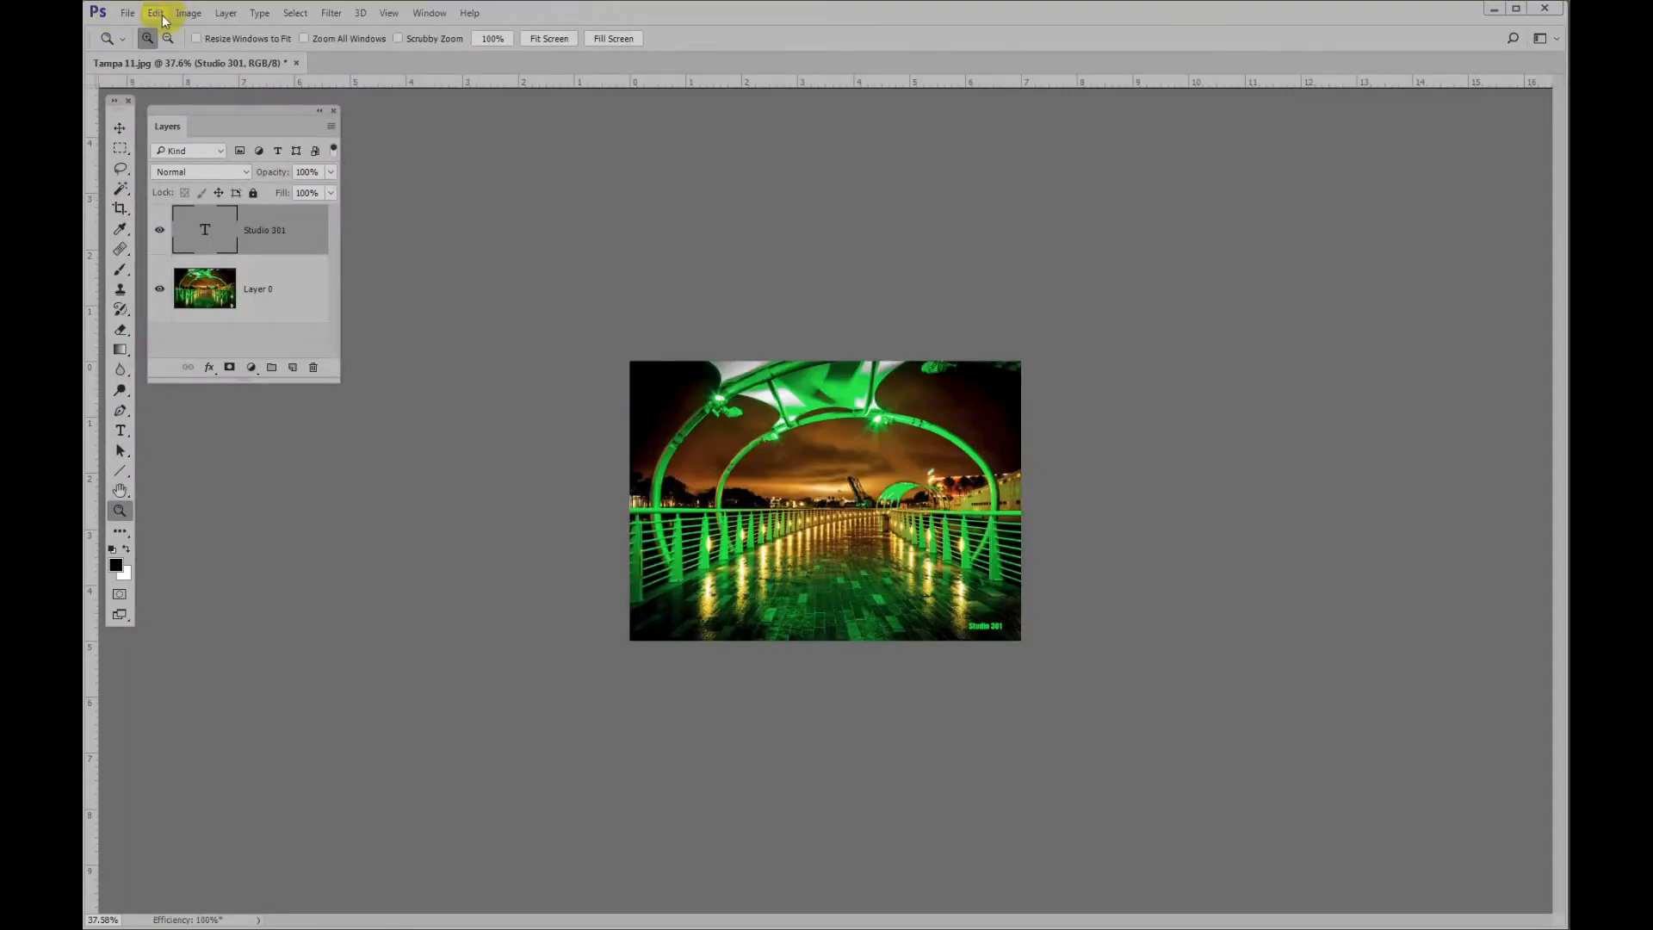
Step: Enter 94 pixels/inch as Screen Resolution in Units & Rulers preferences and confirm
click(155, 13)
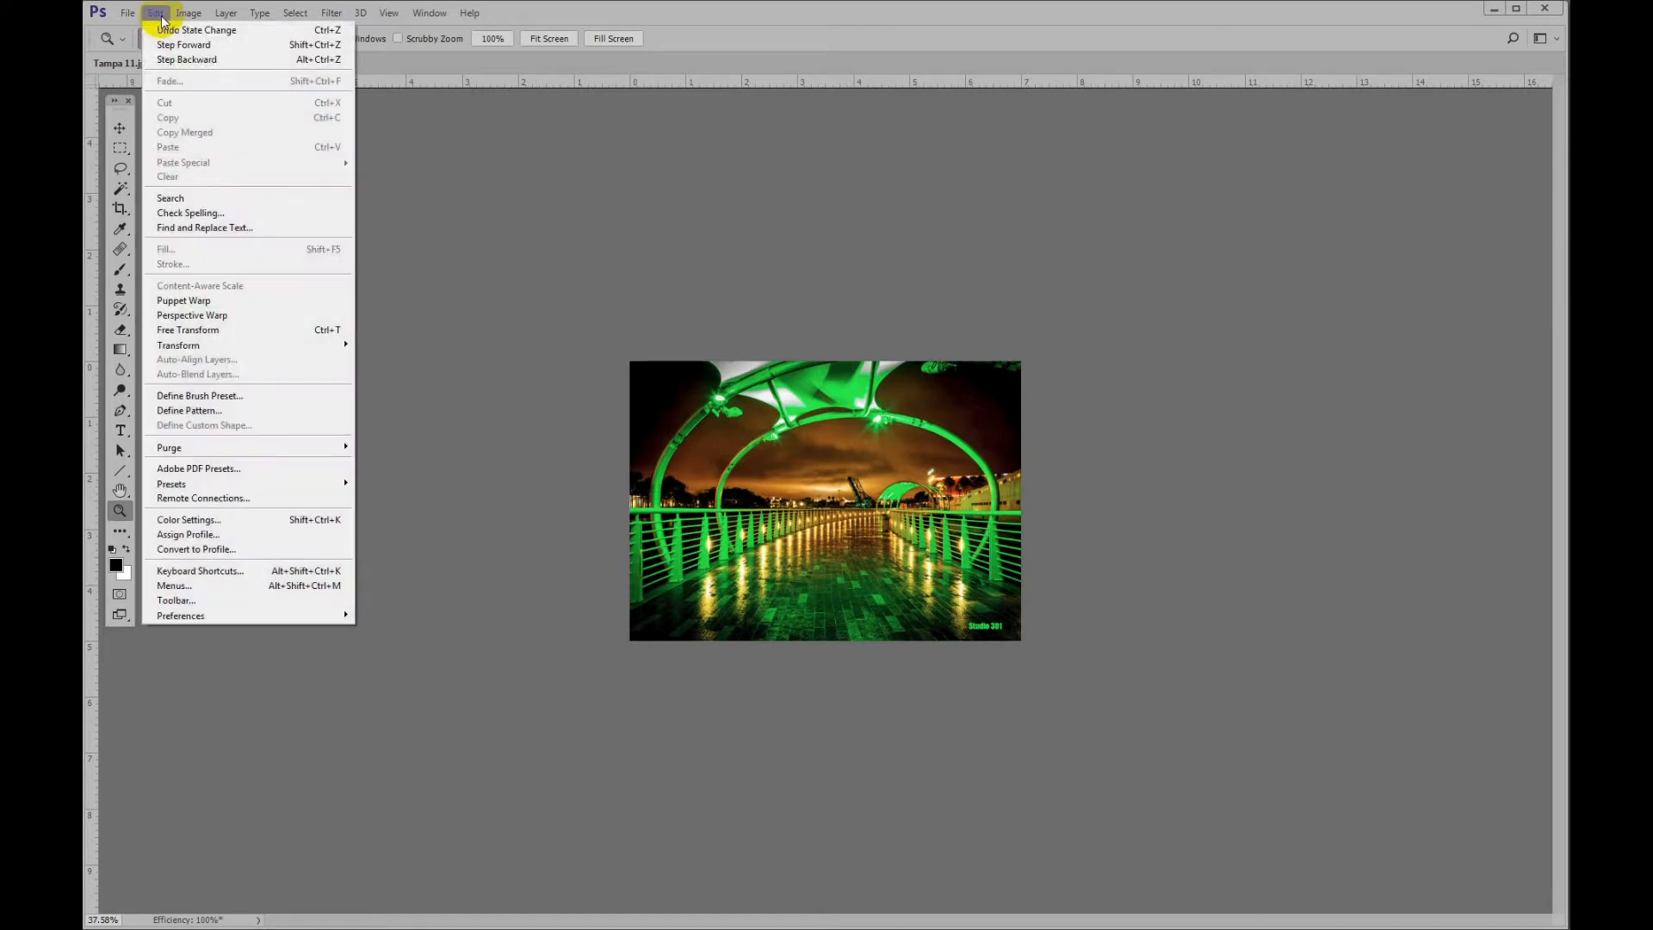
mouse_move(197, 570)
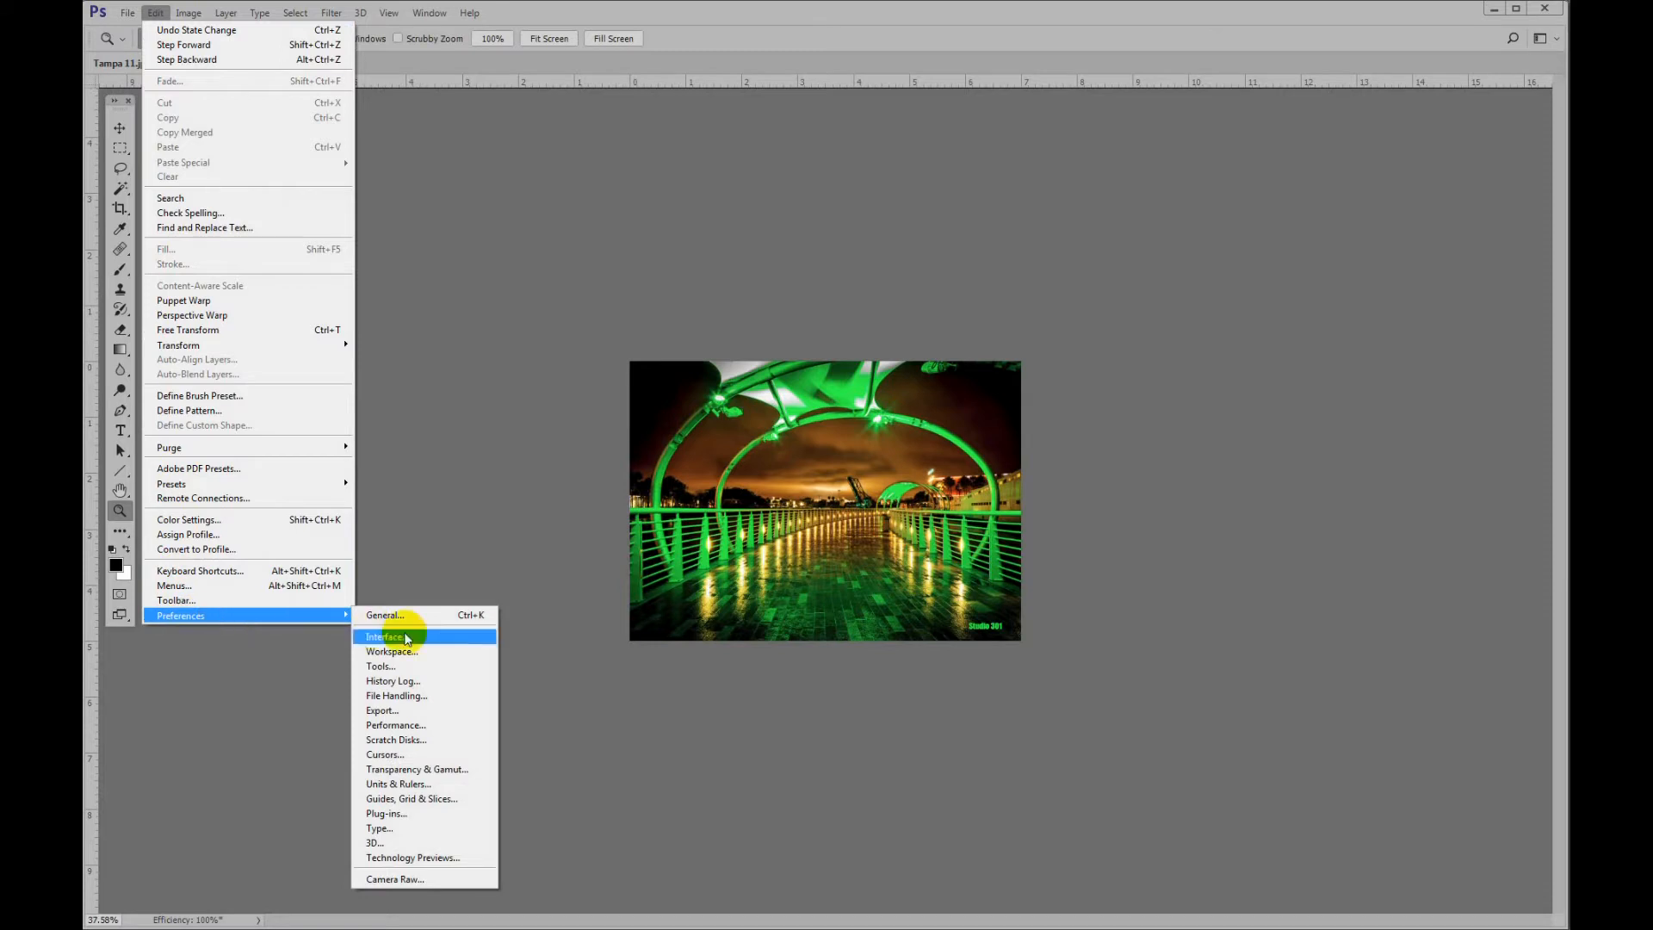
mouse_move(398, 784)
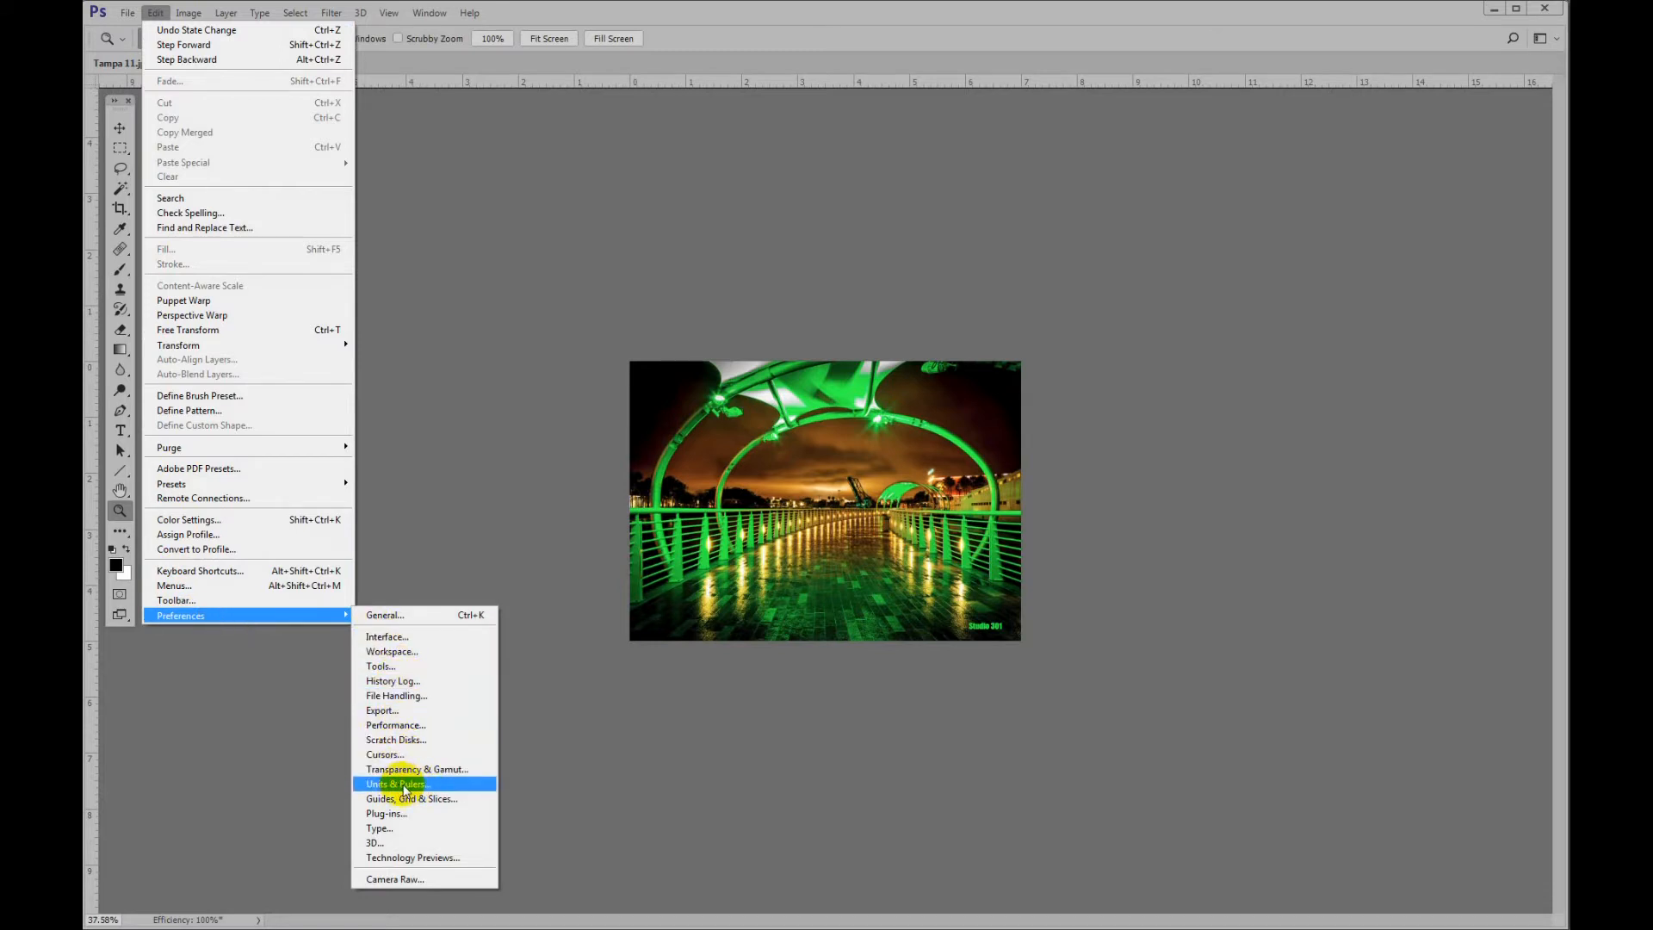
click(396, 783)
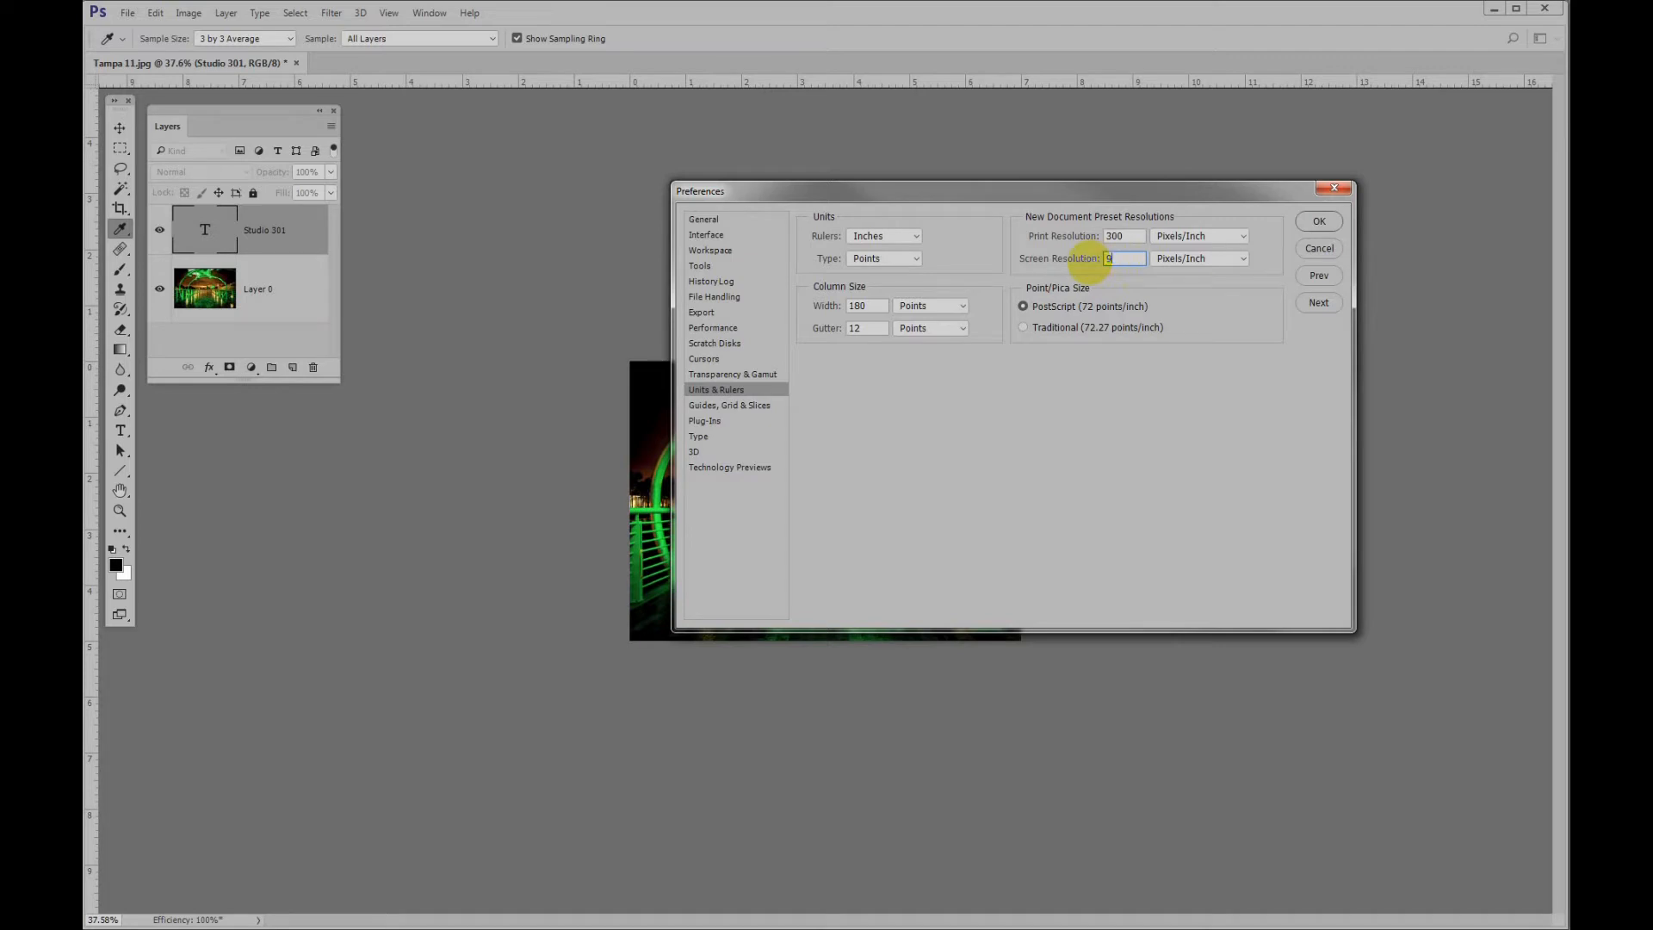
text(4)
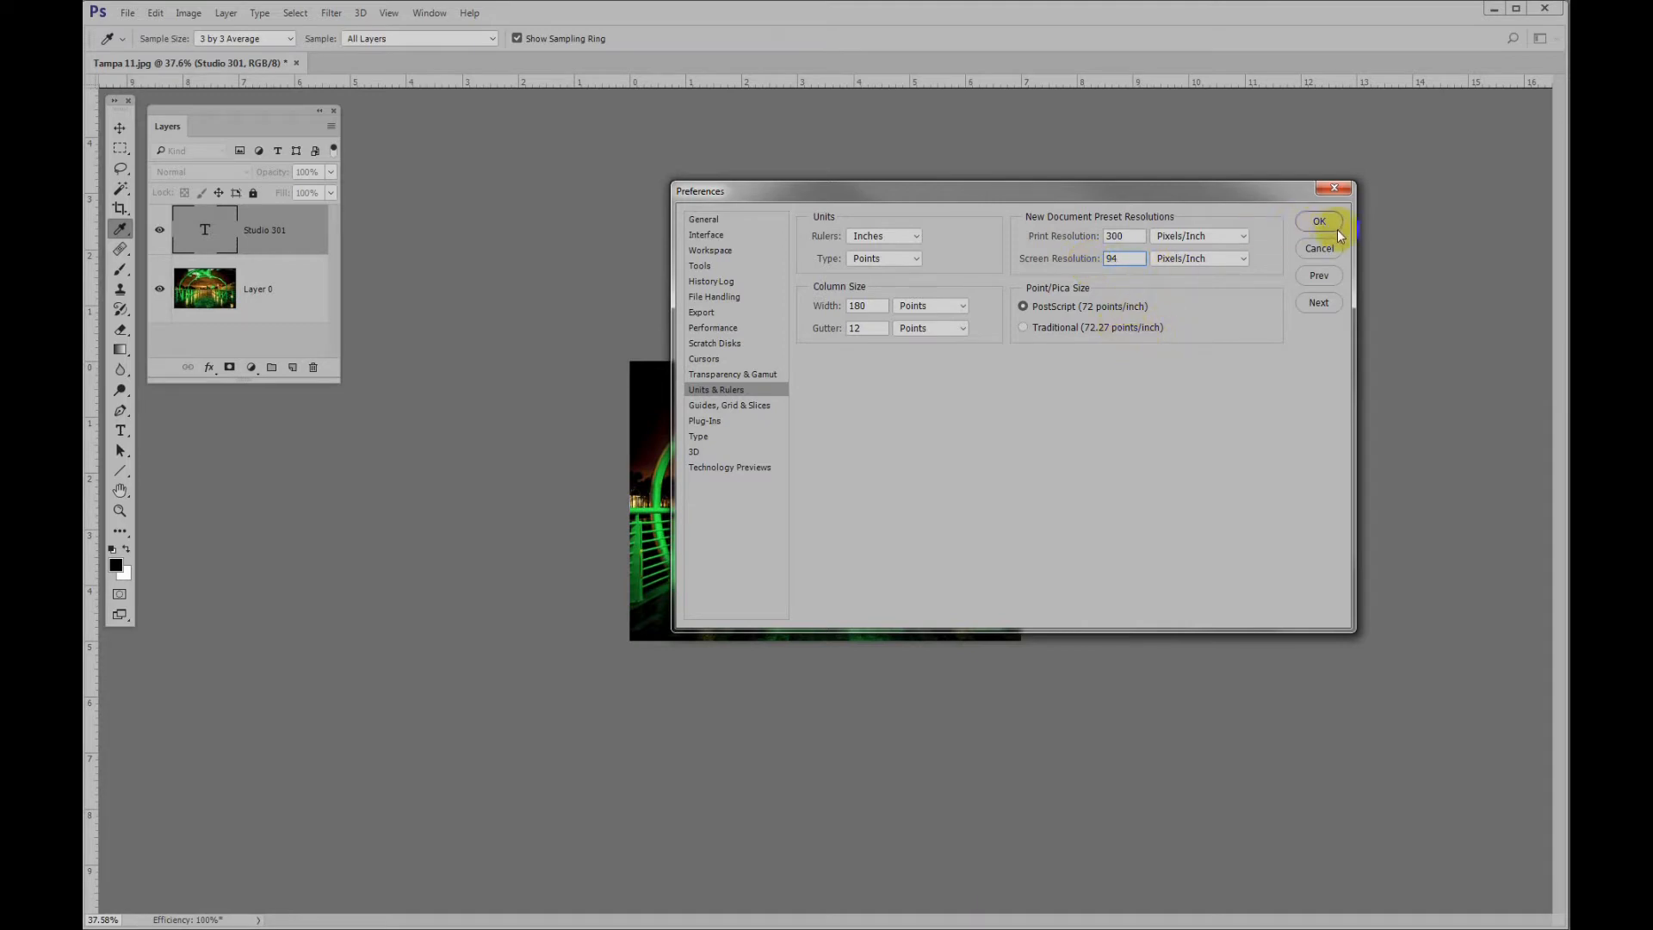
click(1318, 220)
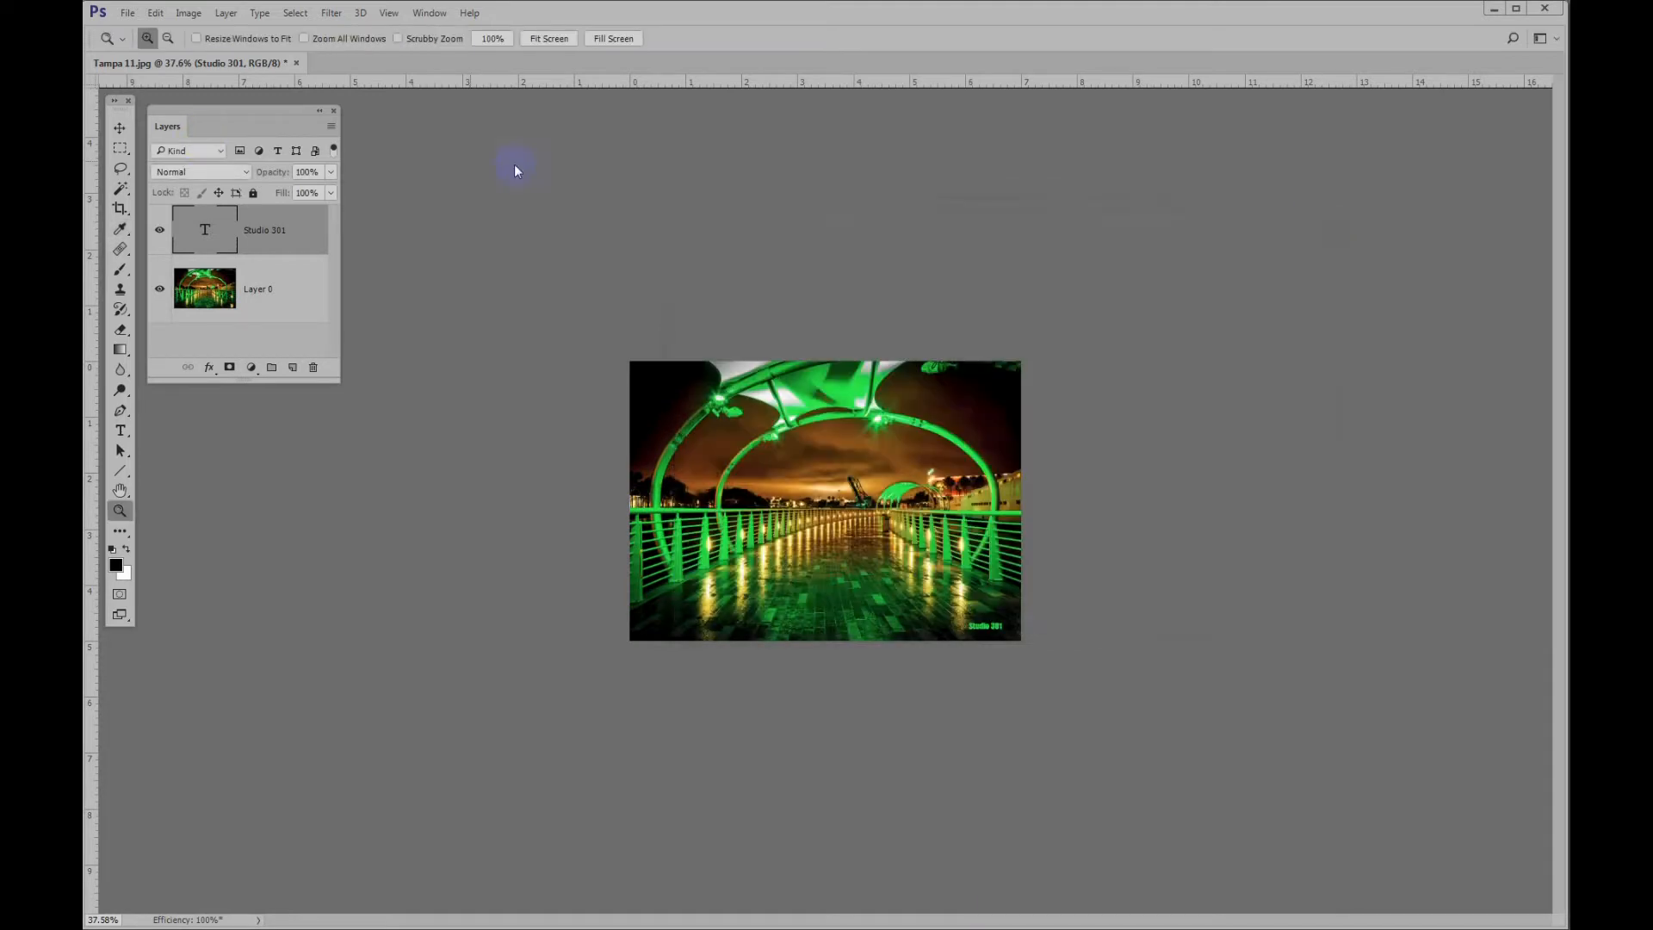
Step: Fit Tampa 11.jpg to the screen, then zoom back out to about 78%
click(388, 13)
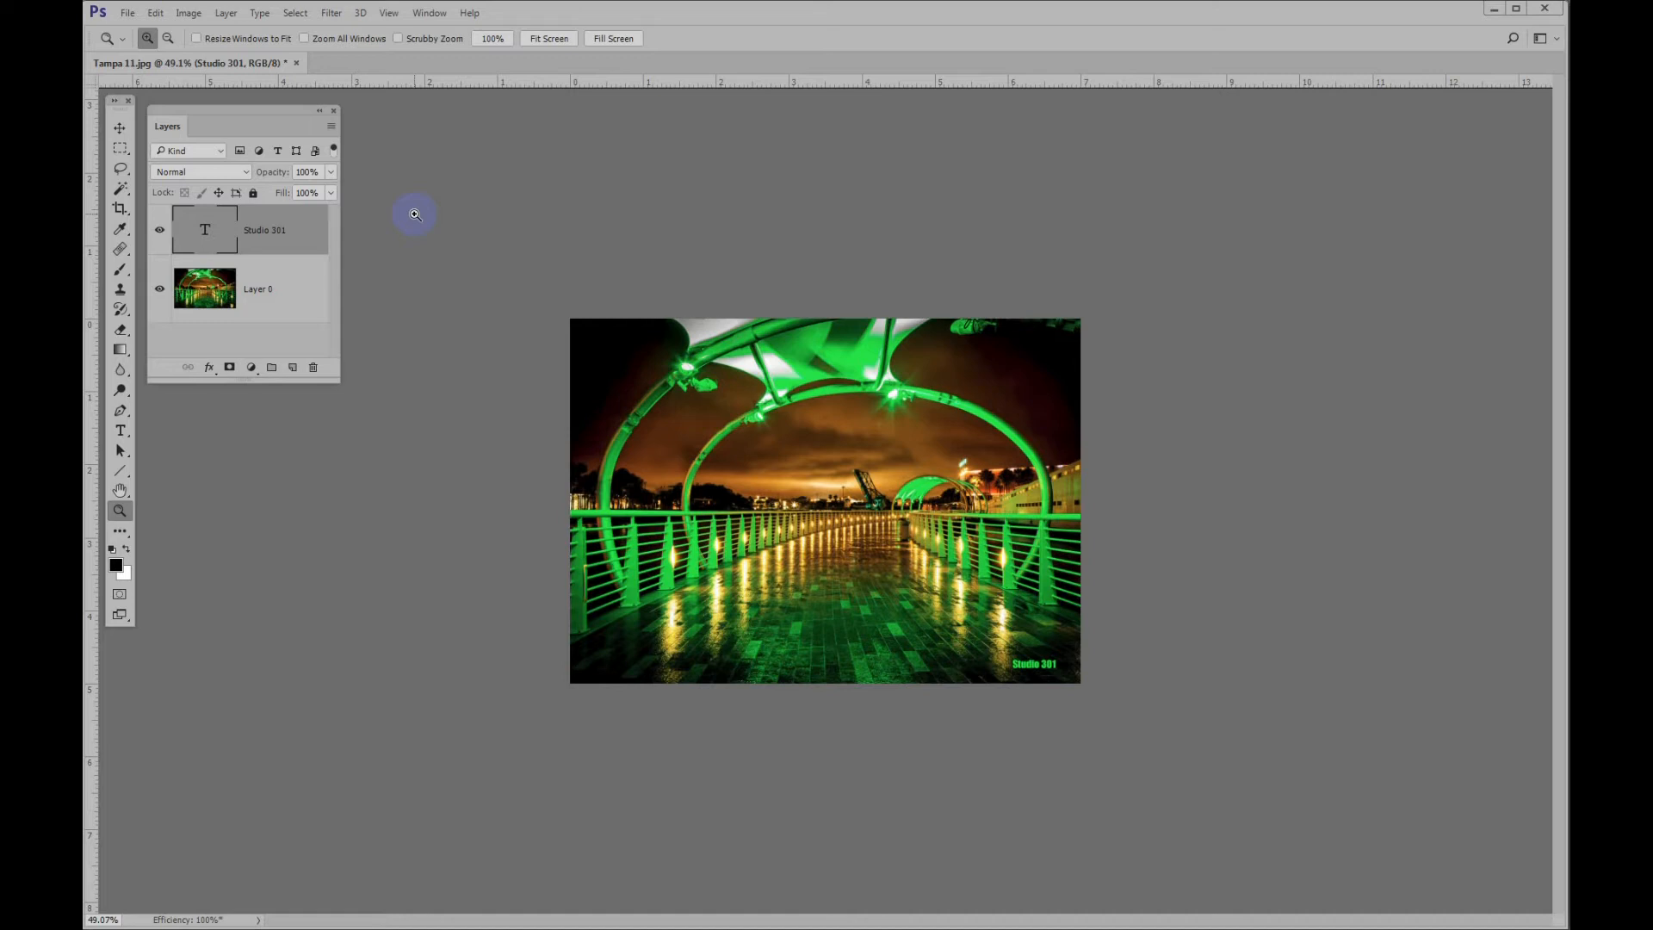
mouse_move(917, 117)
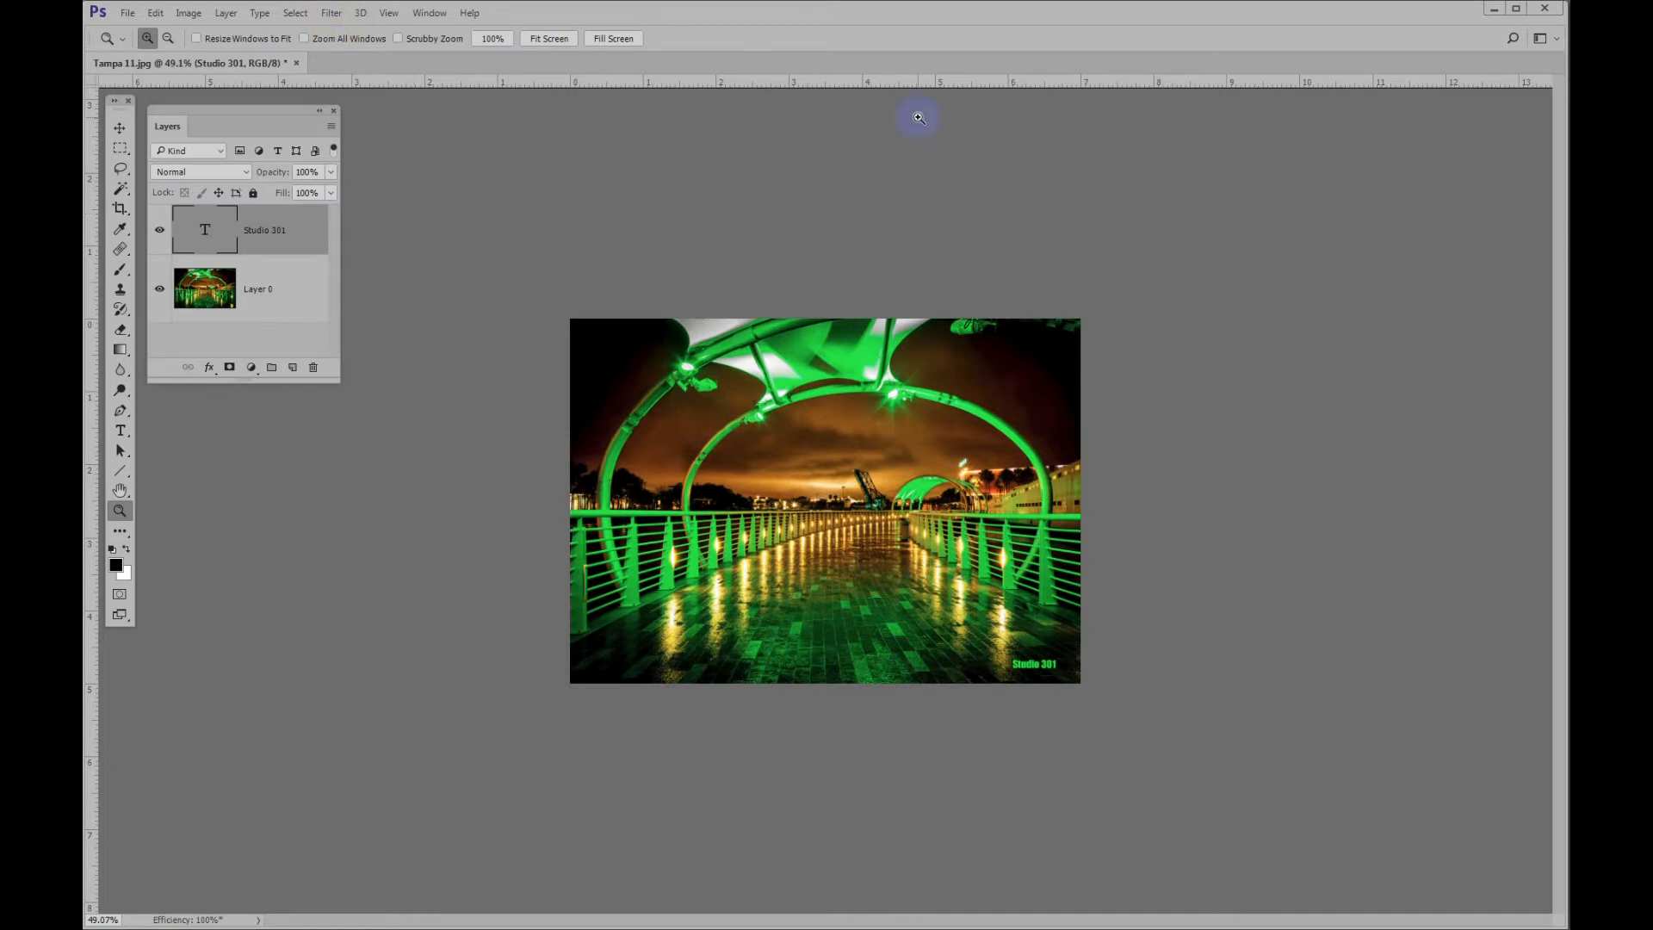
mouse_move(722, 85)
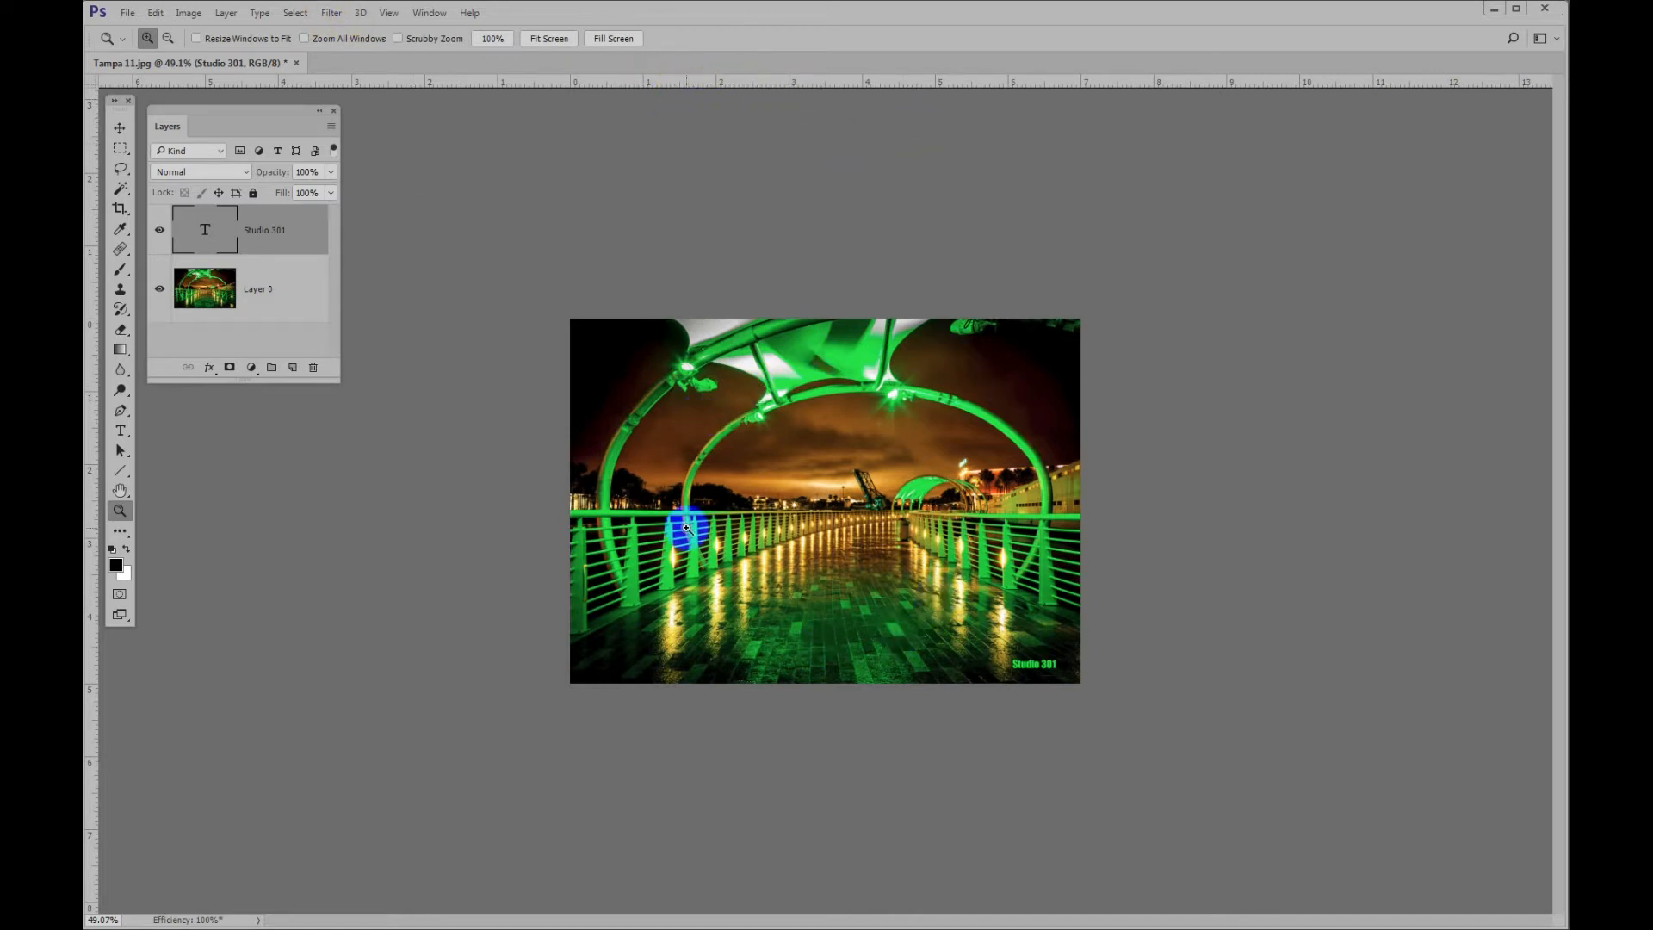
drag(685, 527, 843, 555)
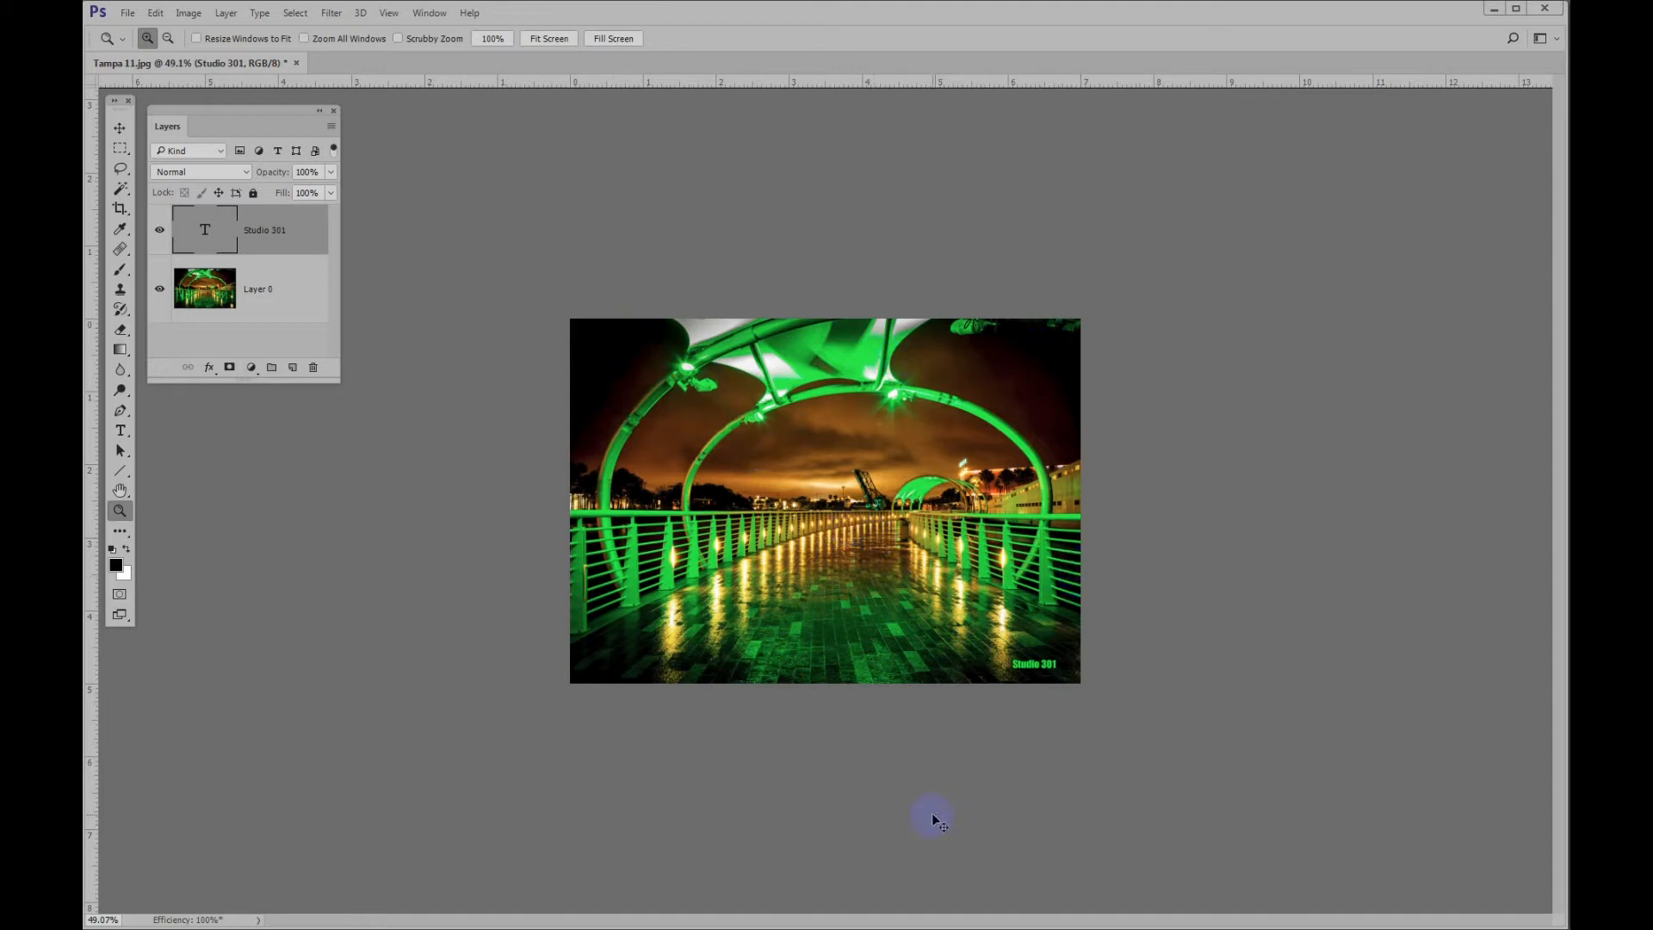
mouse_move(750, 905)
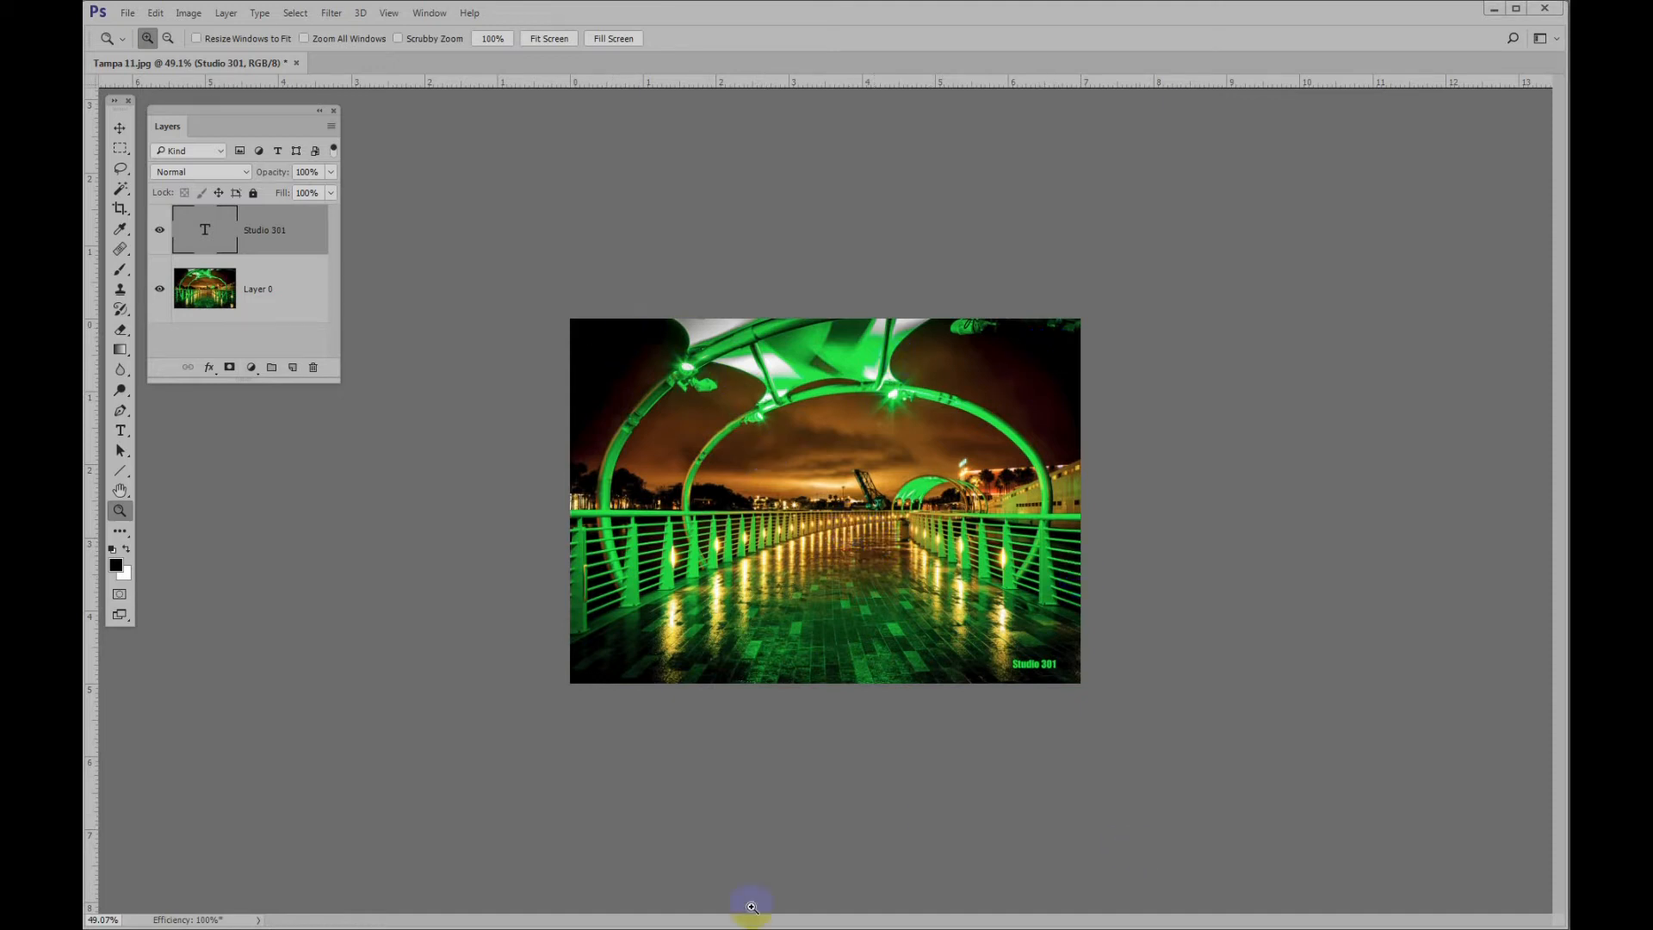
mouse_move(287, 44)
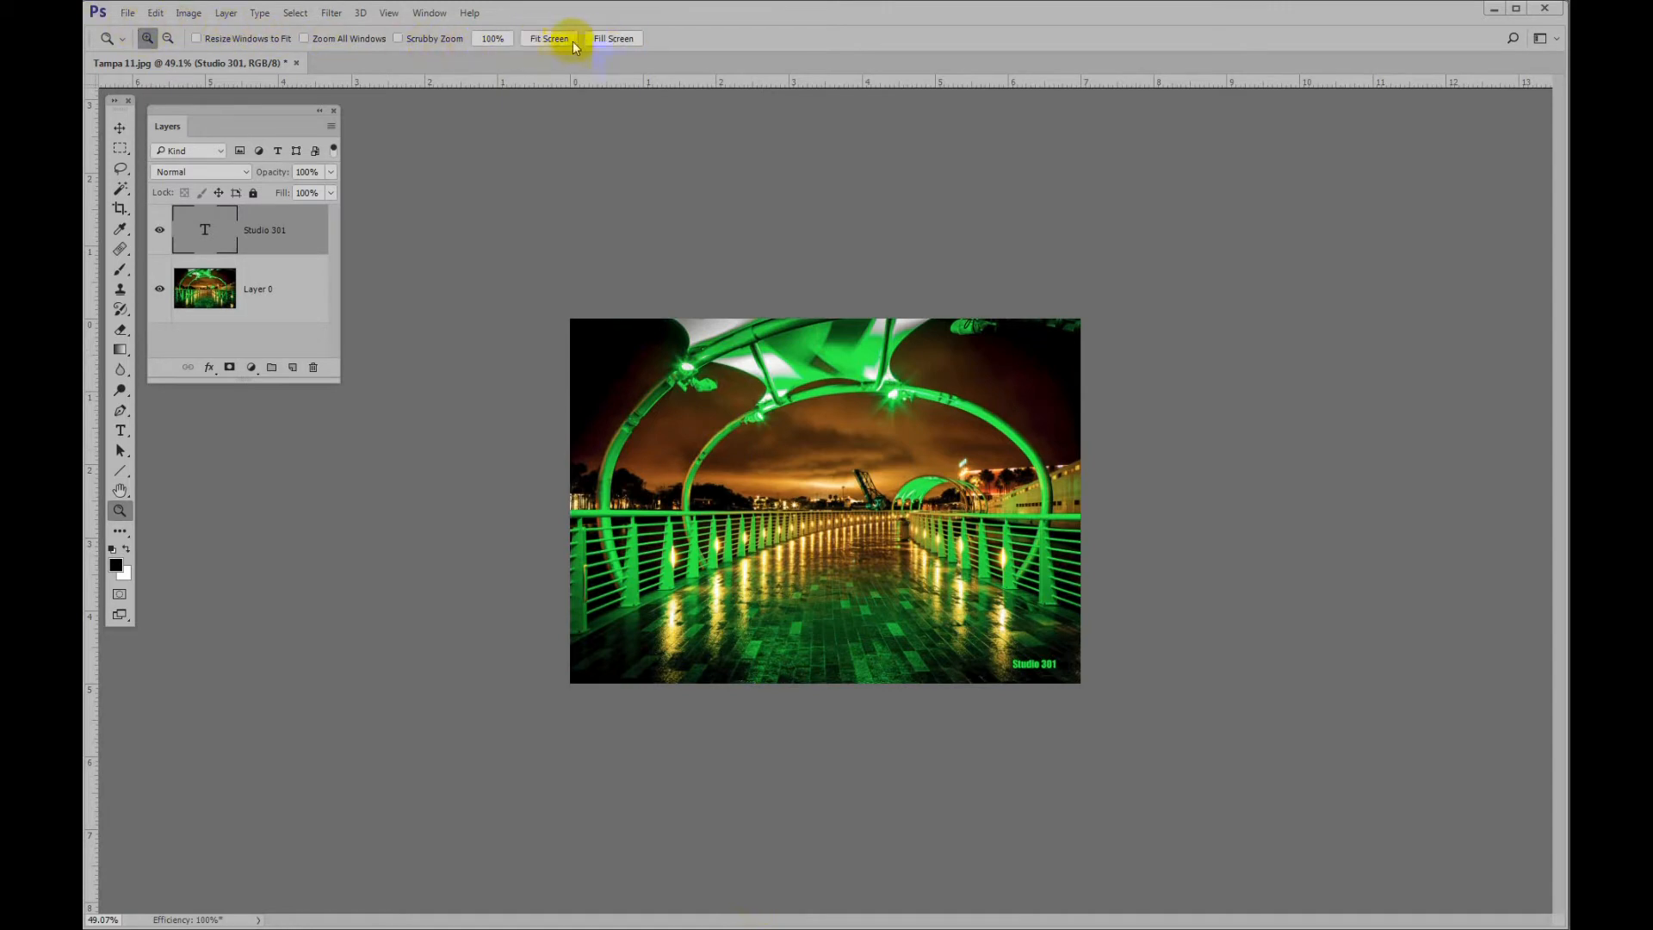
click(548, 38)
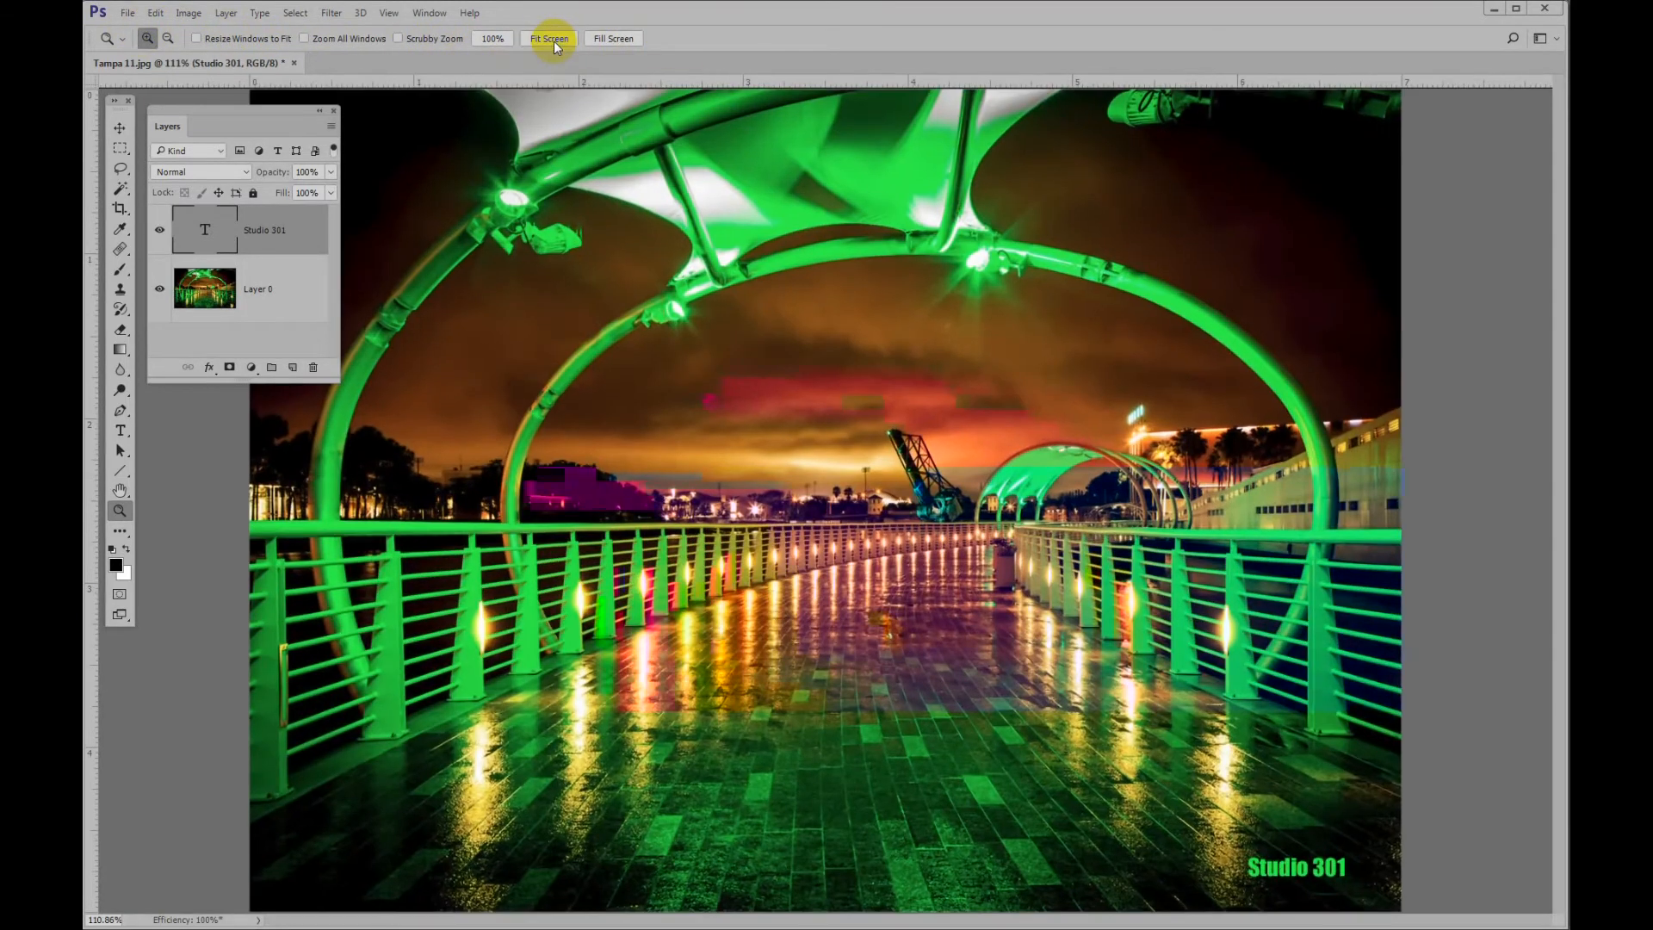
click(612, 38)
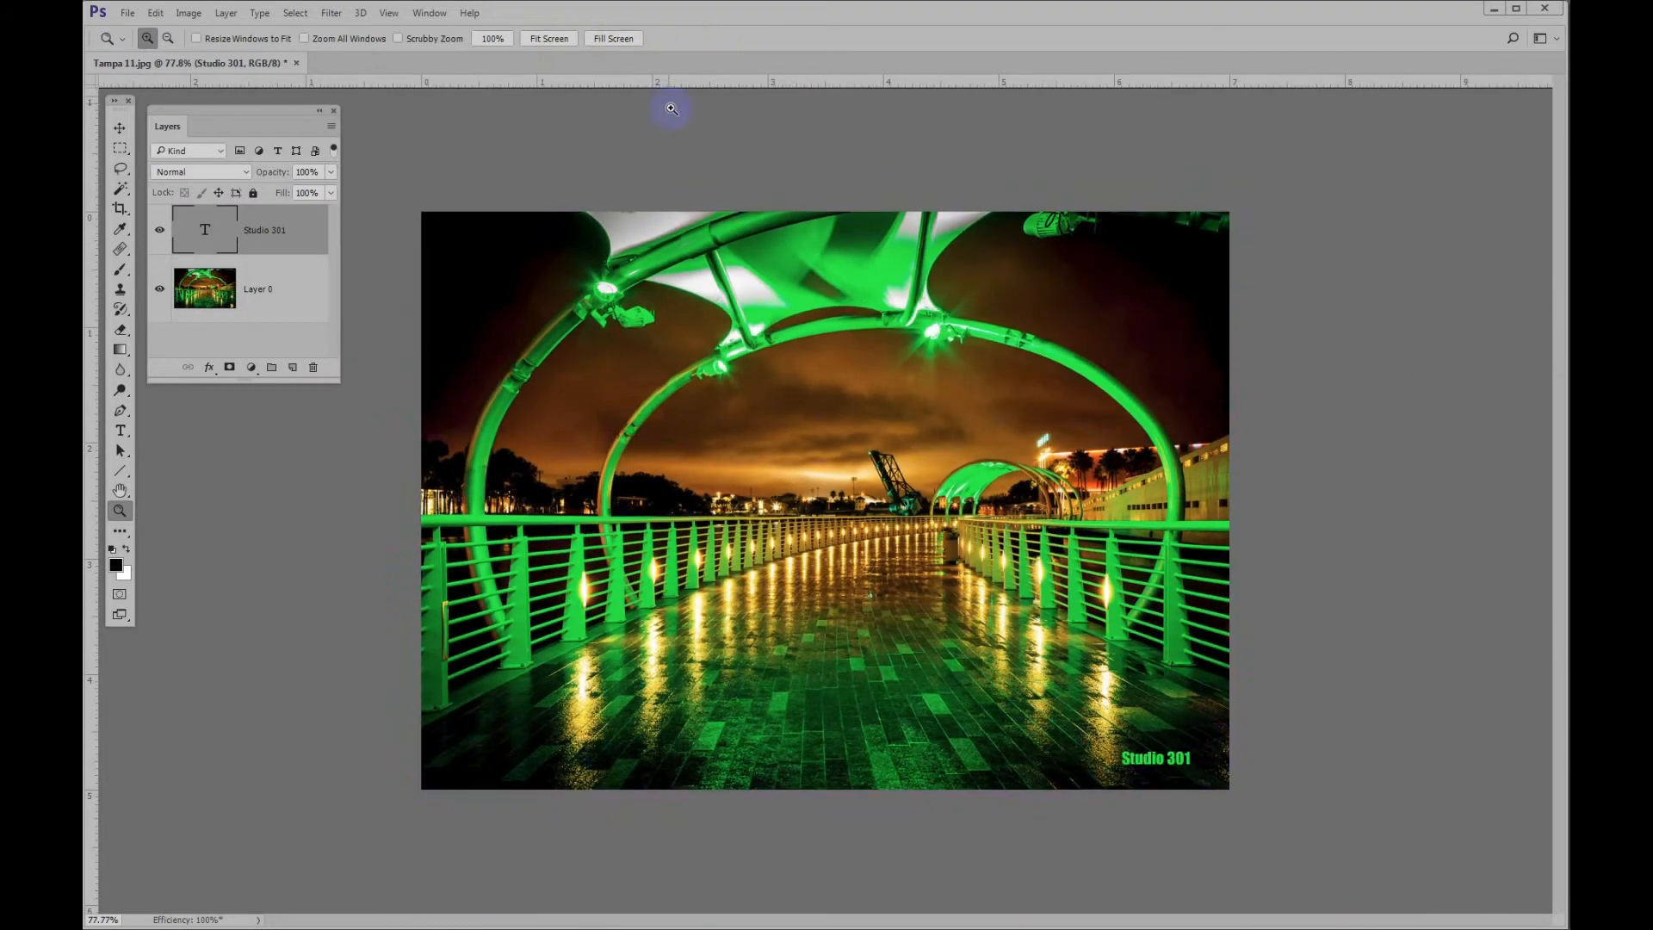
mouse_move(656, 236)
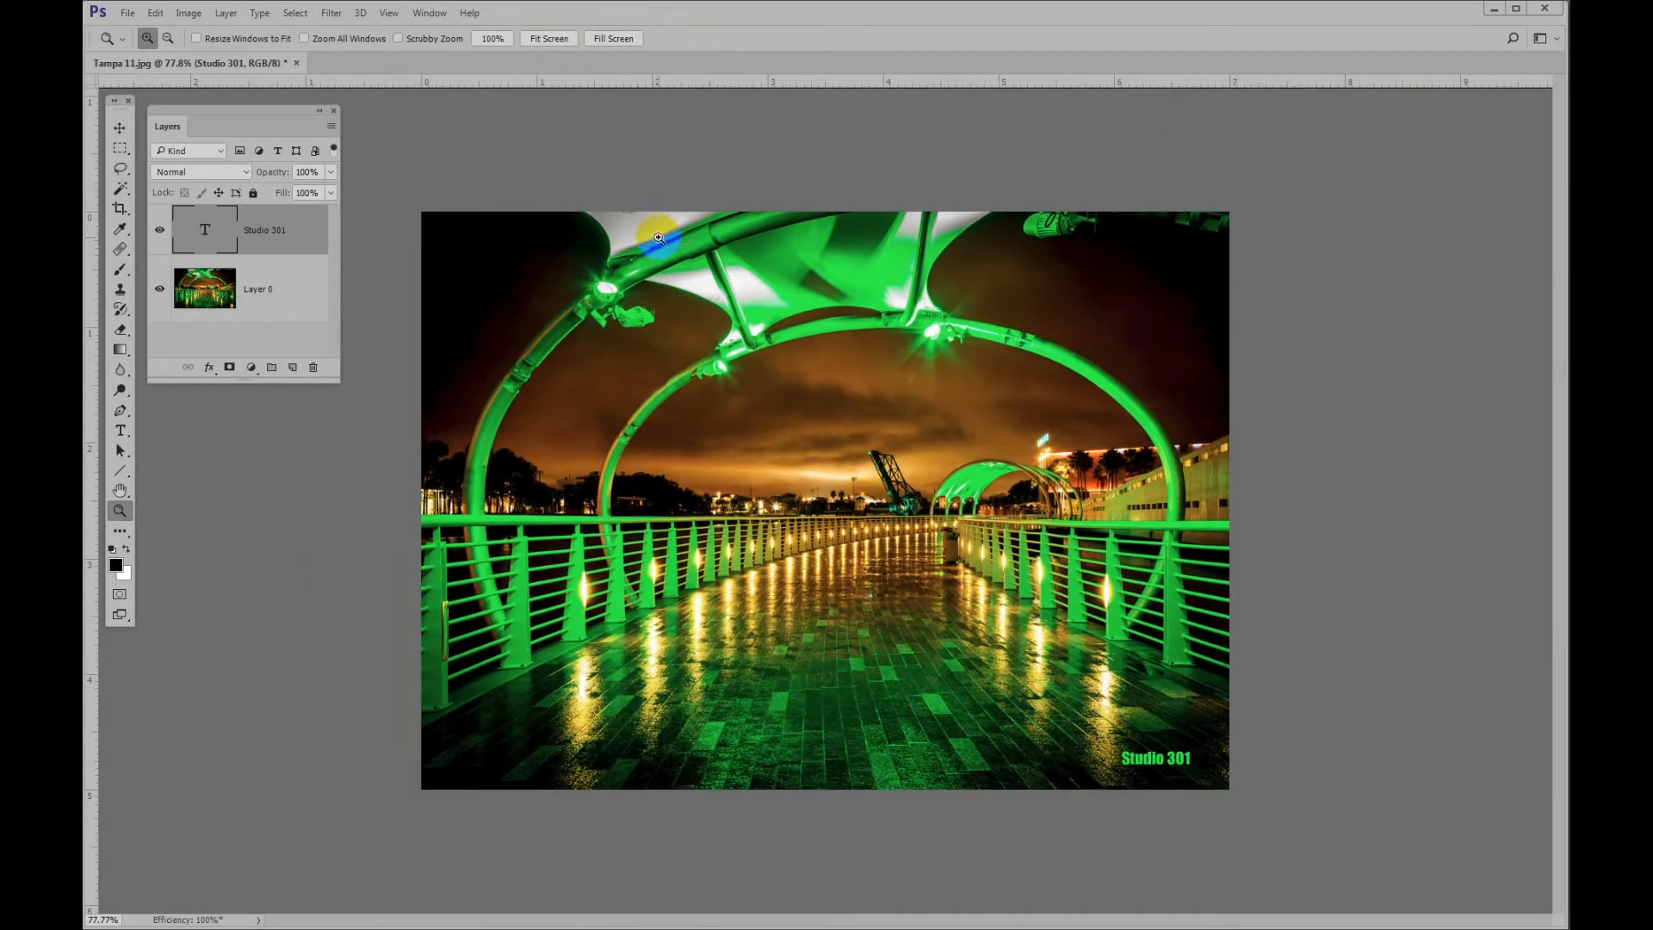
mouse_move(440, 124)
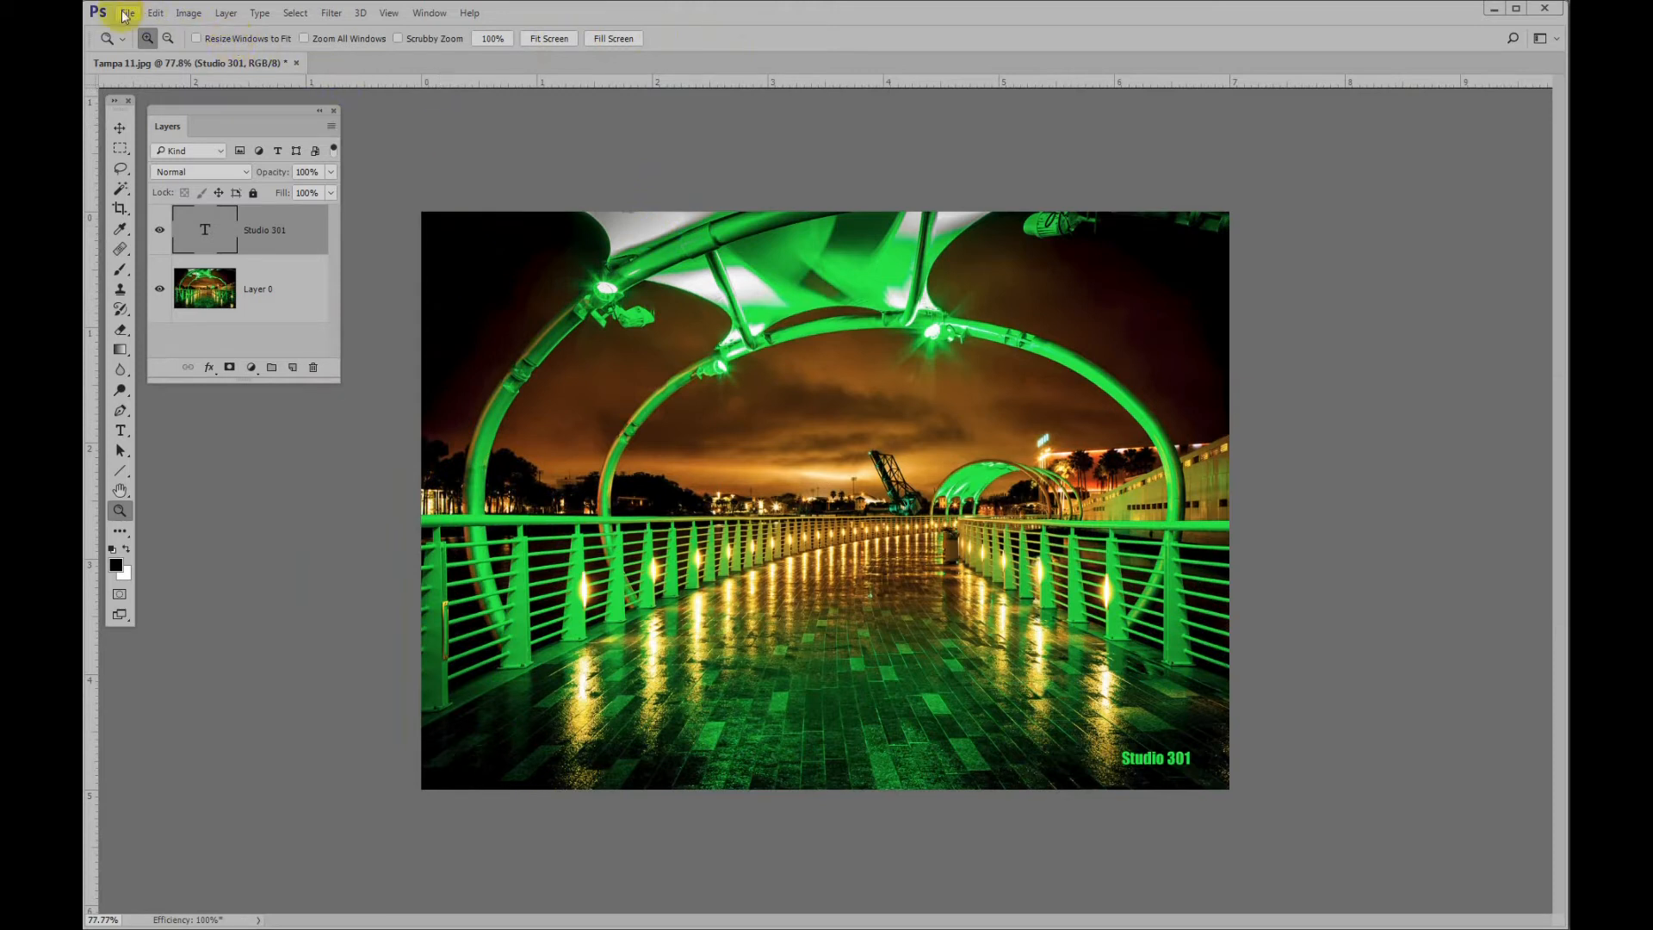
click(127, 13)
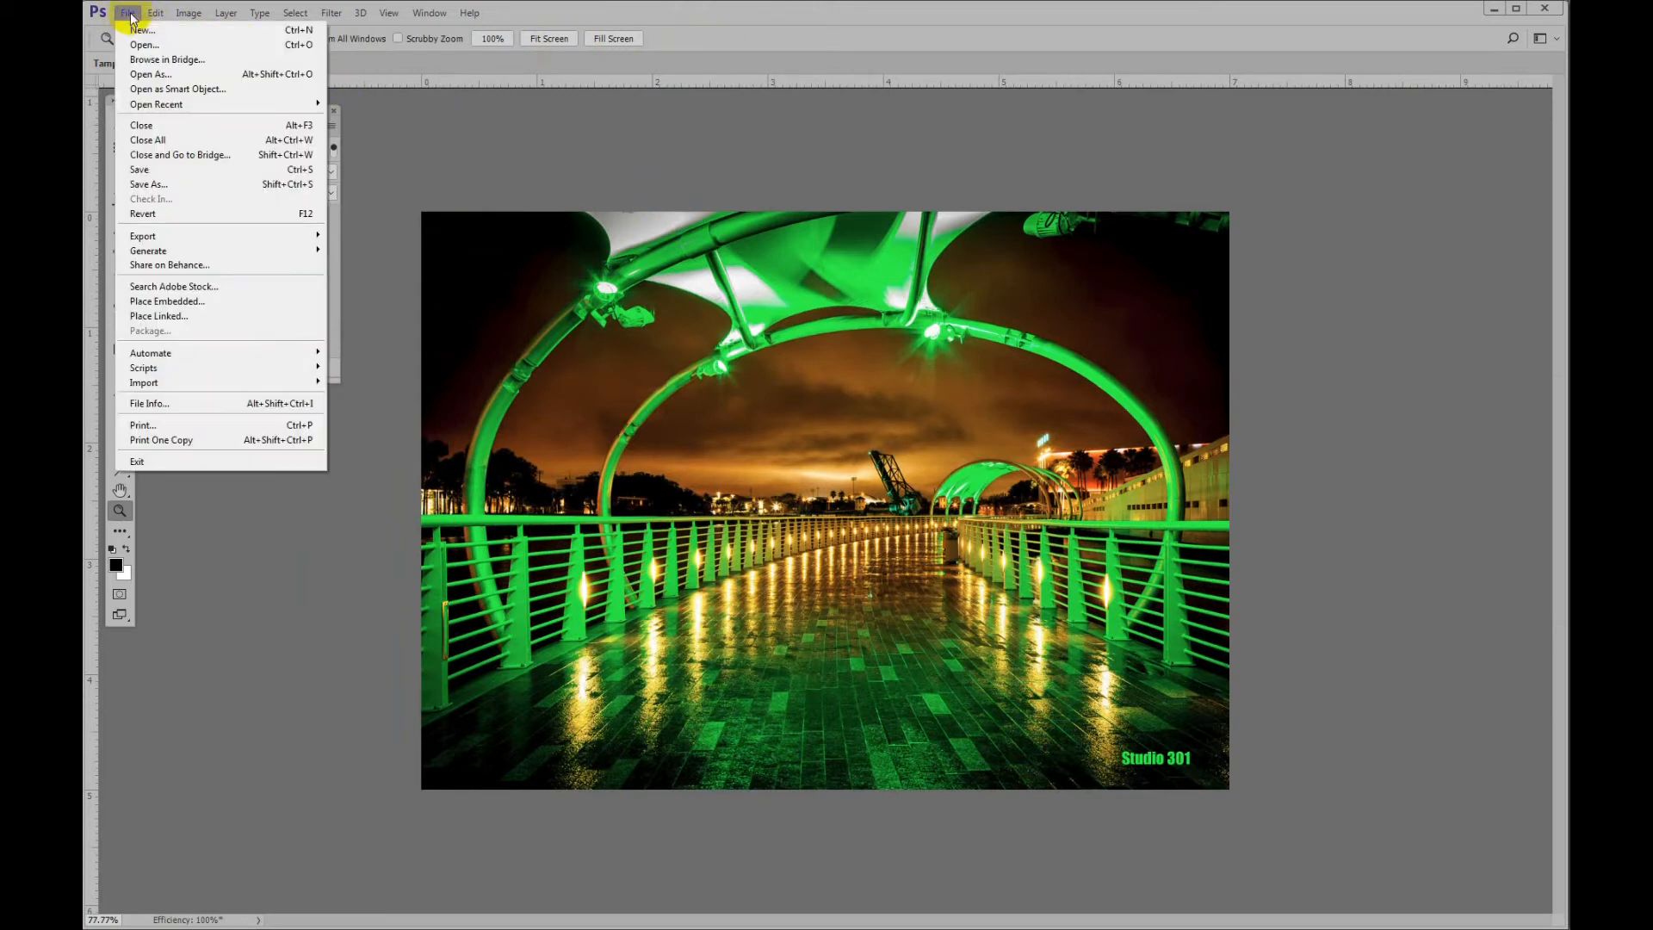
click(155, 12)
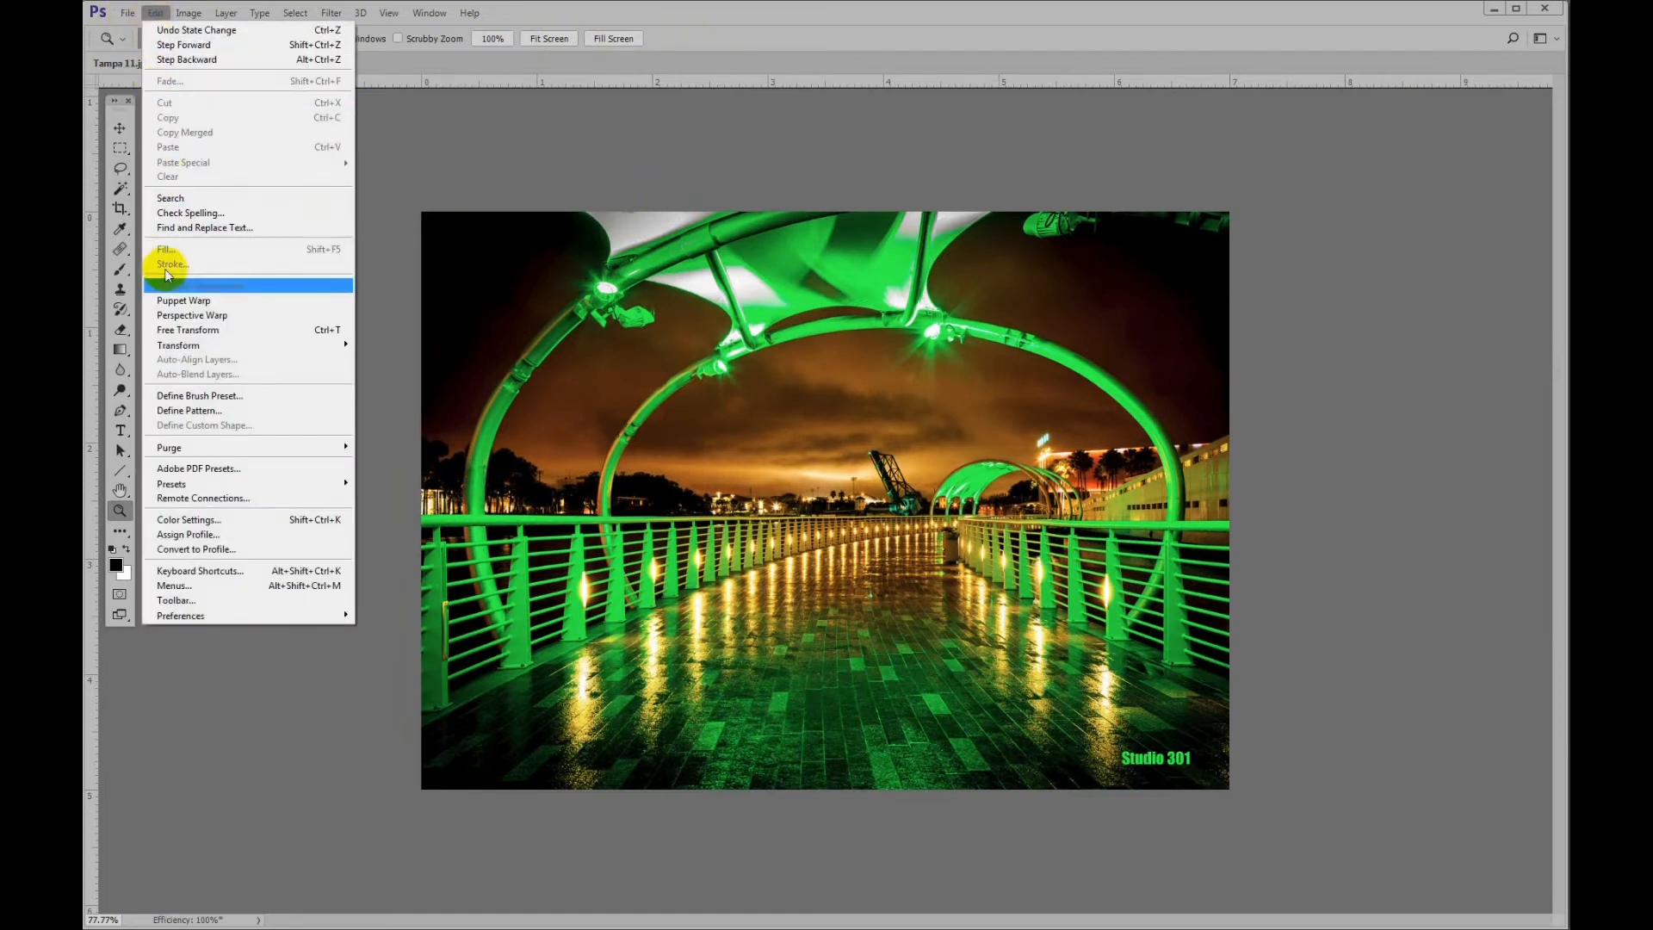
mouse_move(225, 581)
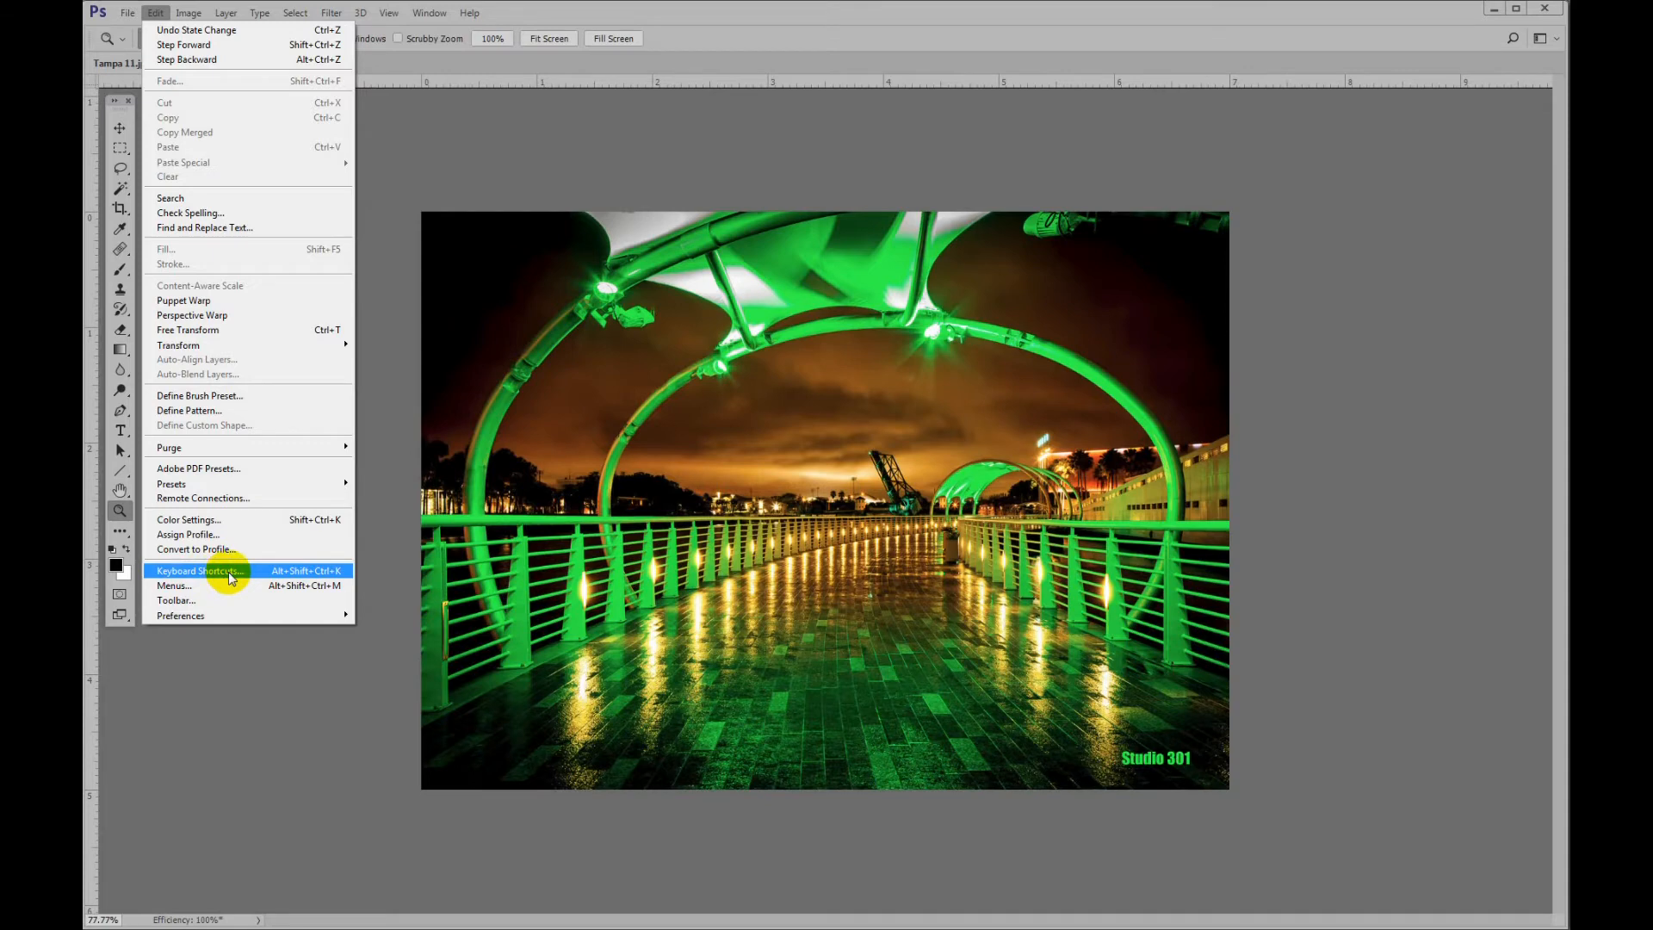
click(196, 570)
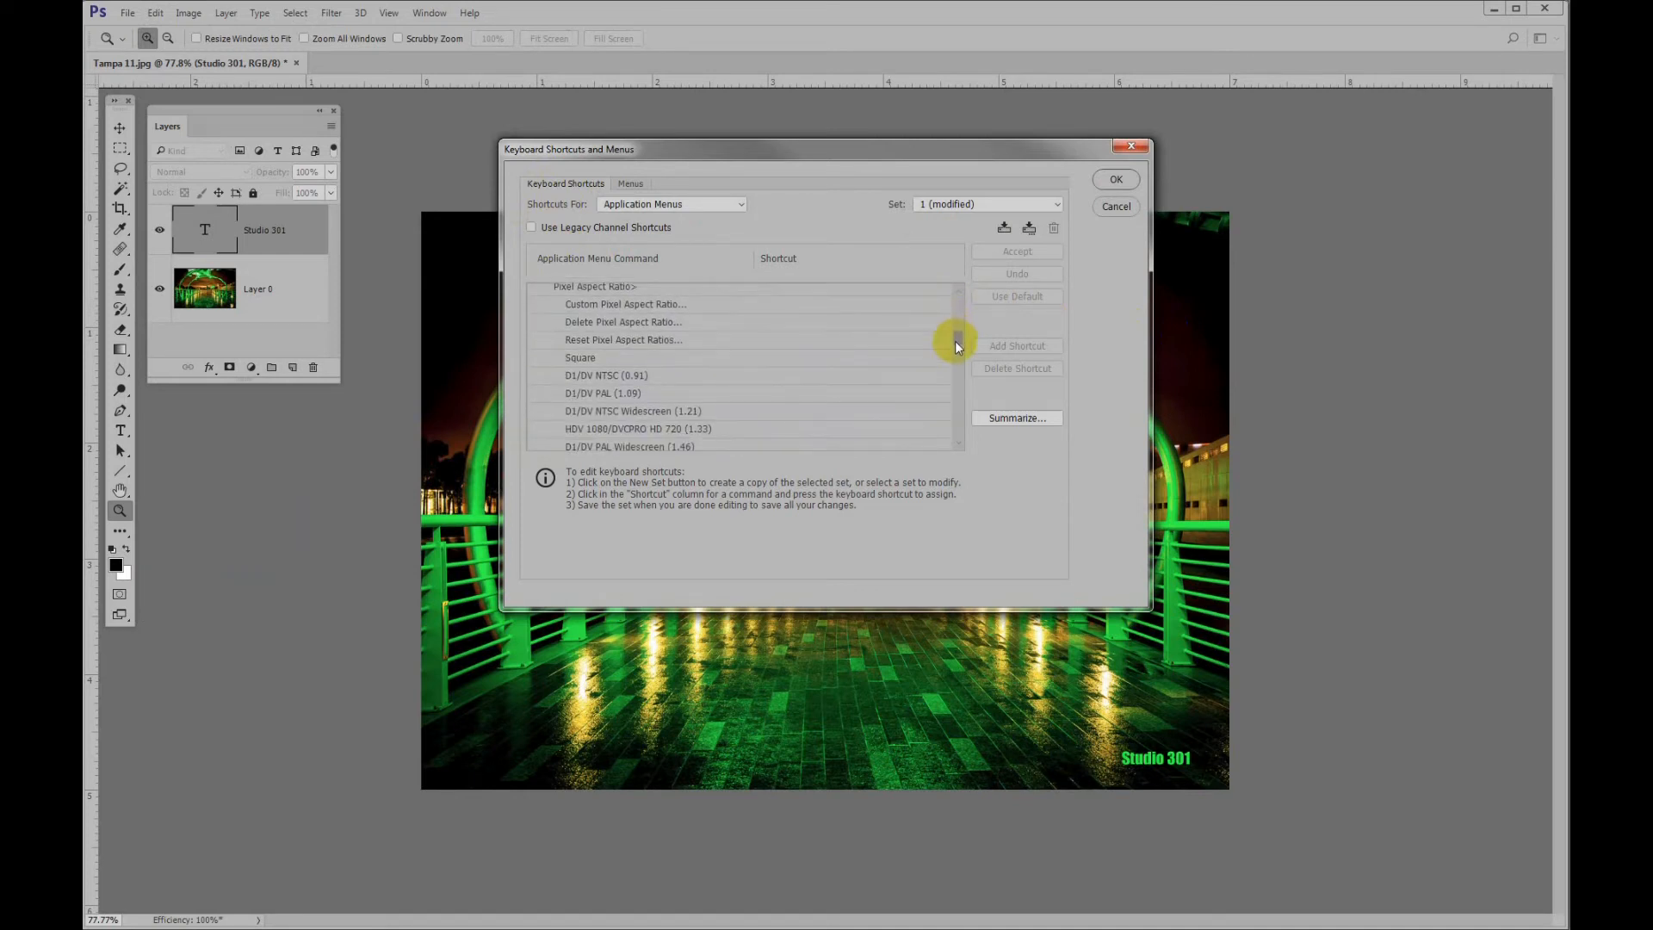
scroll(down, 3)
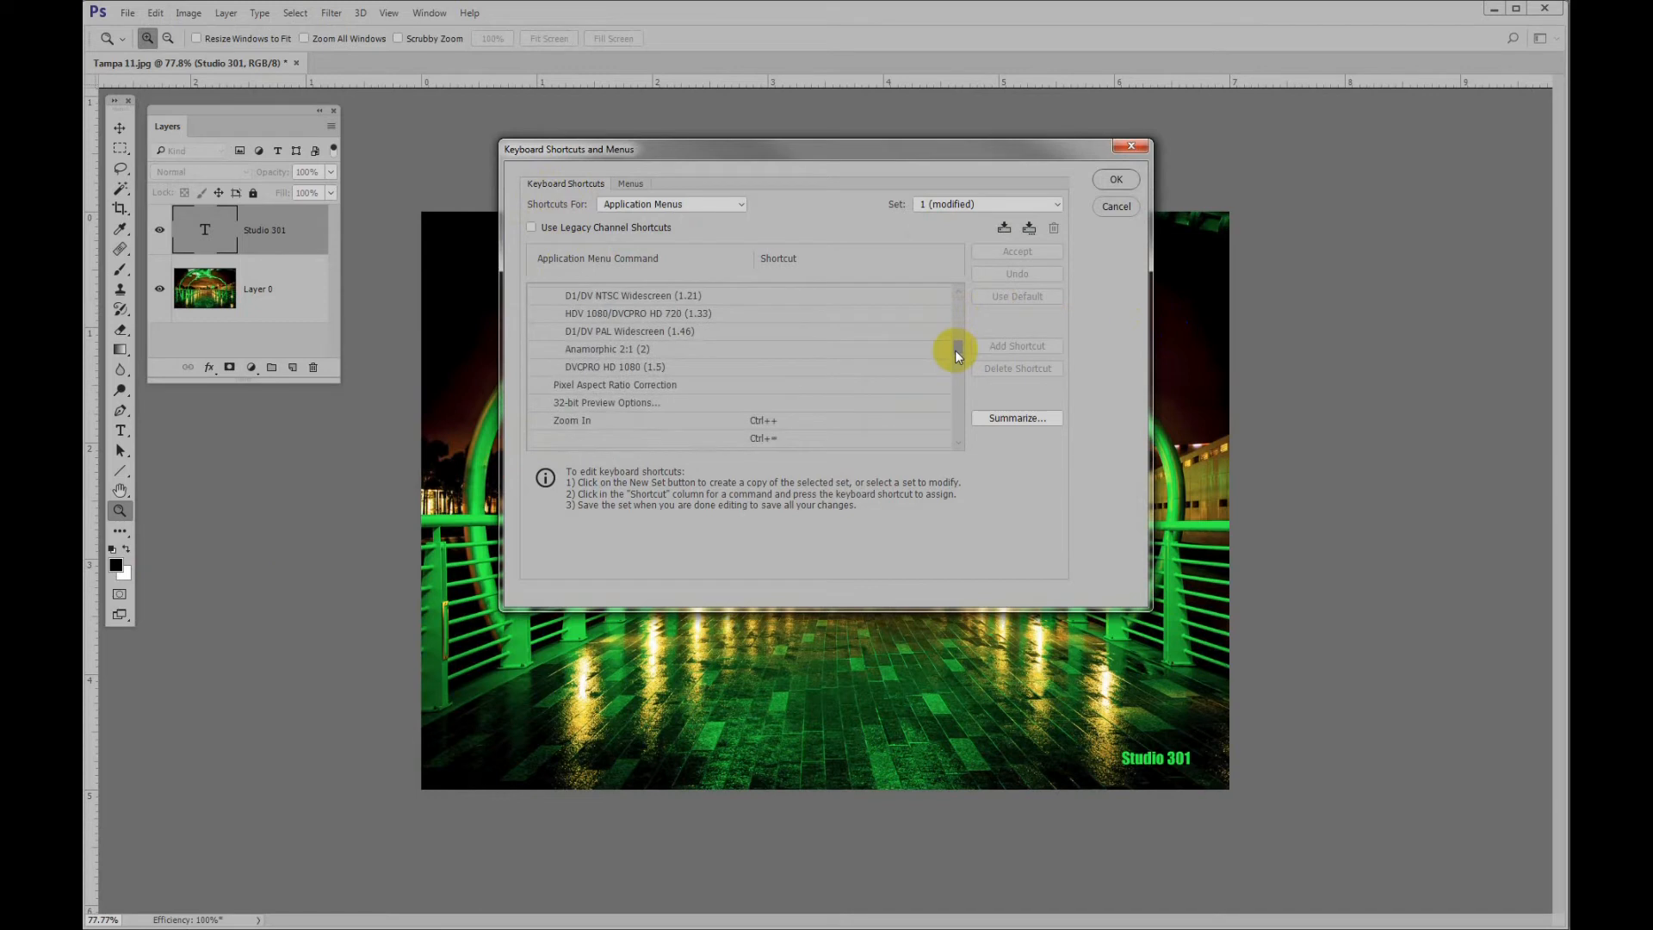
scroll(down, 3)
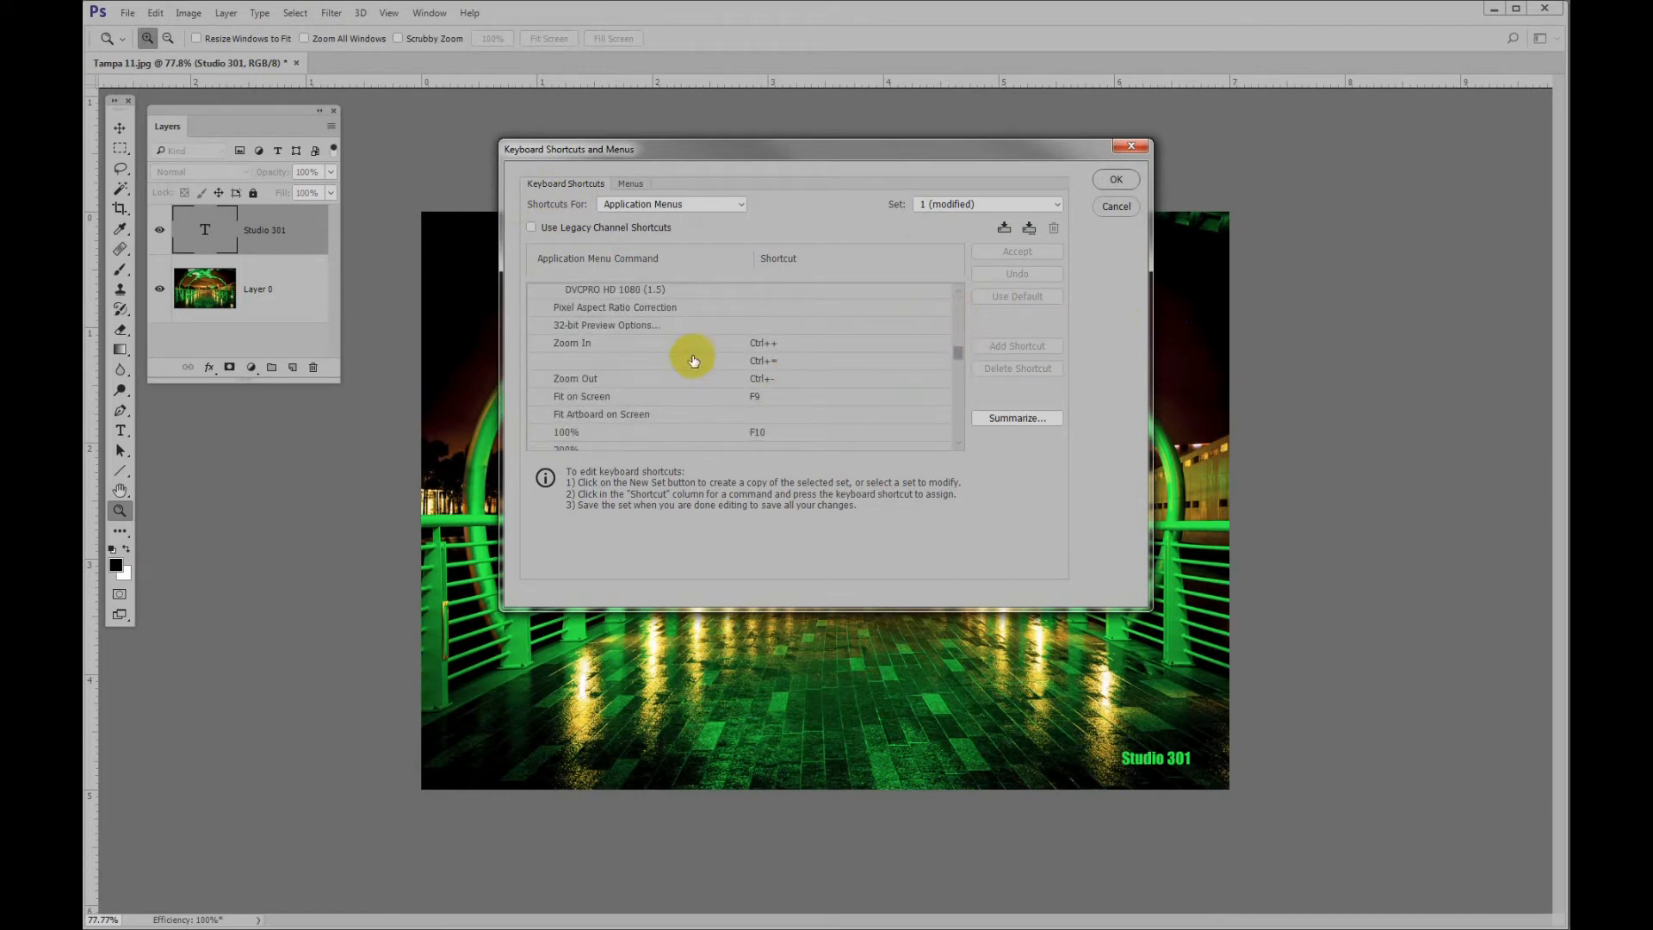
scroll(down, 3)
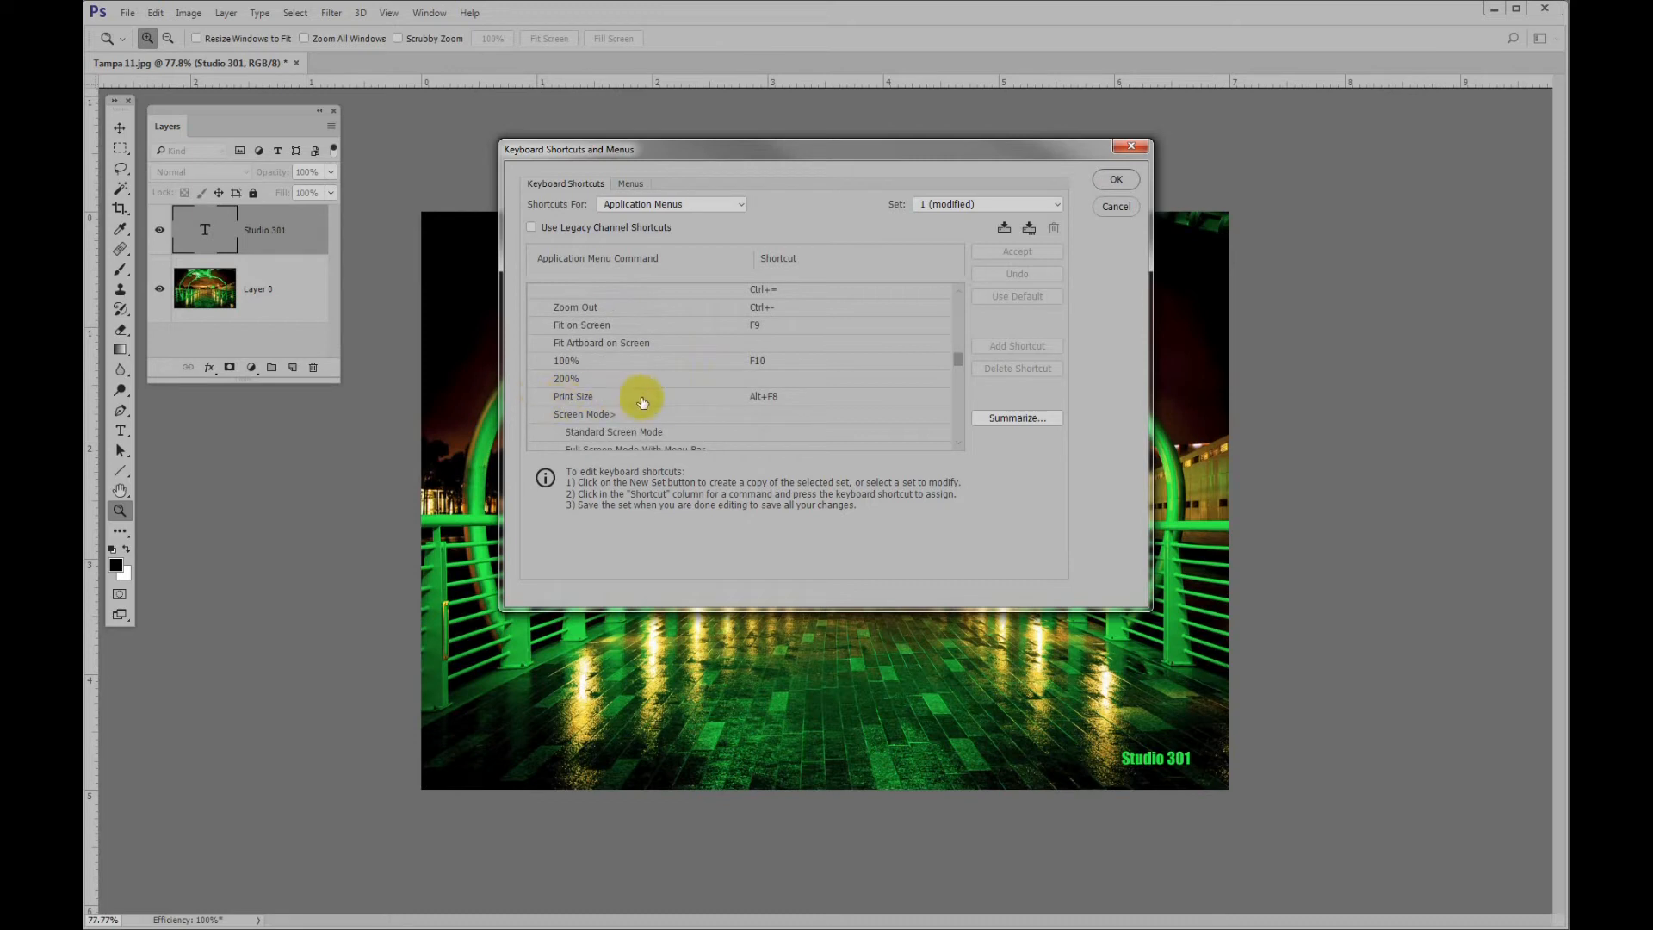
click(765, 396)
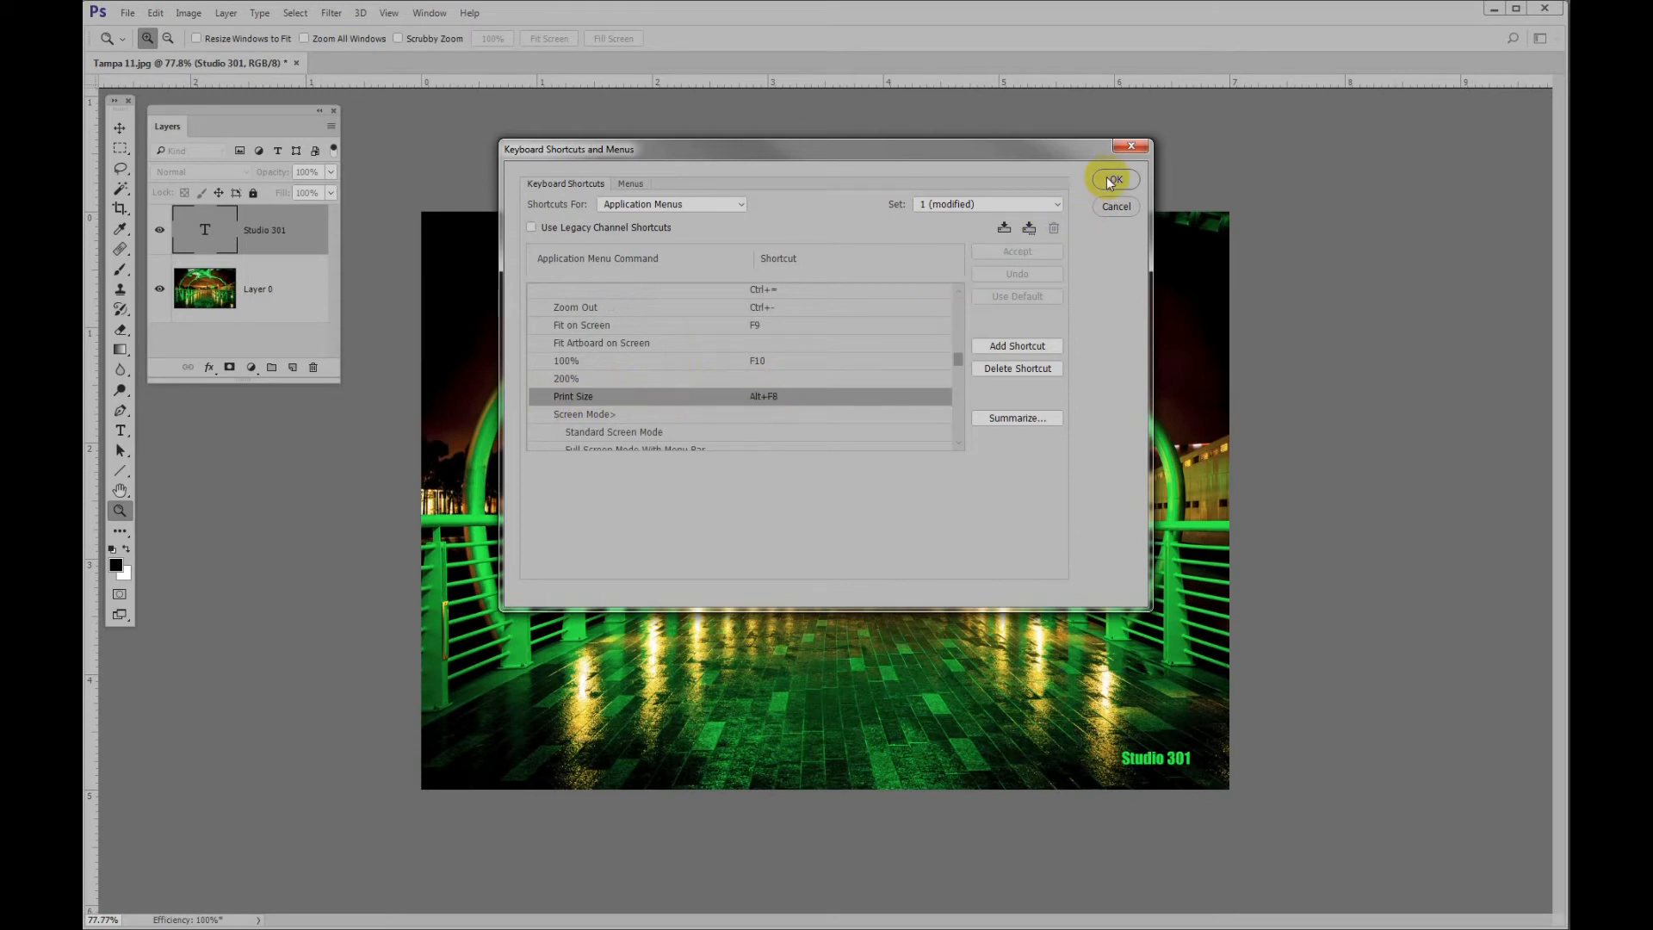
click(1112, 179)
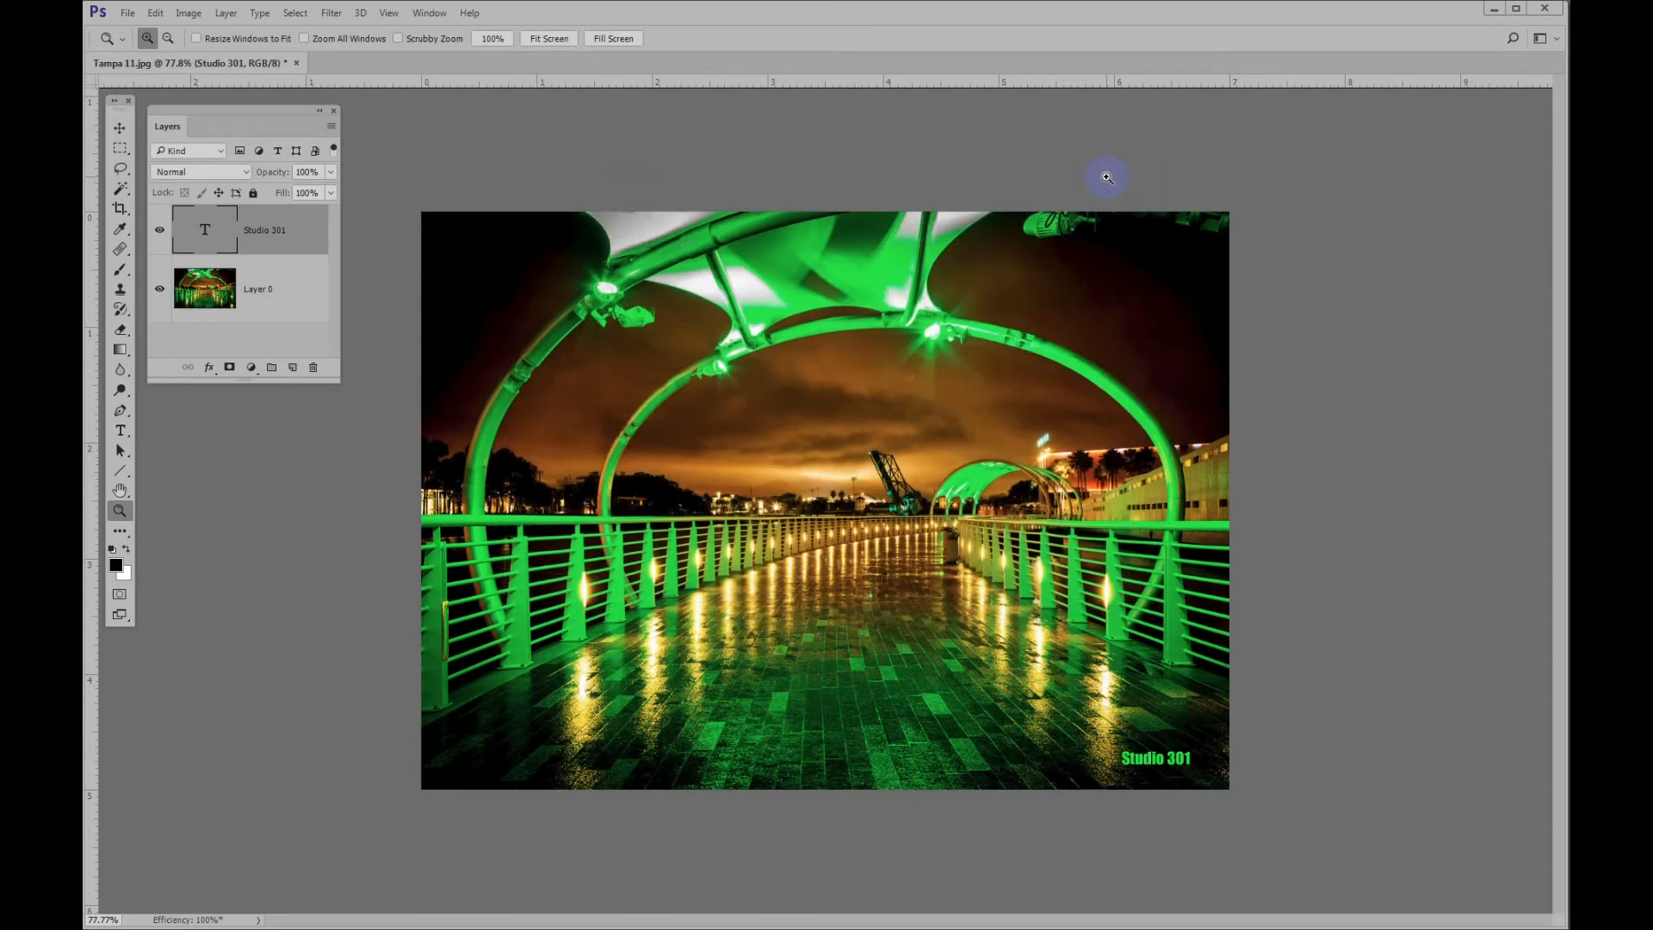
mouse_move(1101, 182)
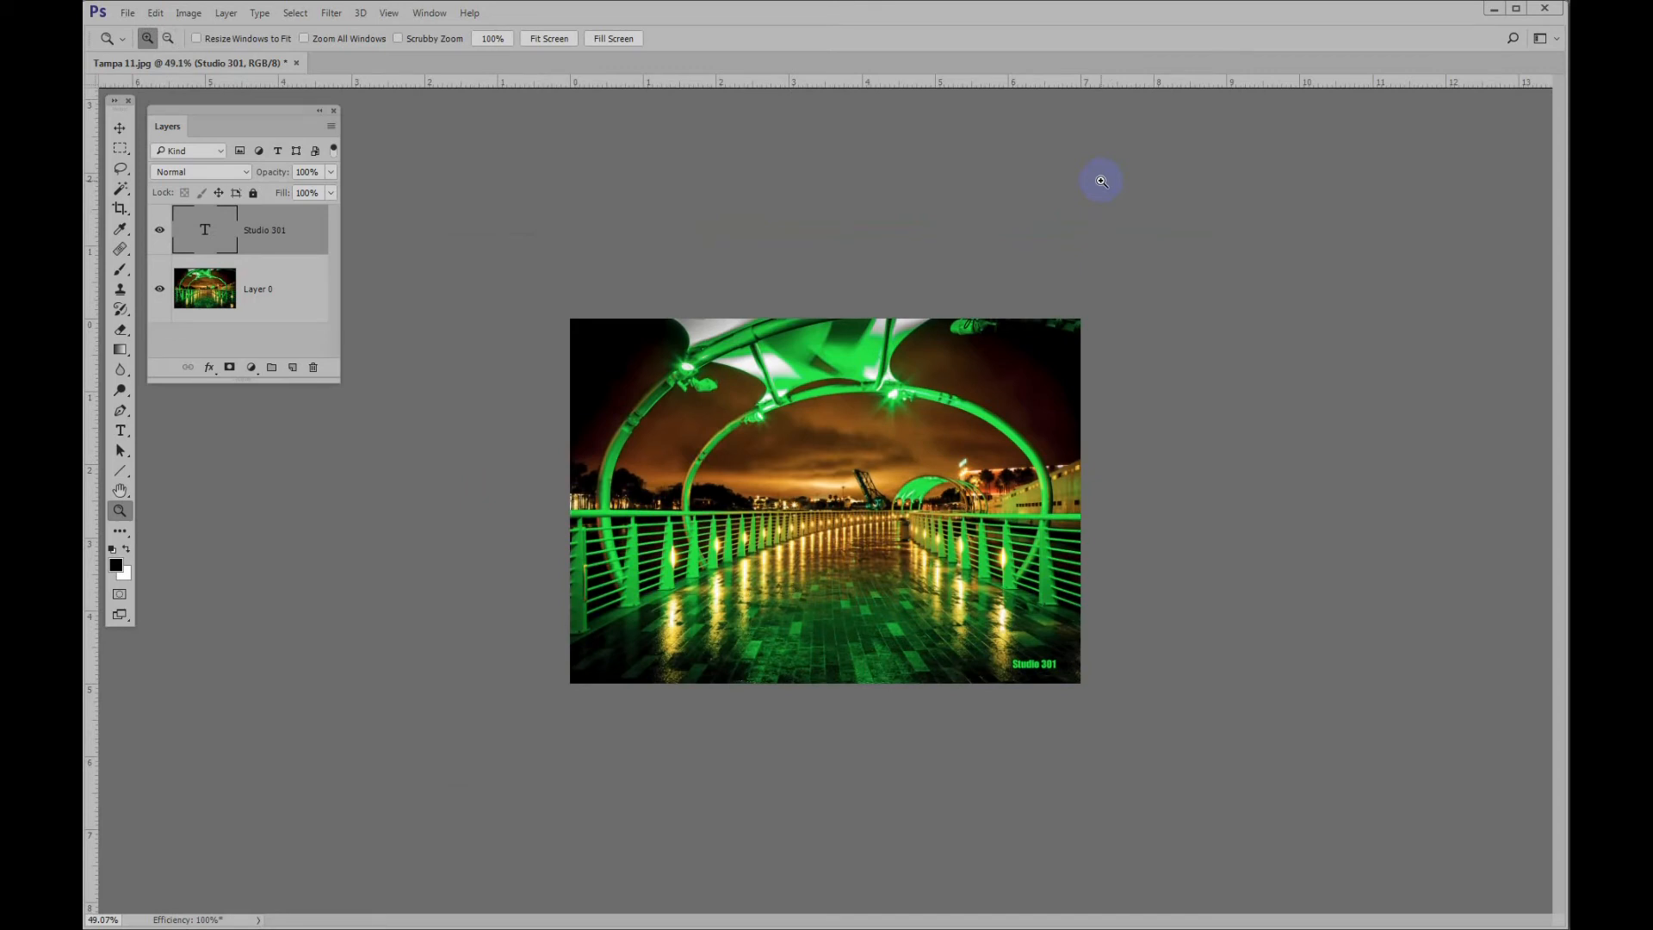
mouse_move(390, 13)
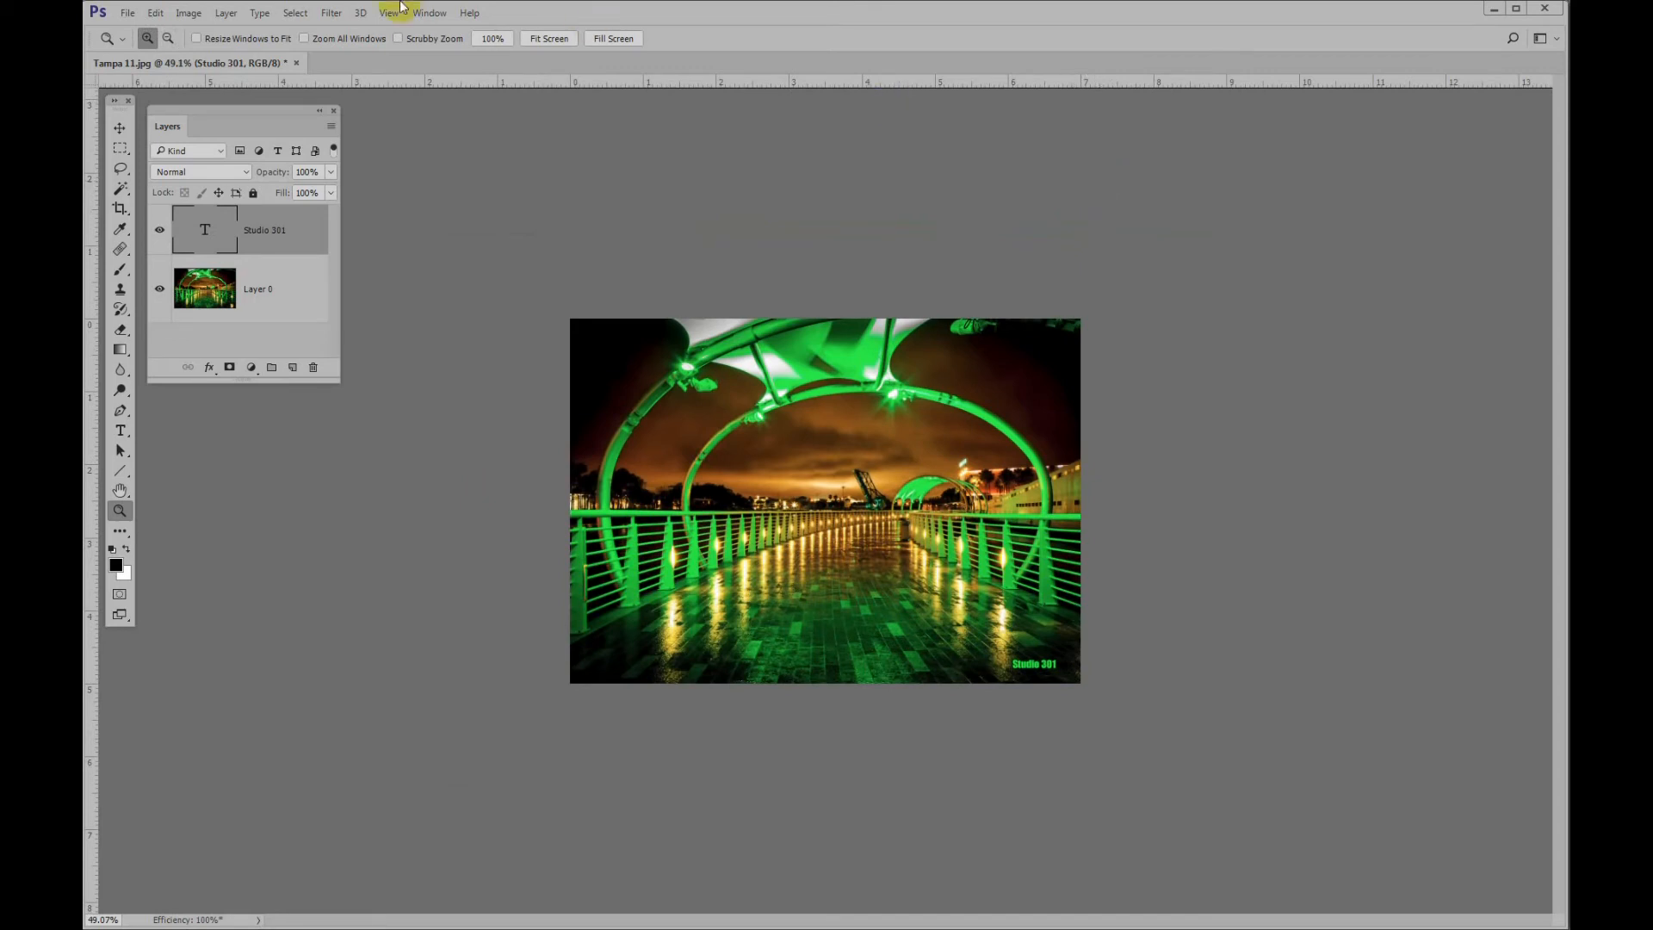
Step: Set the image print width to 10 inches without resampling, then zoom in
click(187, 13)
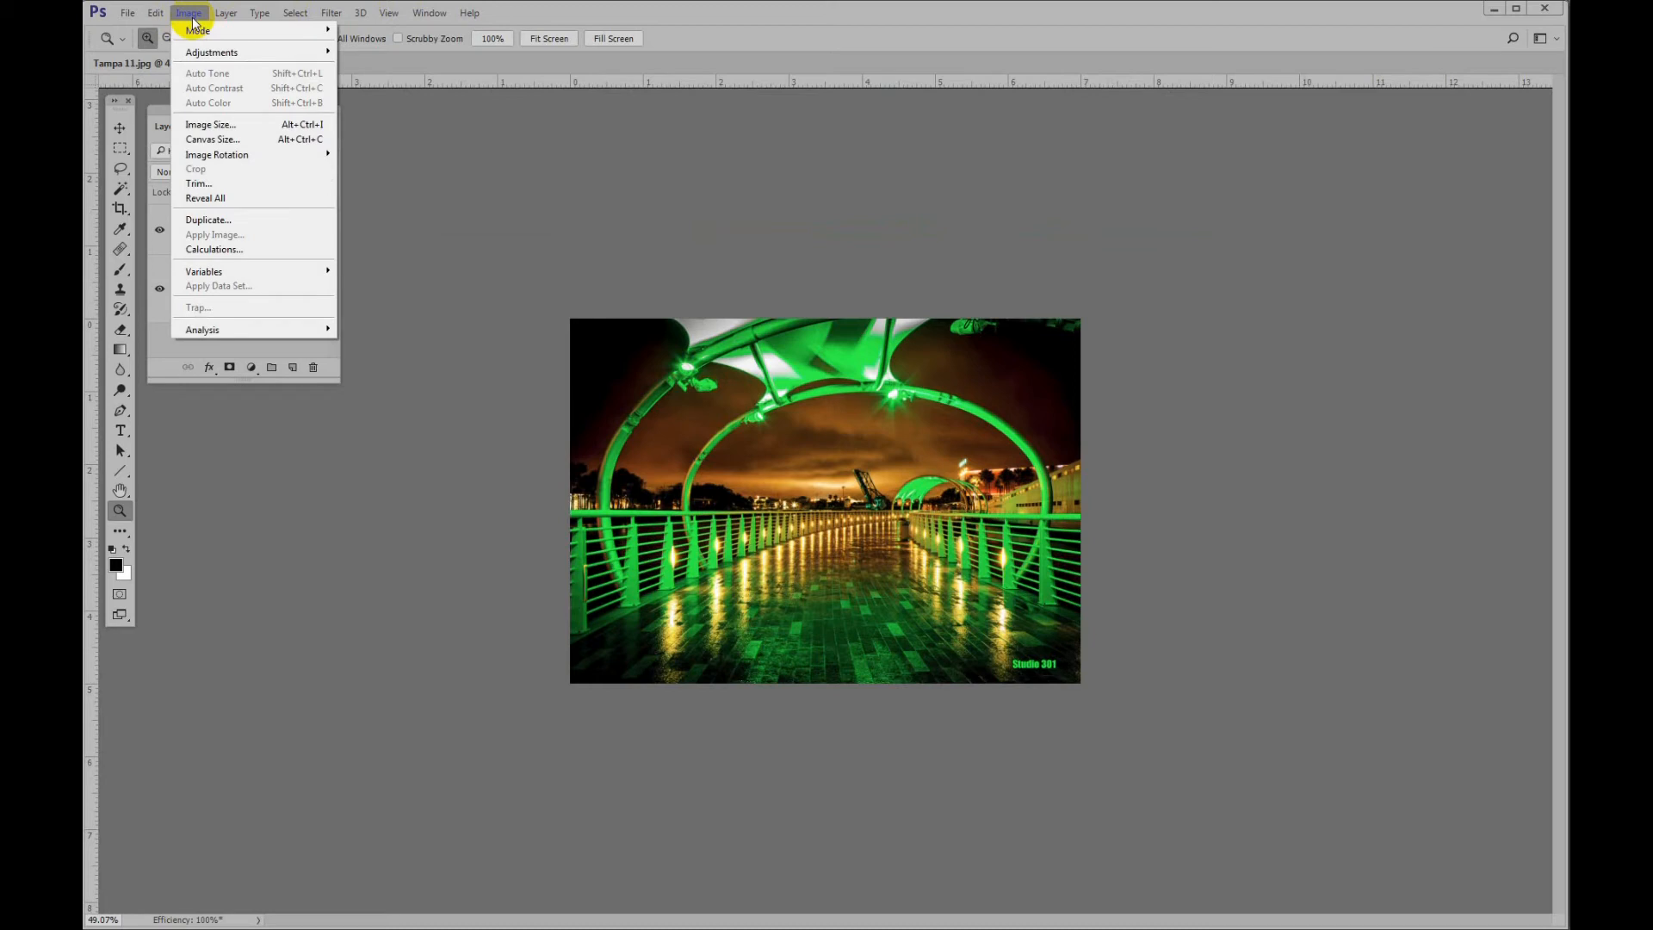
click(210, 124)
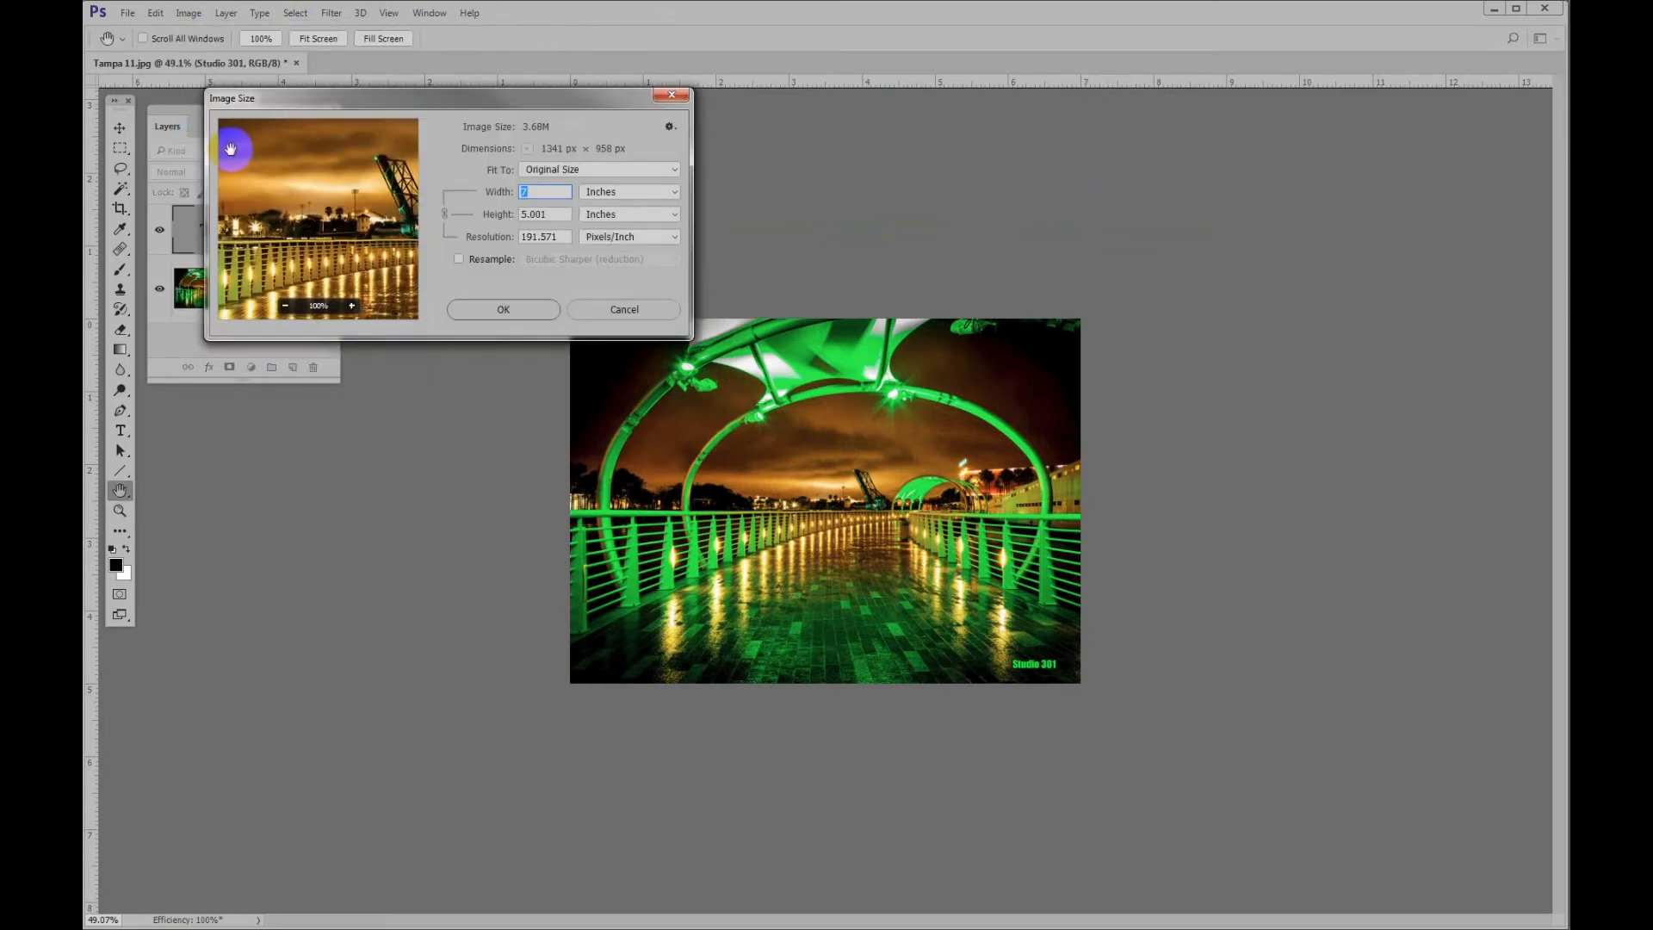
text(10)
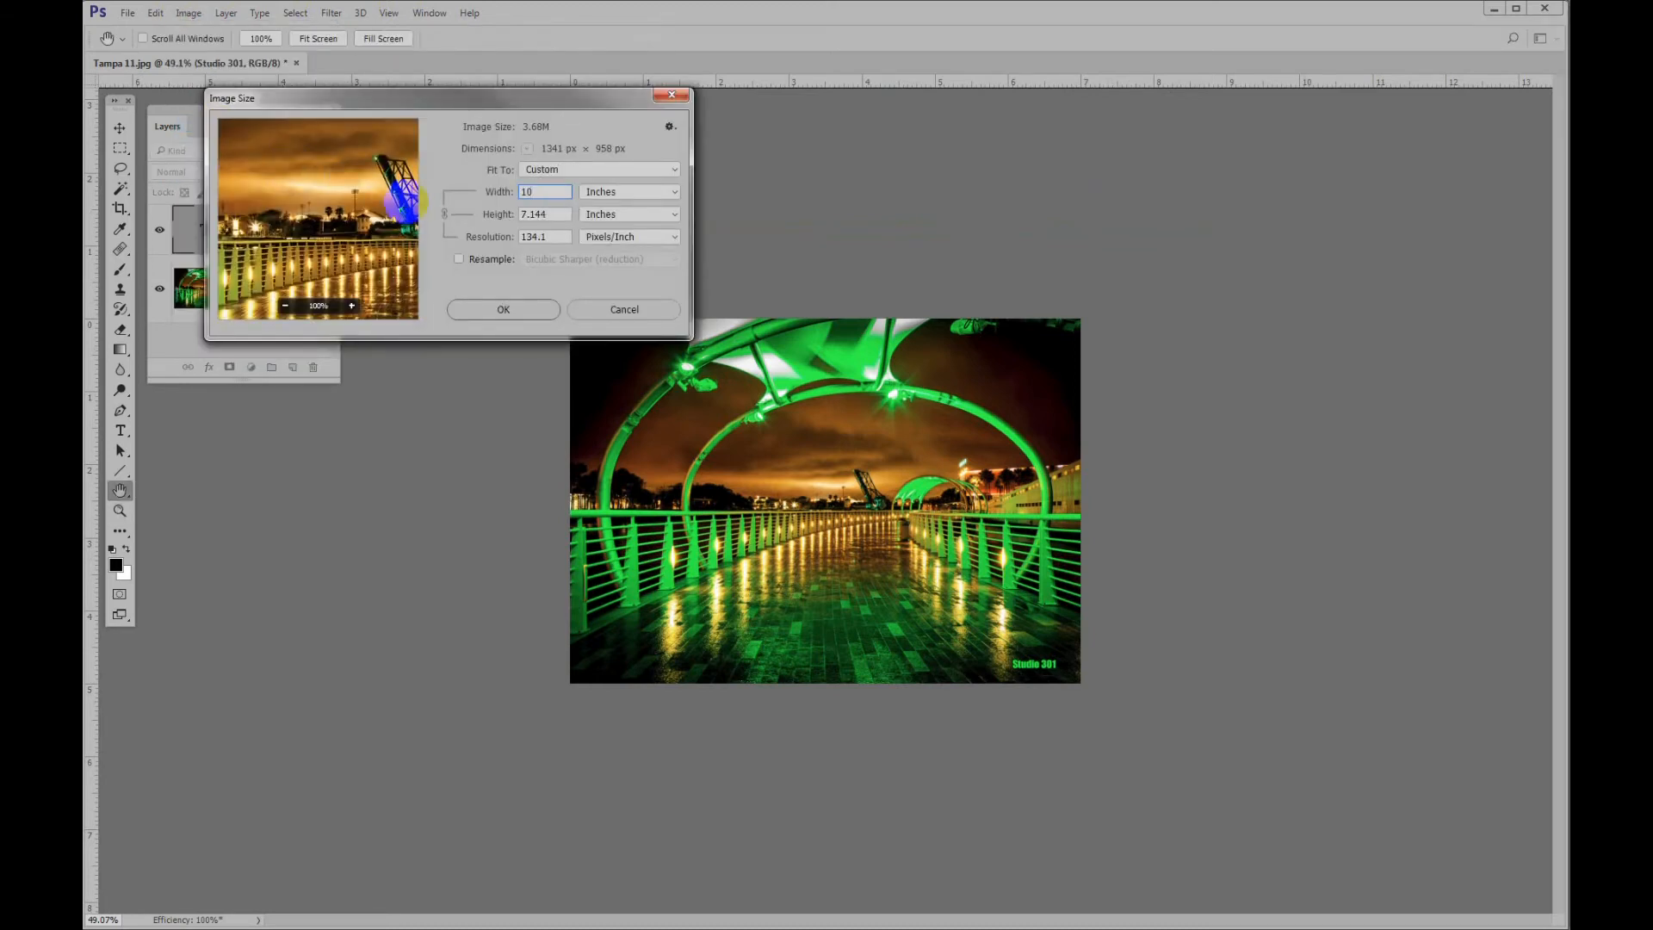
click(503, 309)
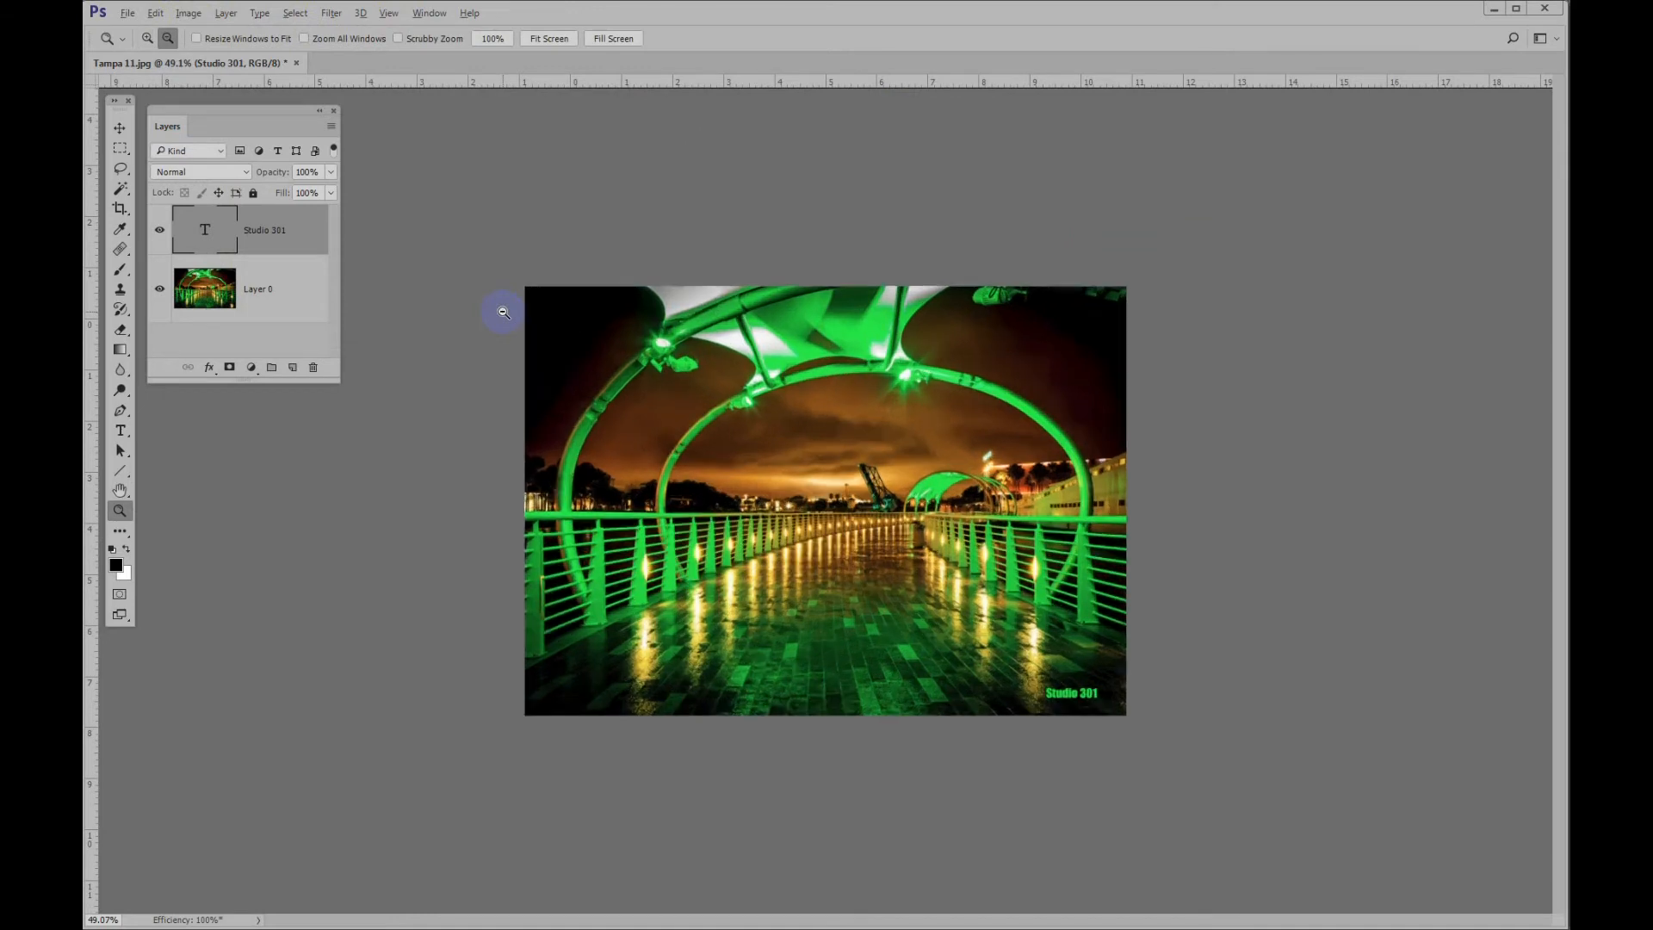
click(503, 312)
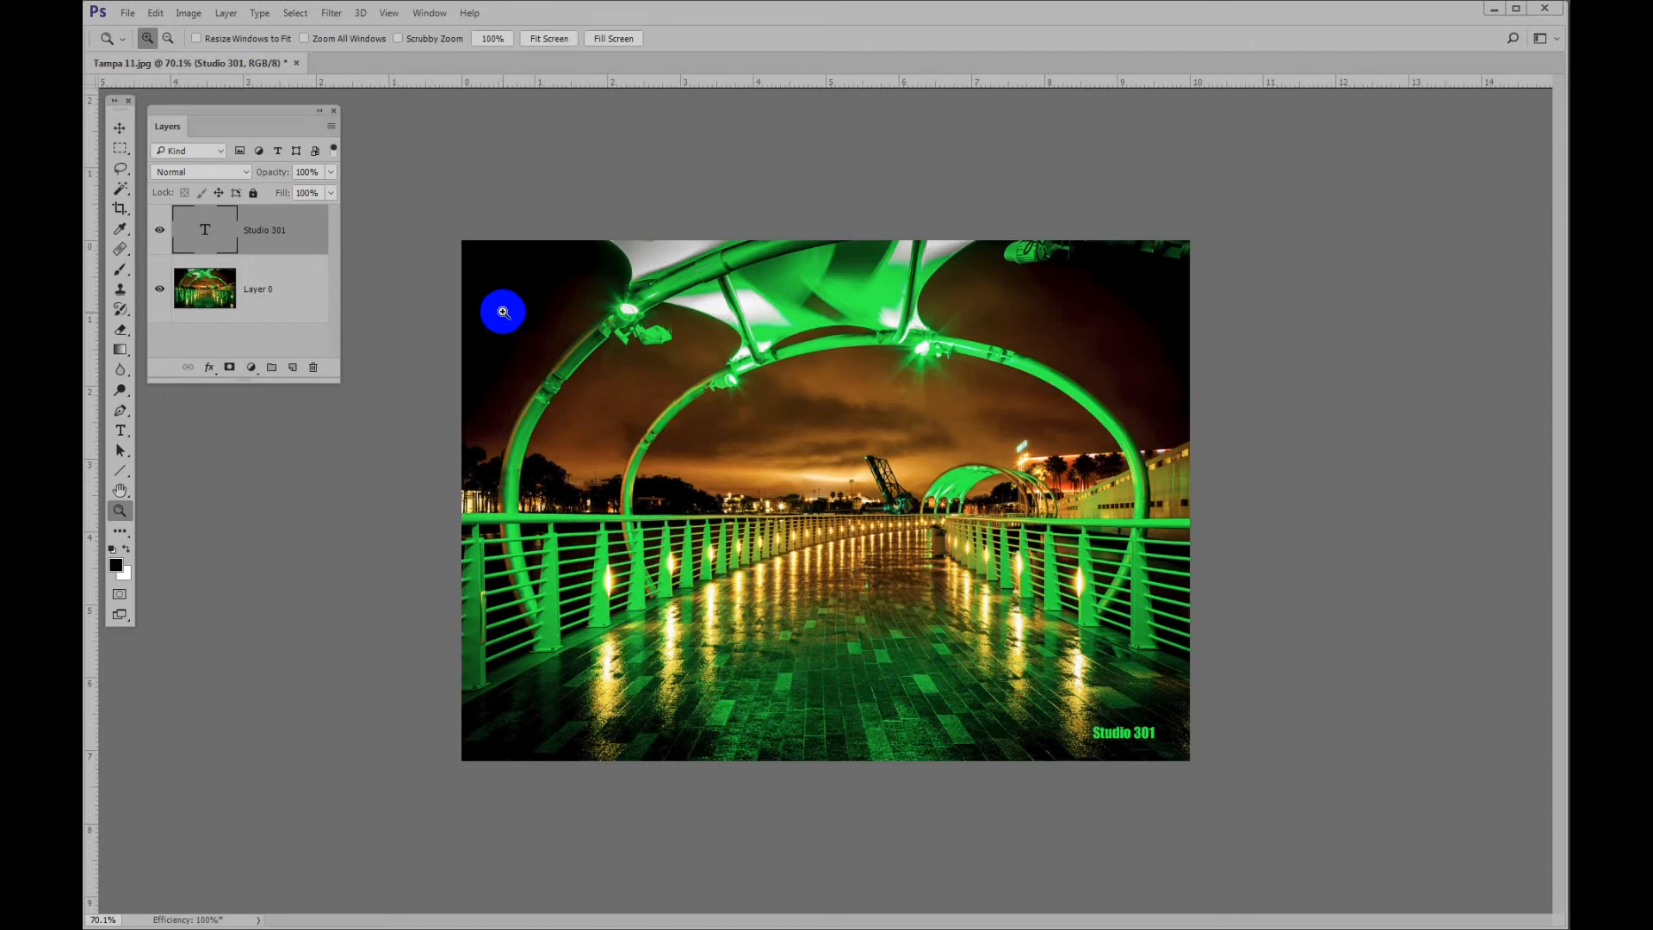
mouse_move(558, 347)
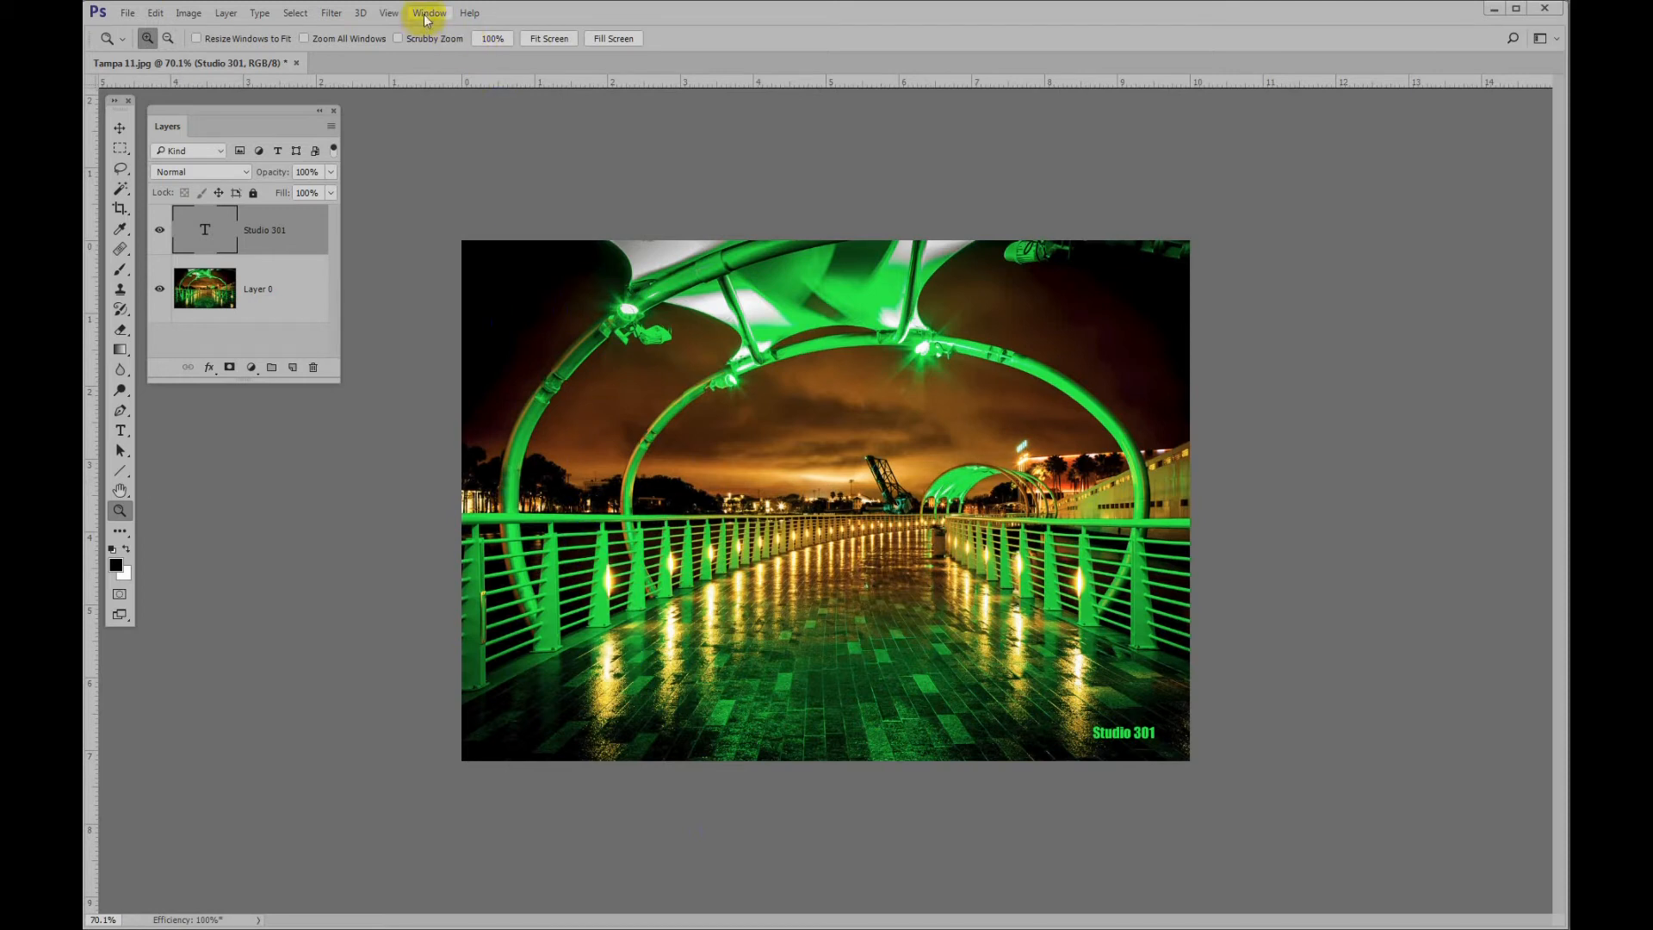
Step: Check the View menu, then open Edit > Keyboard Shortcuts and Menus
click(388, 13)
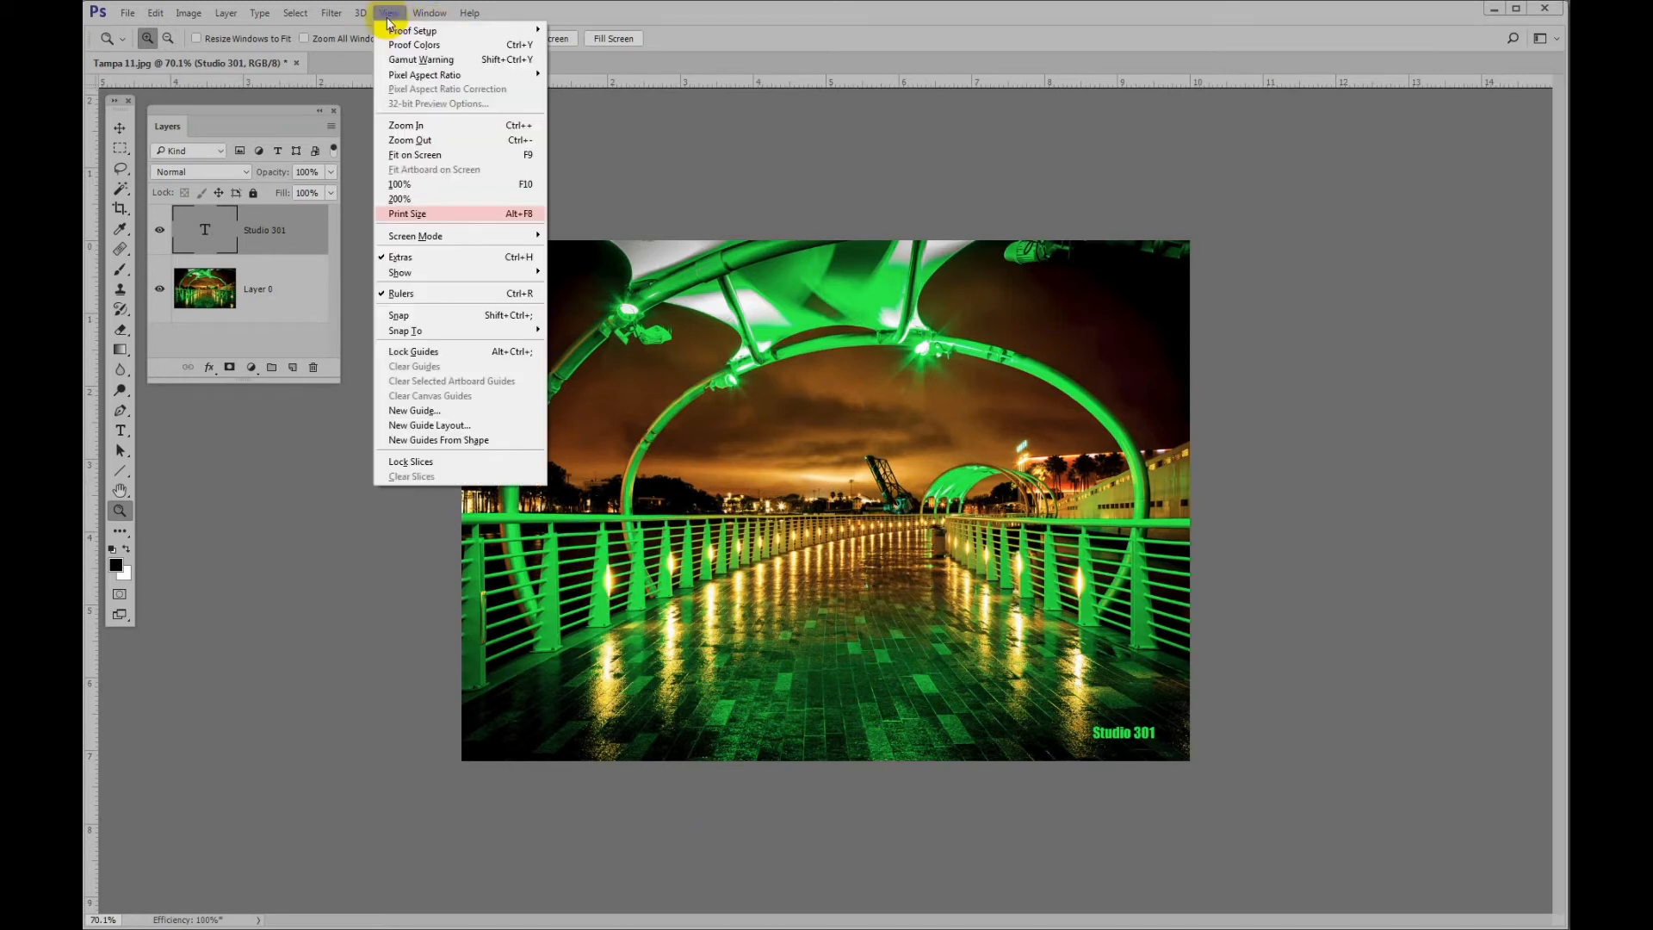
mouse_move(429, 216)
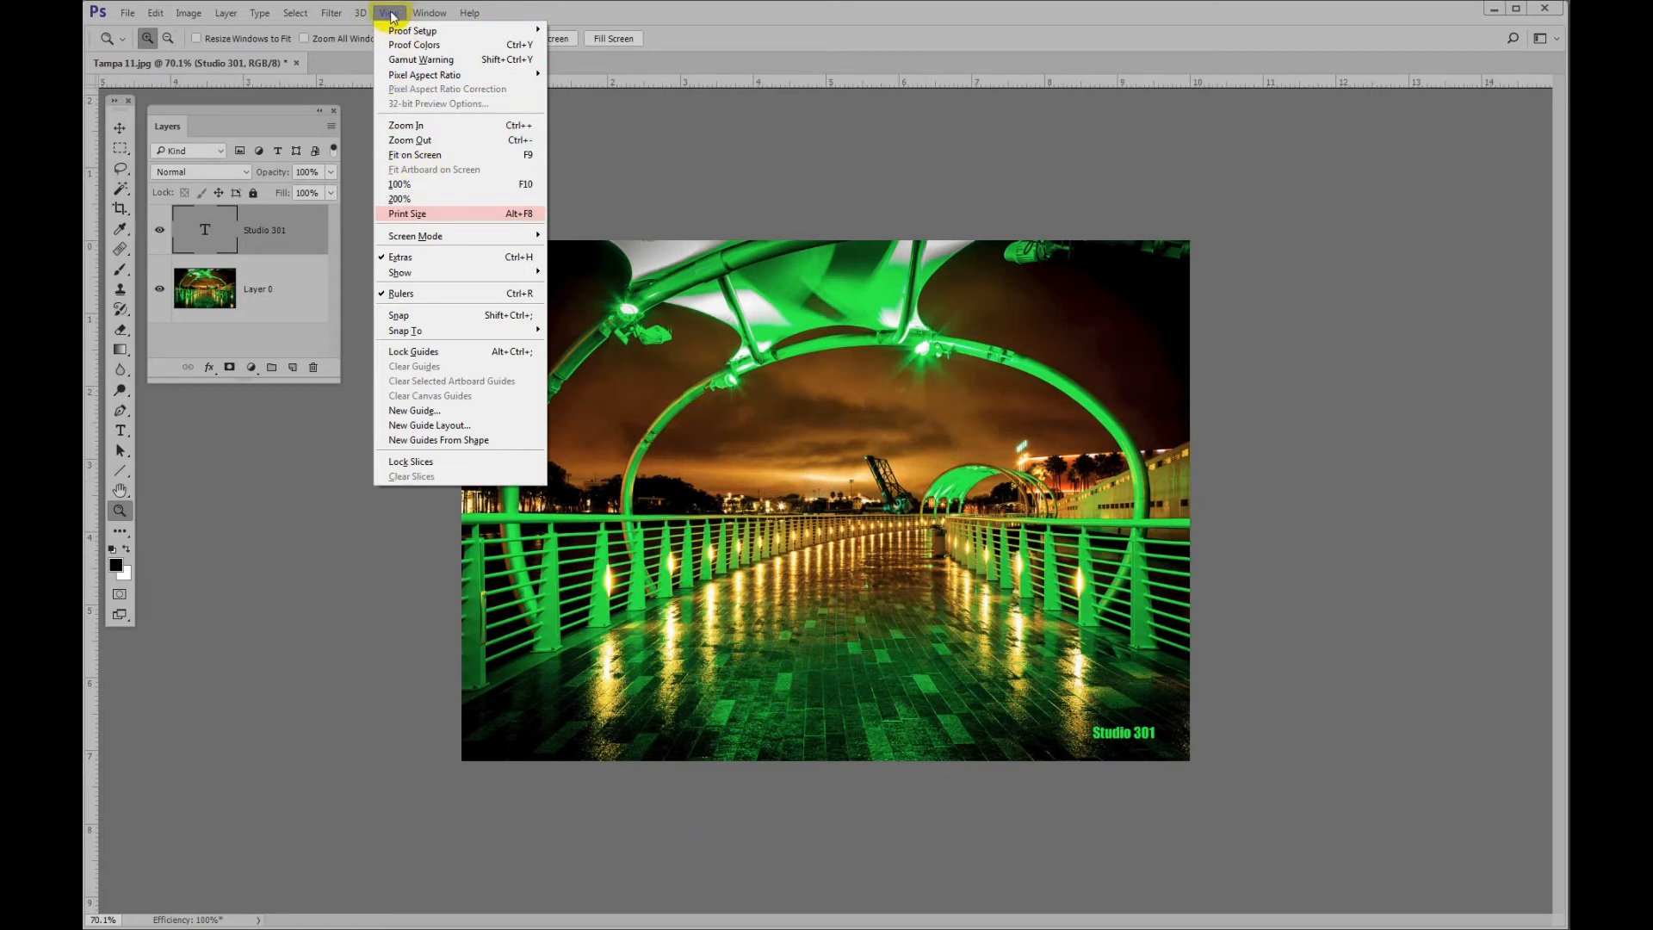
click(389, 13)
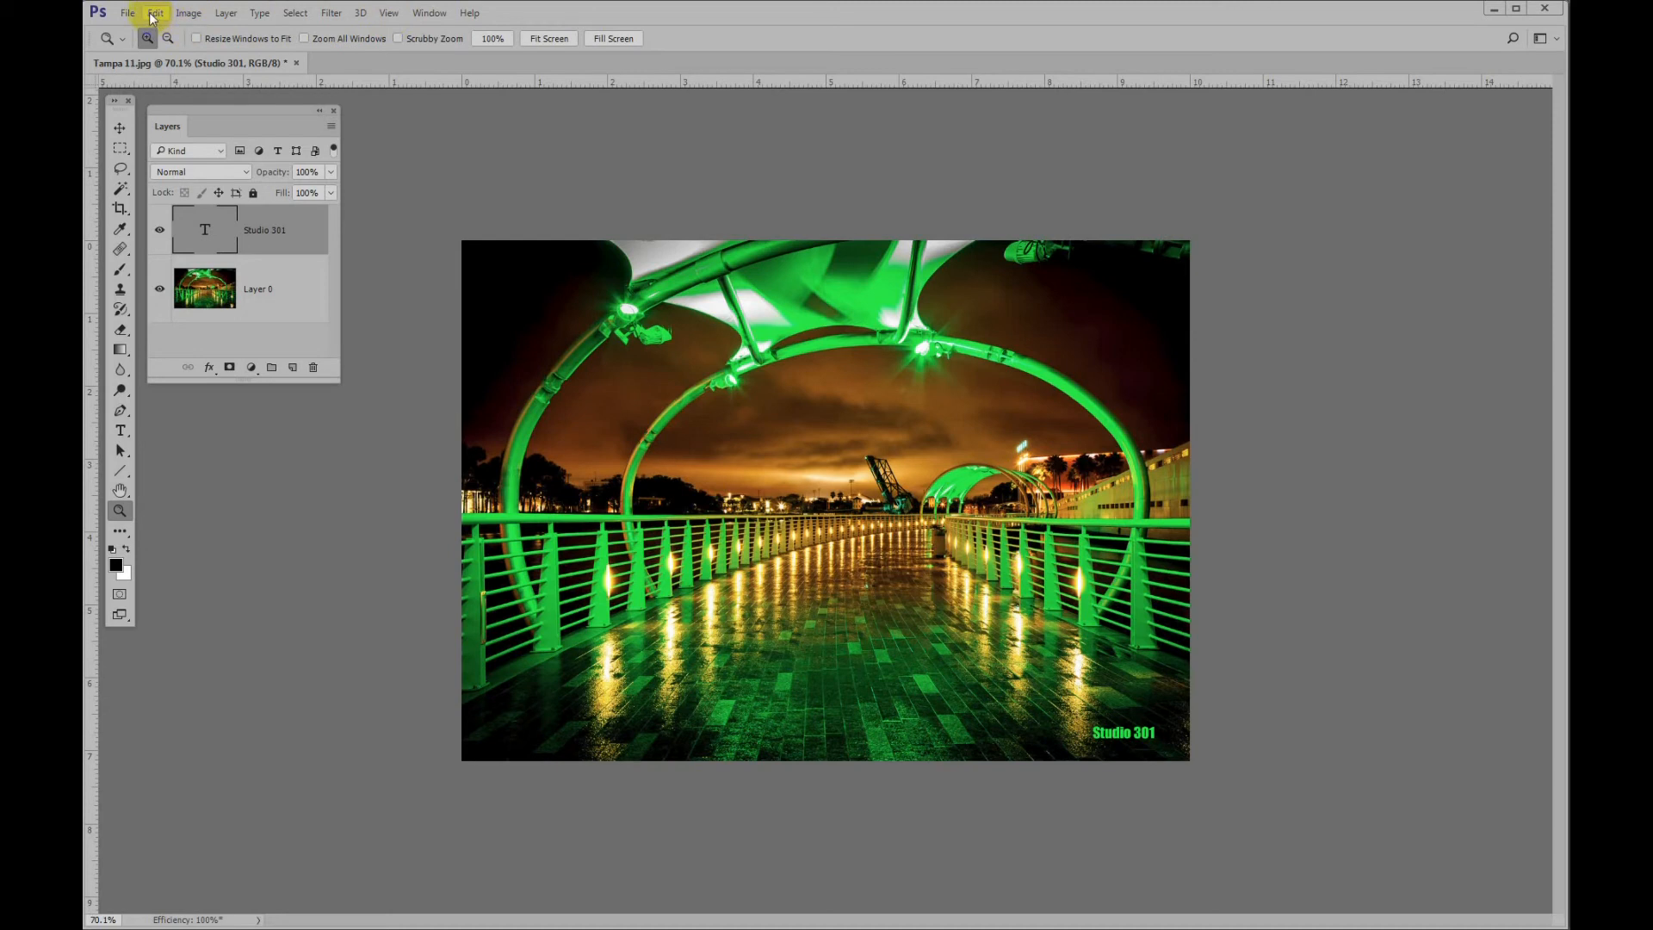
click(155, 13)
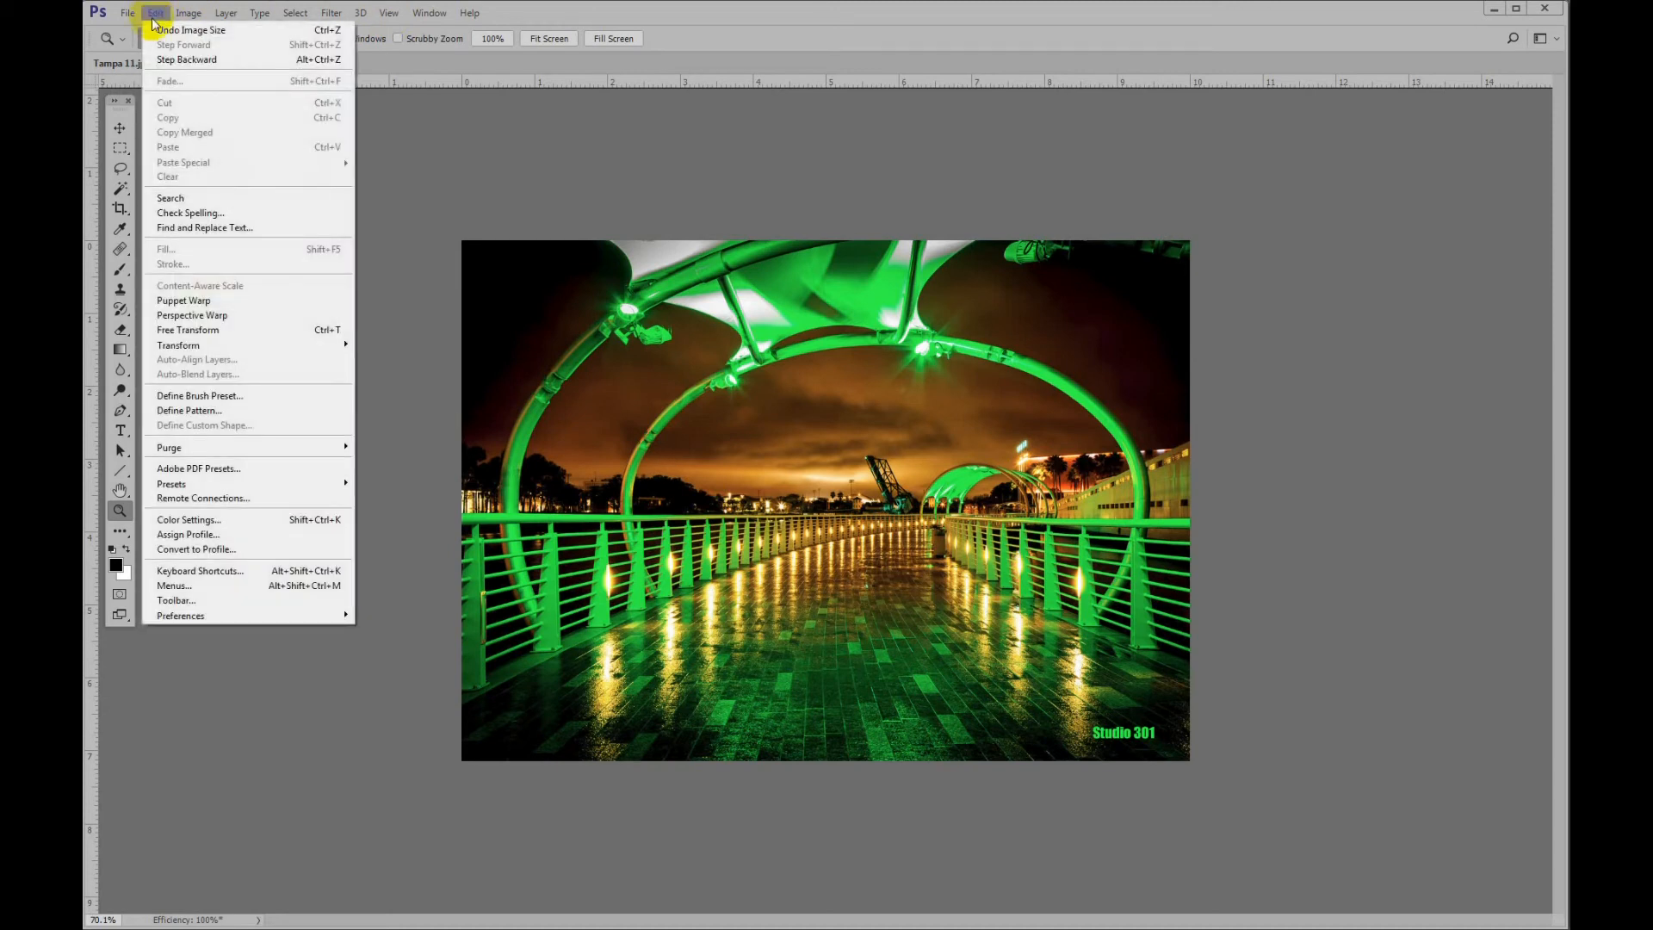
mouse_move(211, 570)
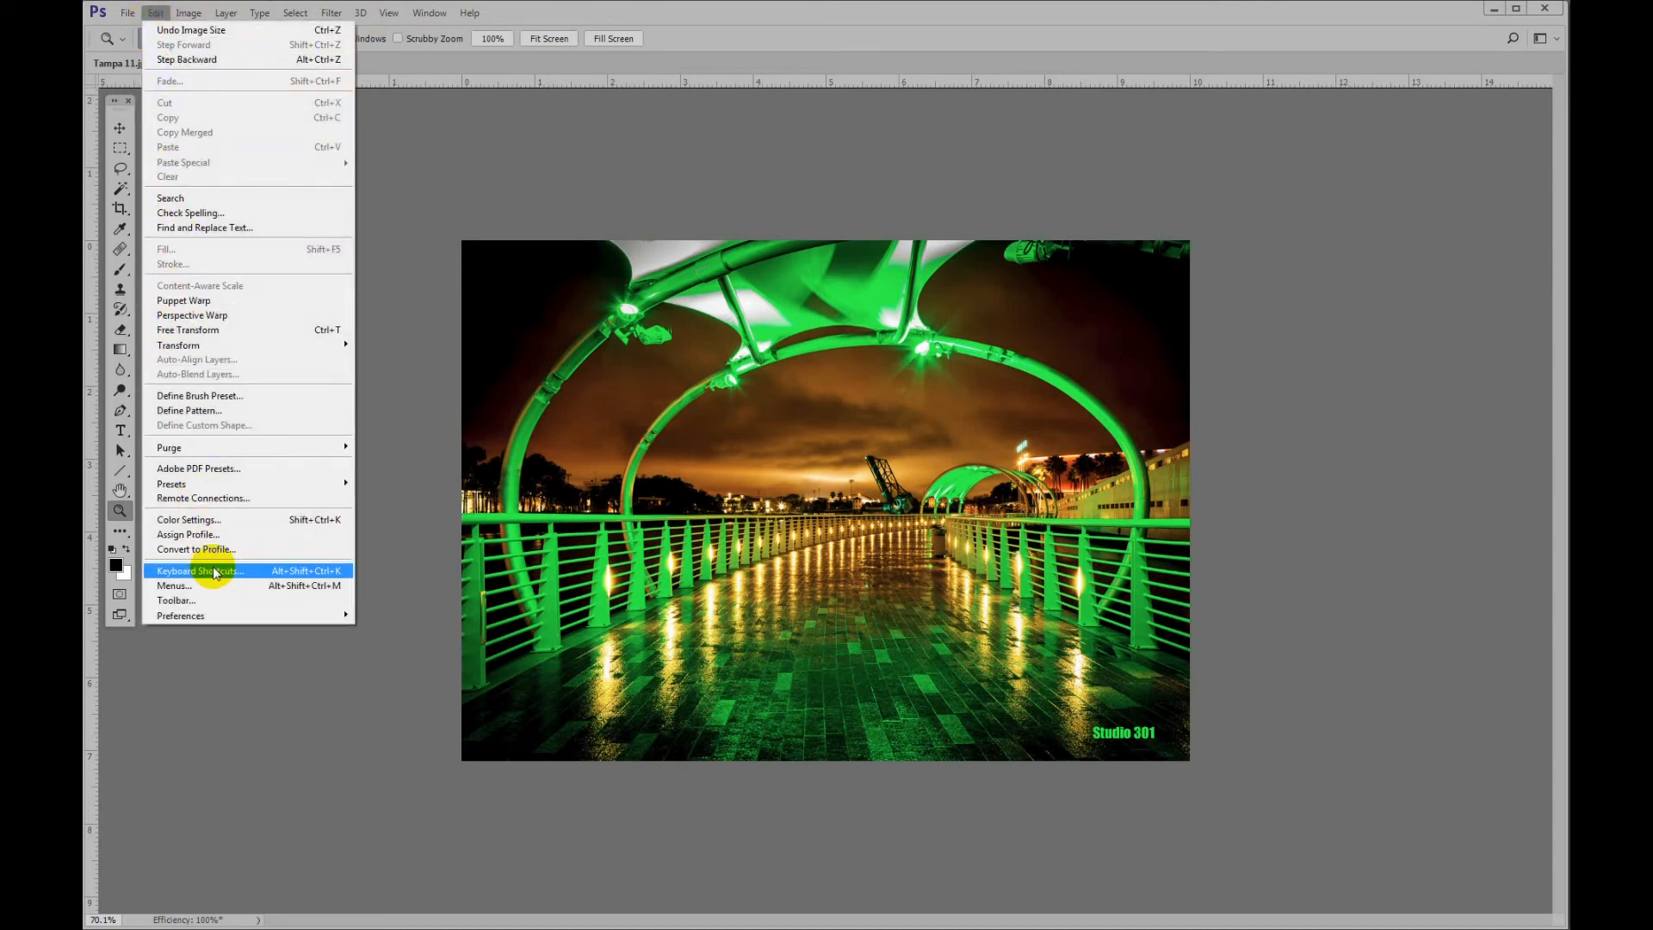
mouse_move(196, 550)
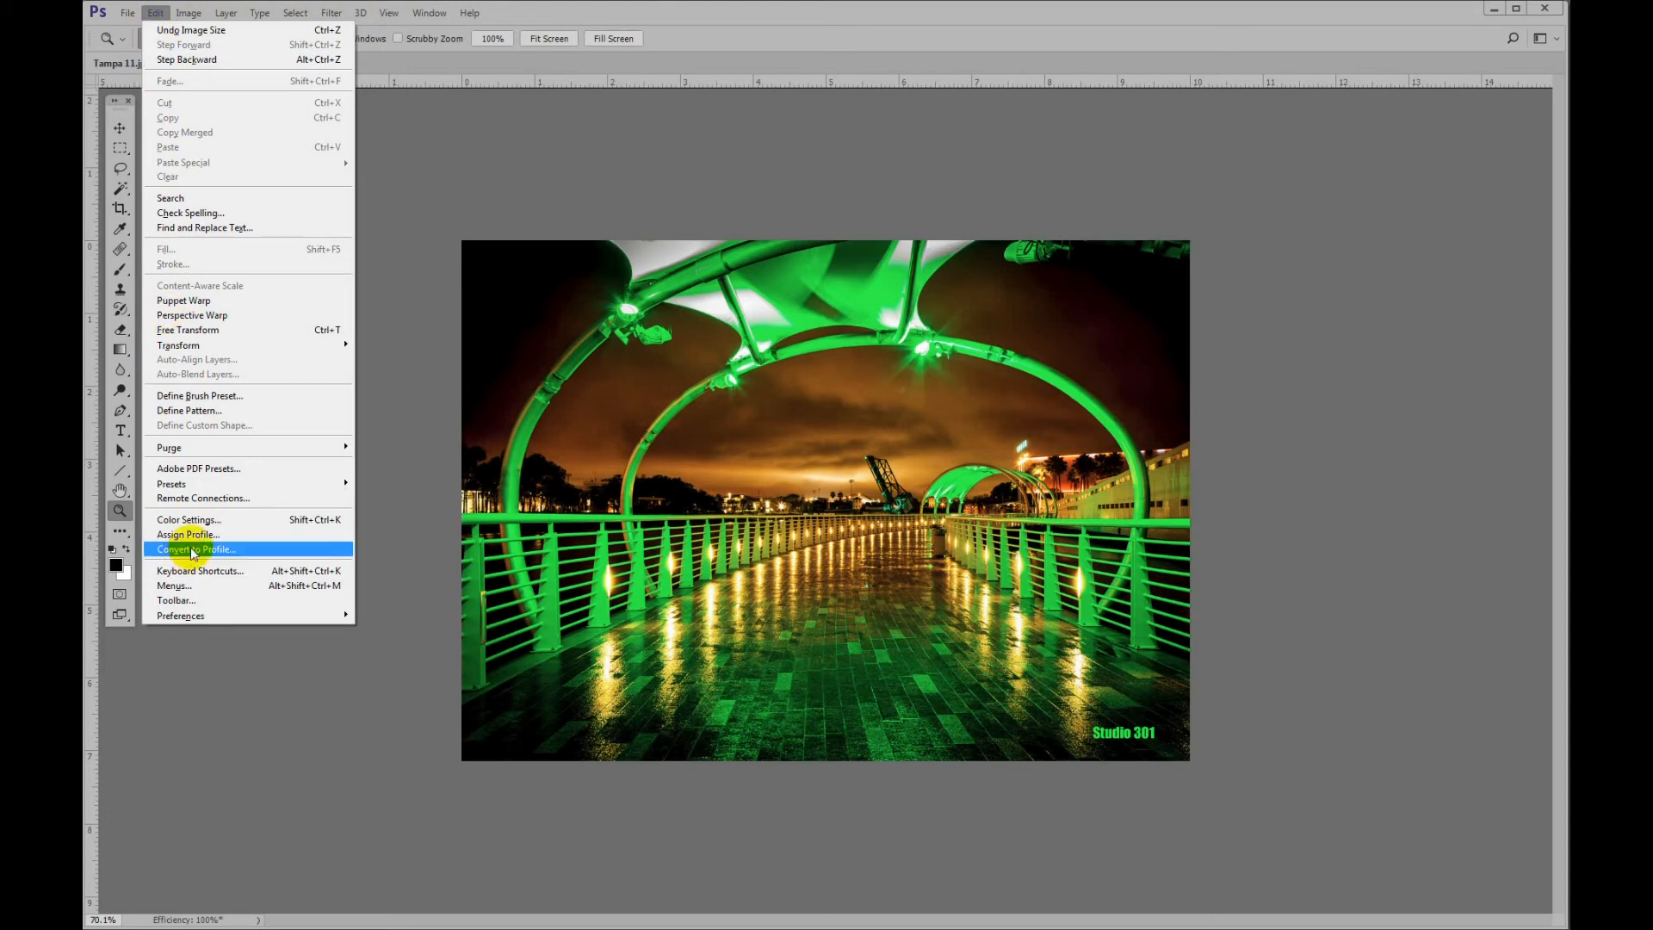
mouse_move(196, 570)
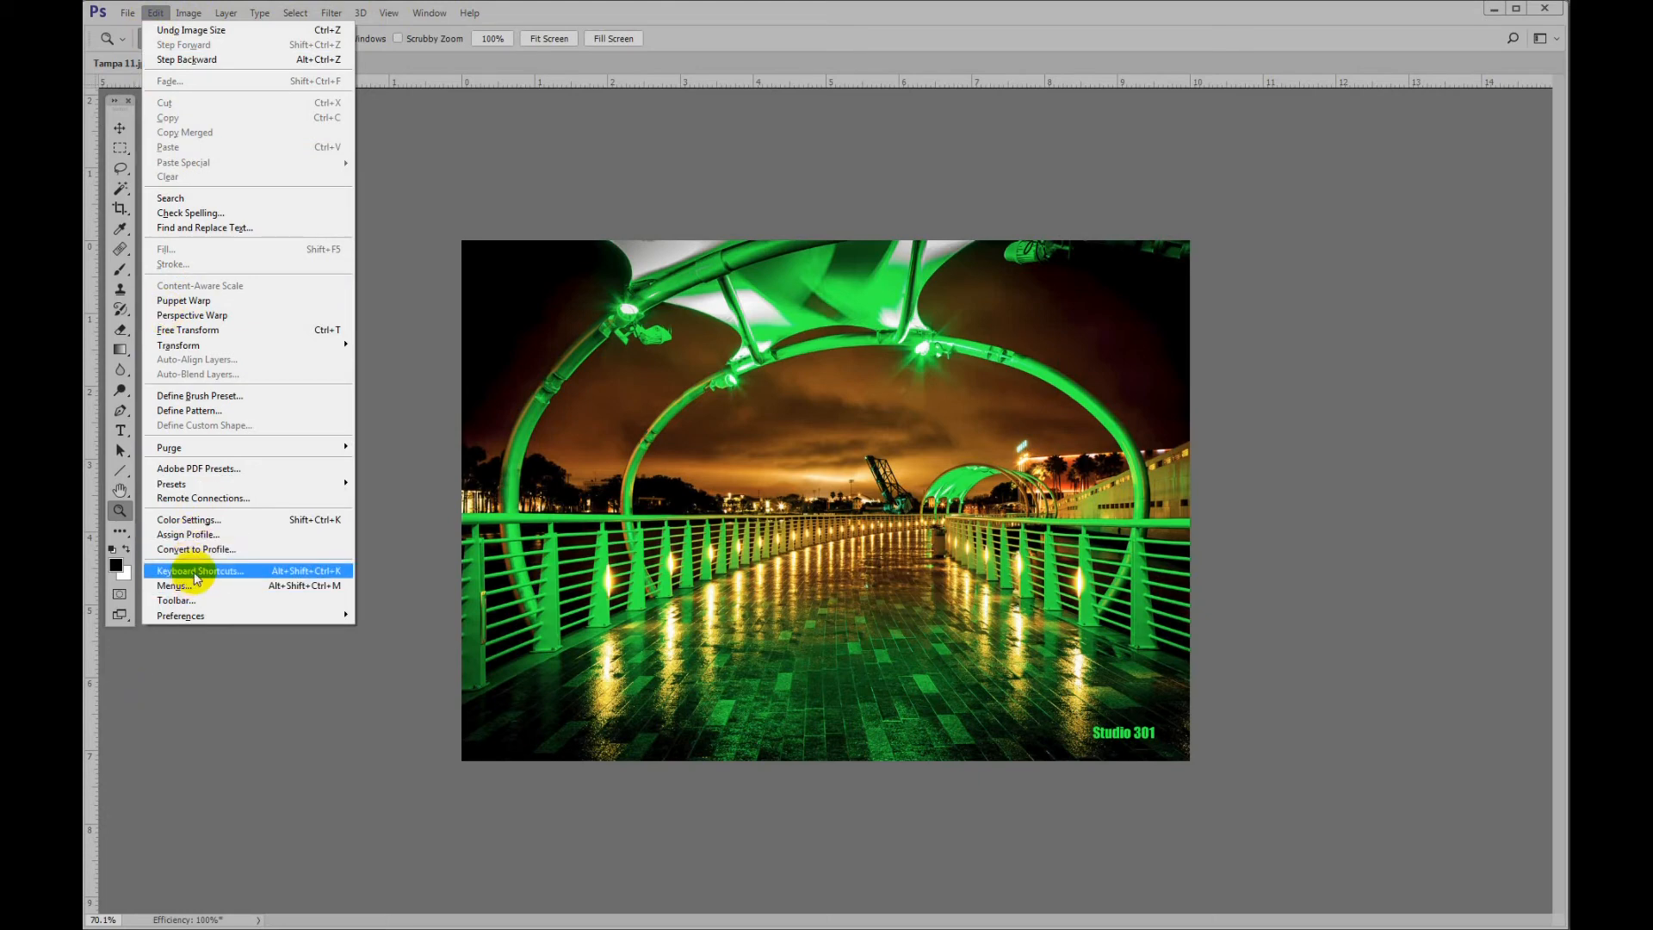
click(199, 570)
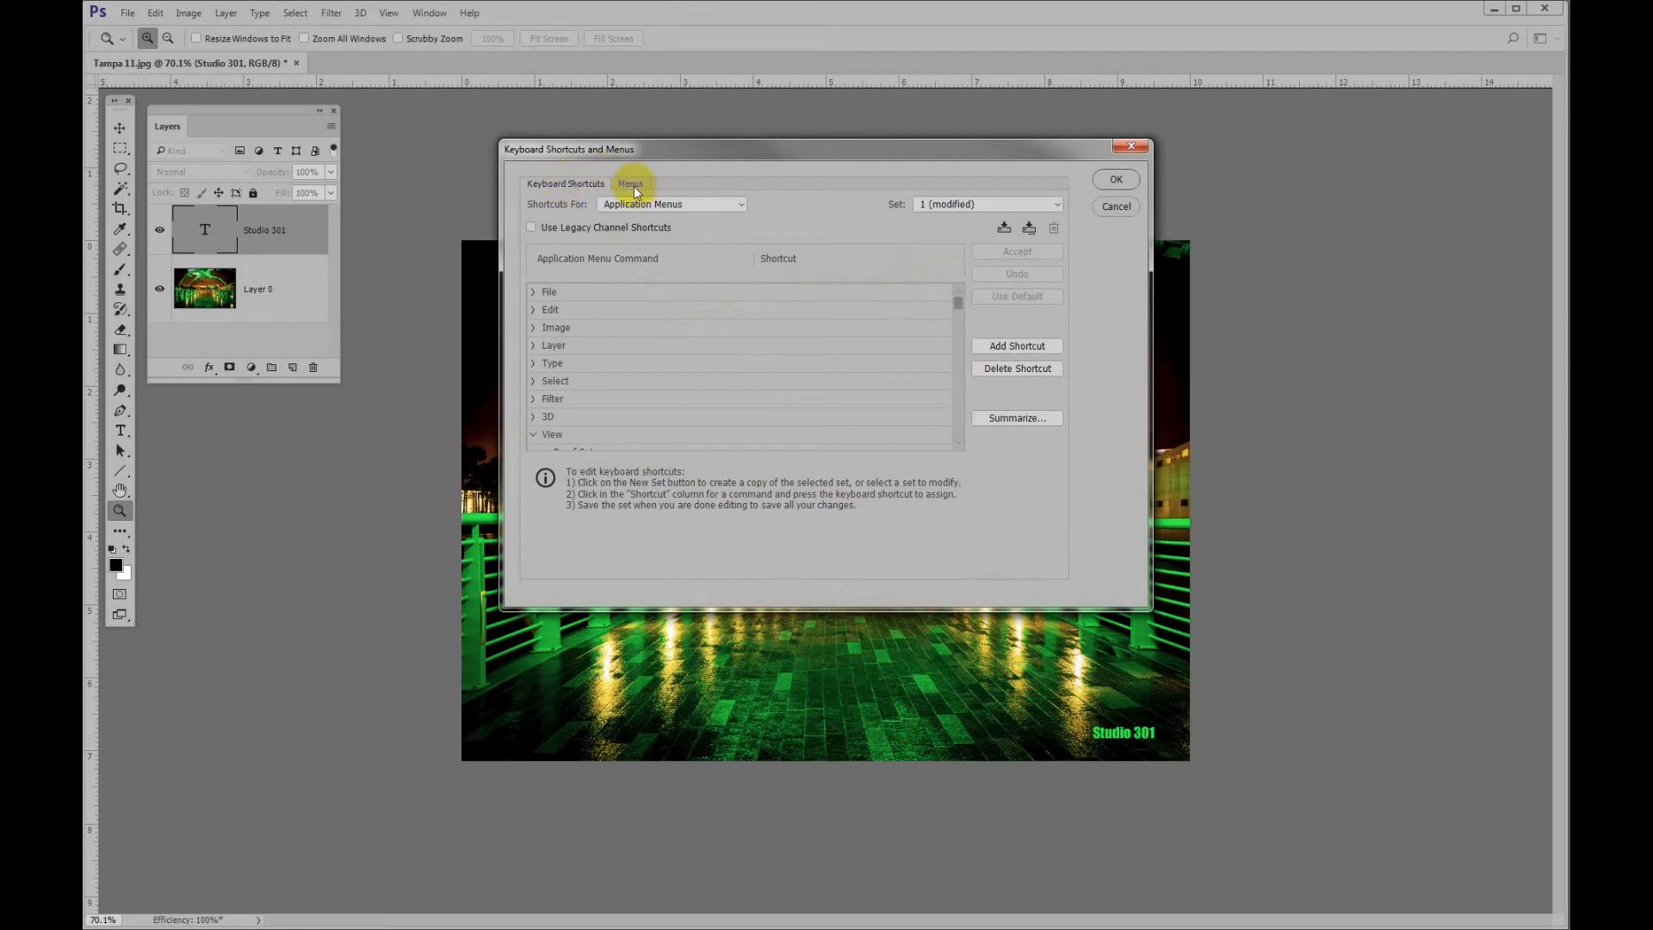
Step: On the Menus tab, give View > Print Size a red color and confirm
click(629, 183)
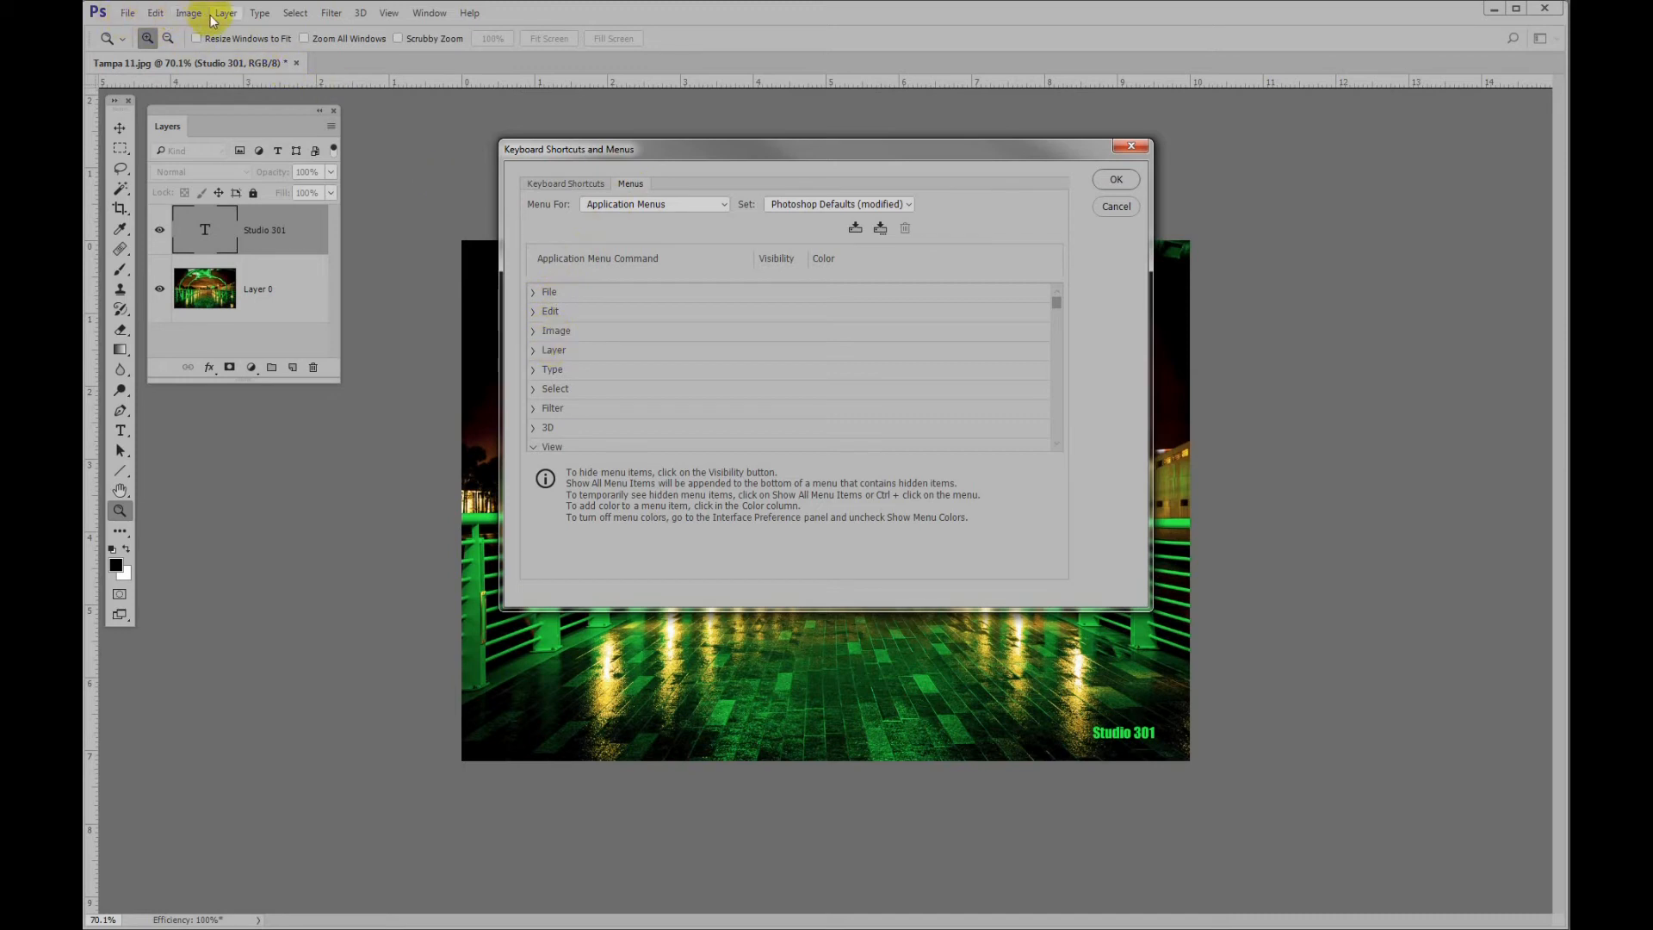
click(551, 446)
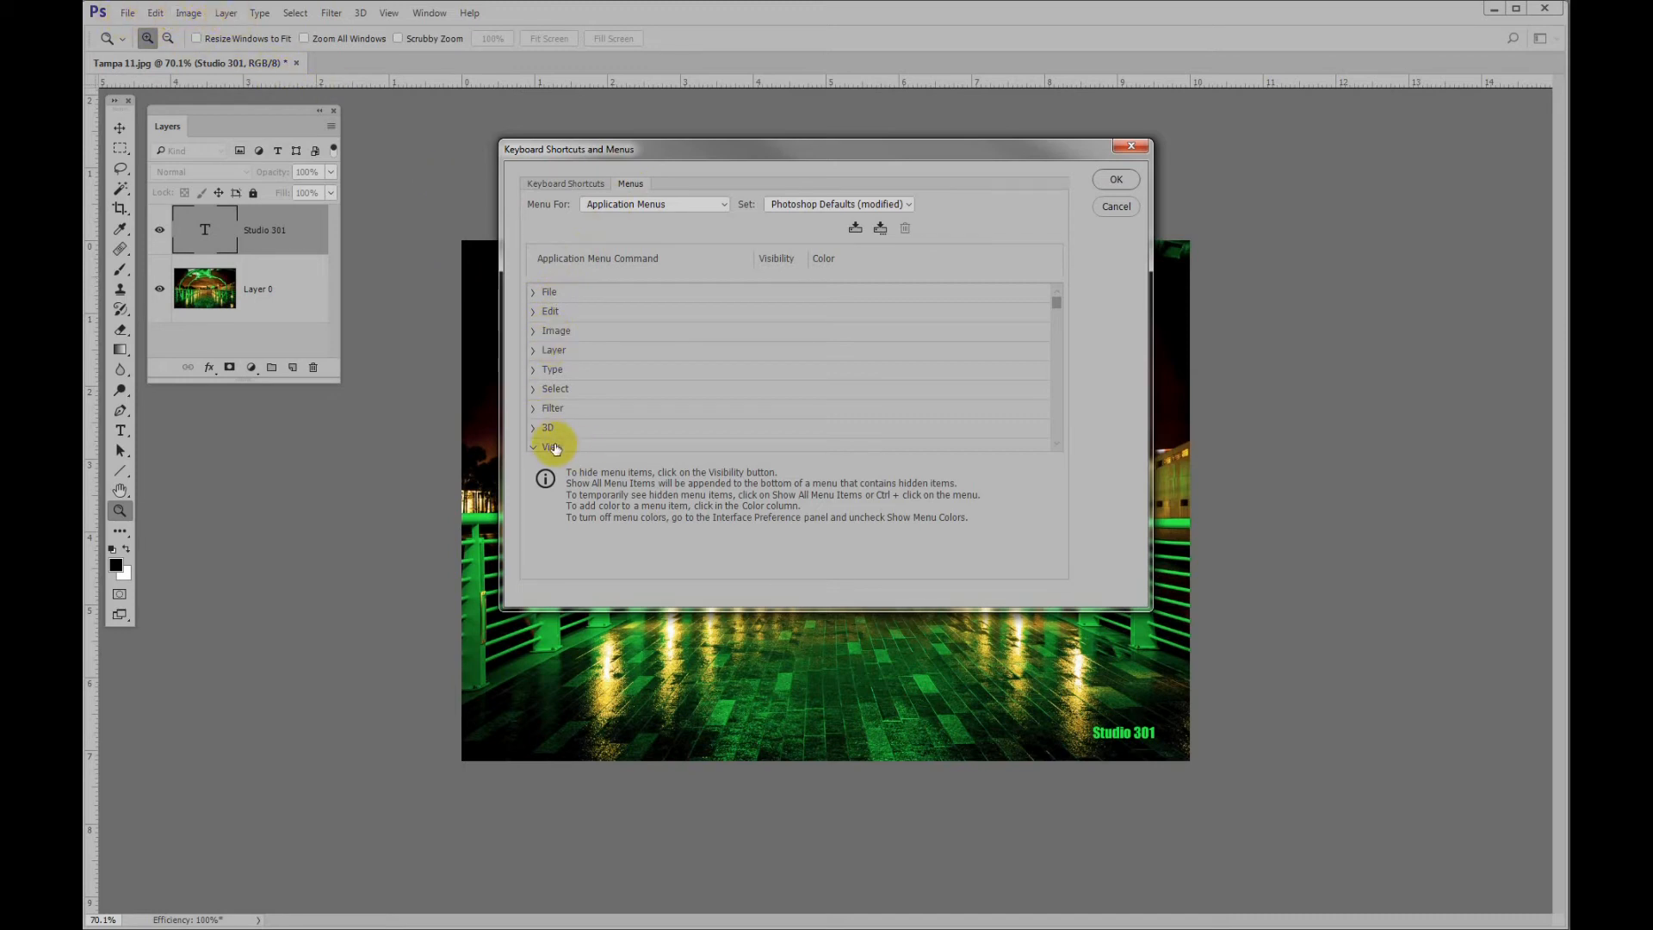
click(549, 446)
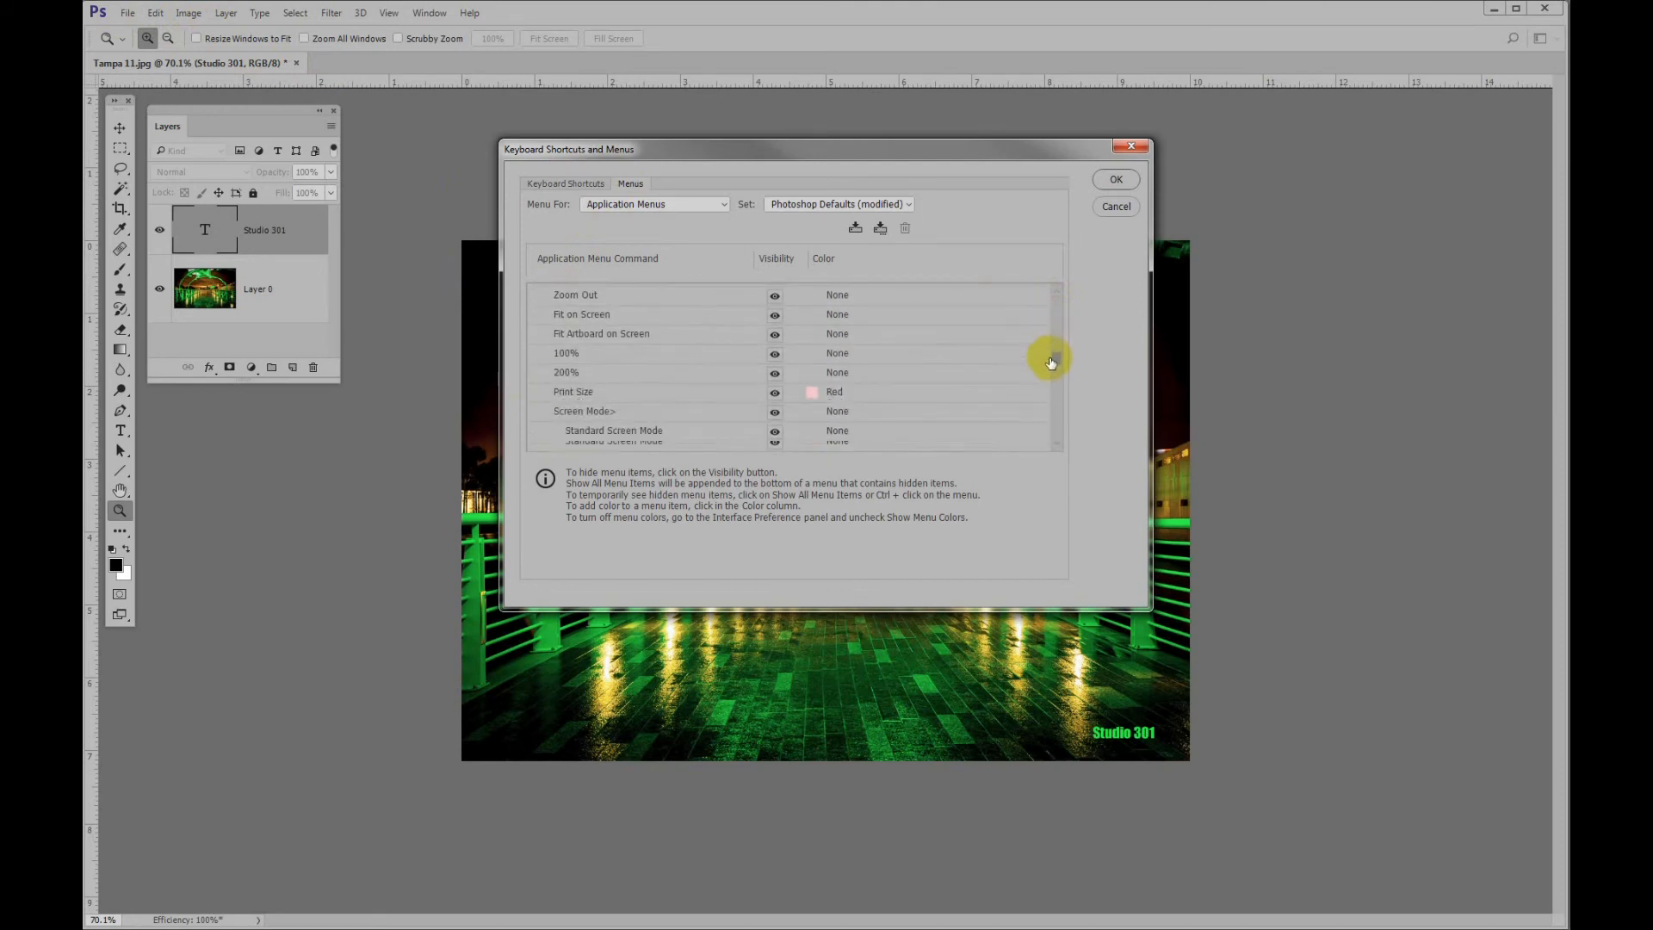
scroll(down, 3)
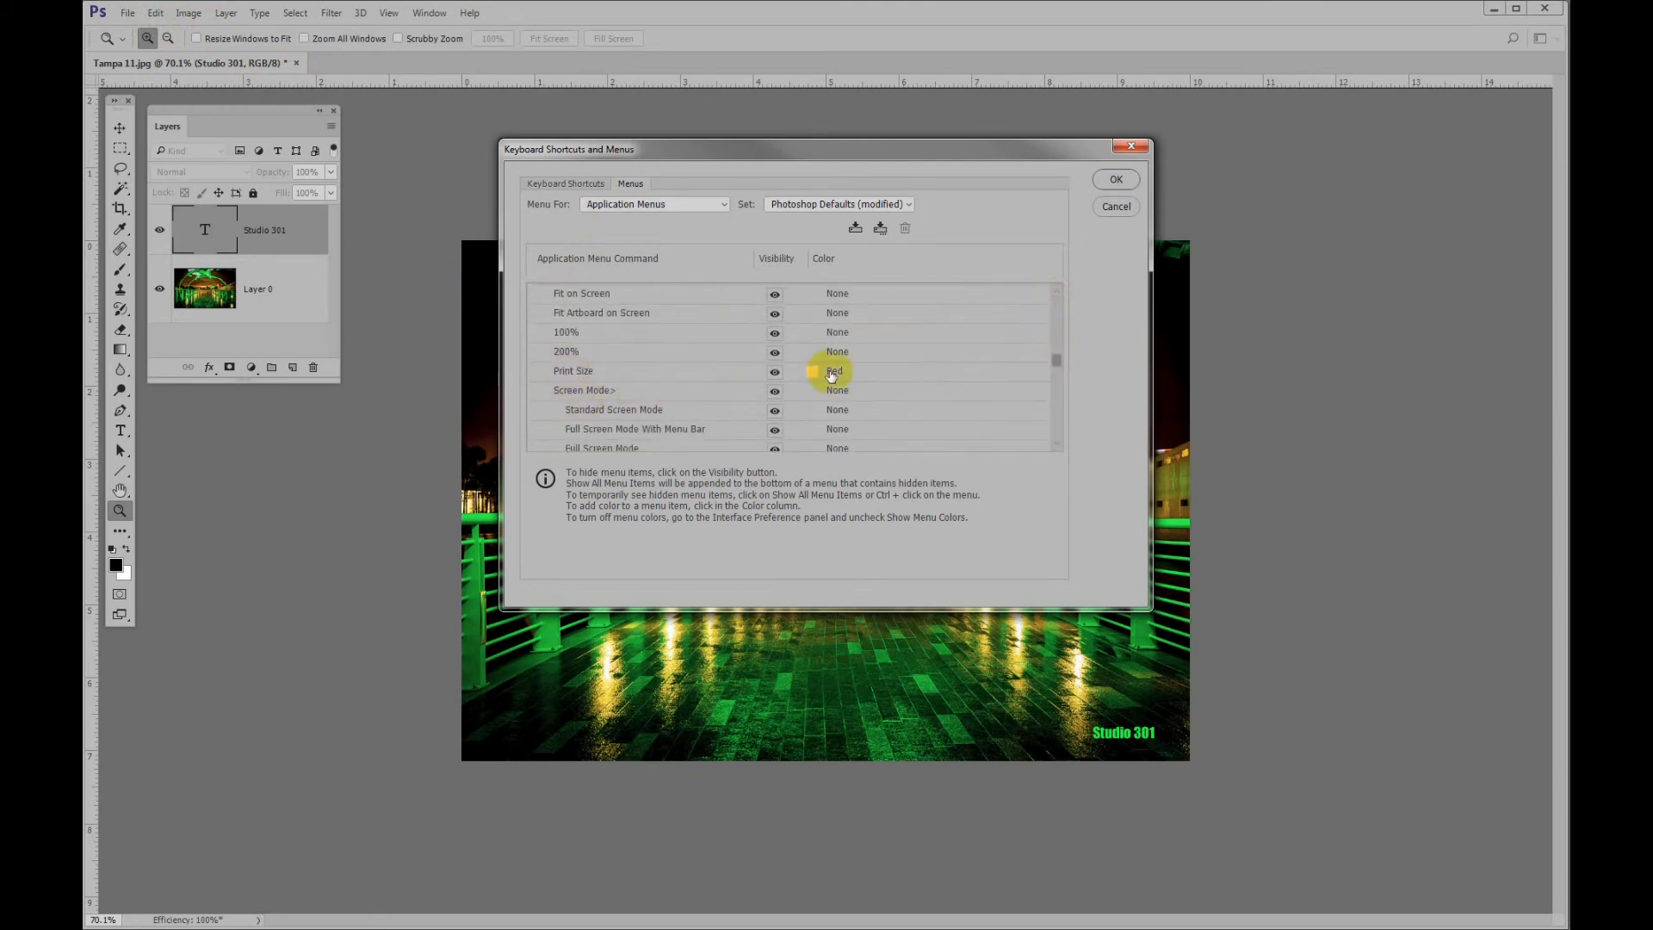
click(851, 370)
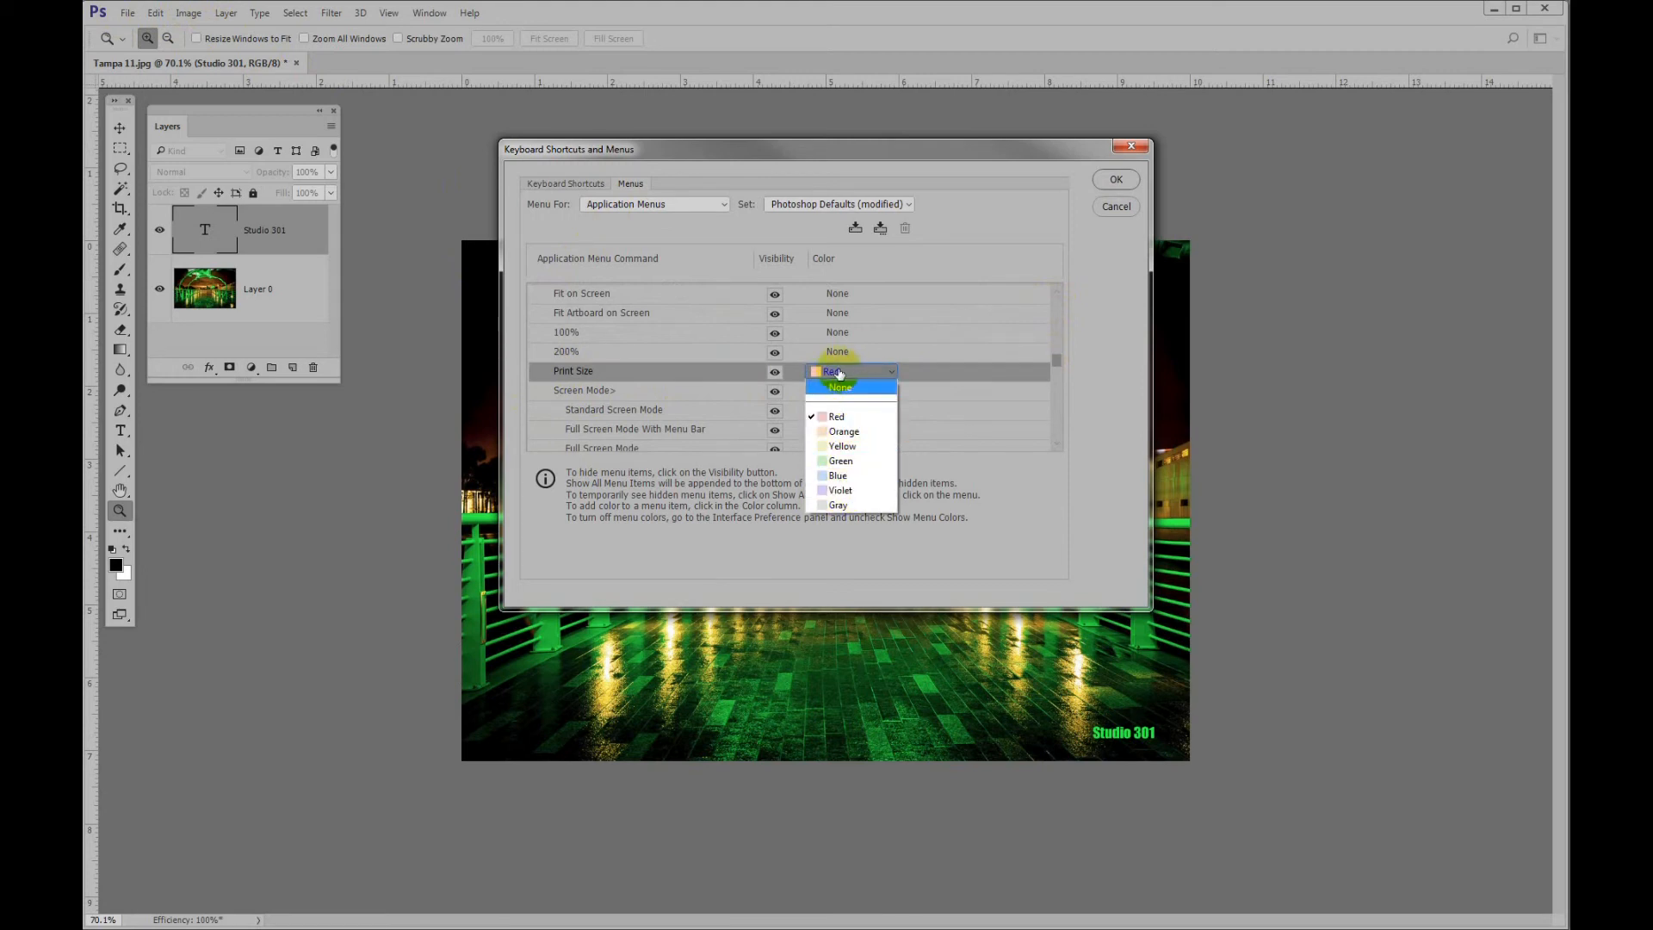
click(836, 415)
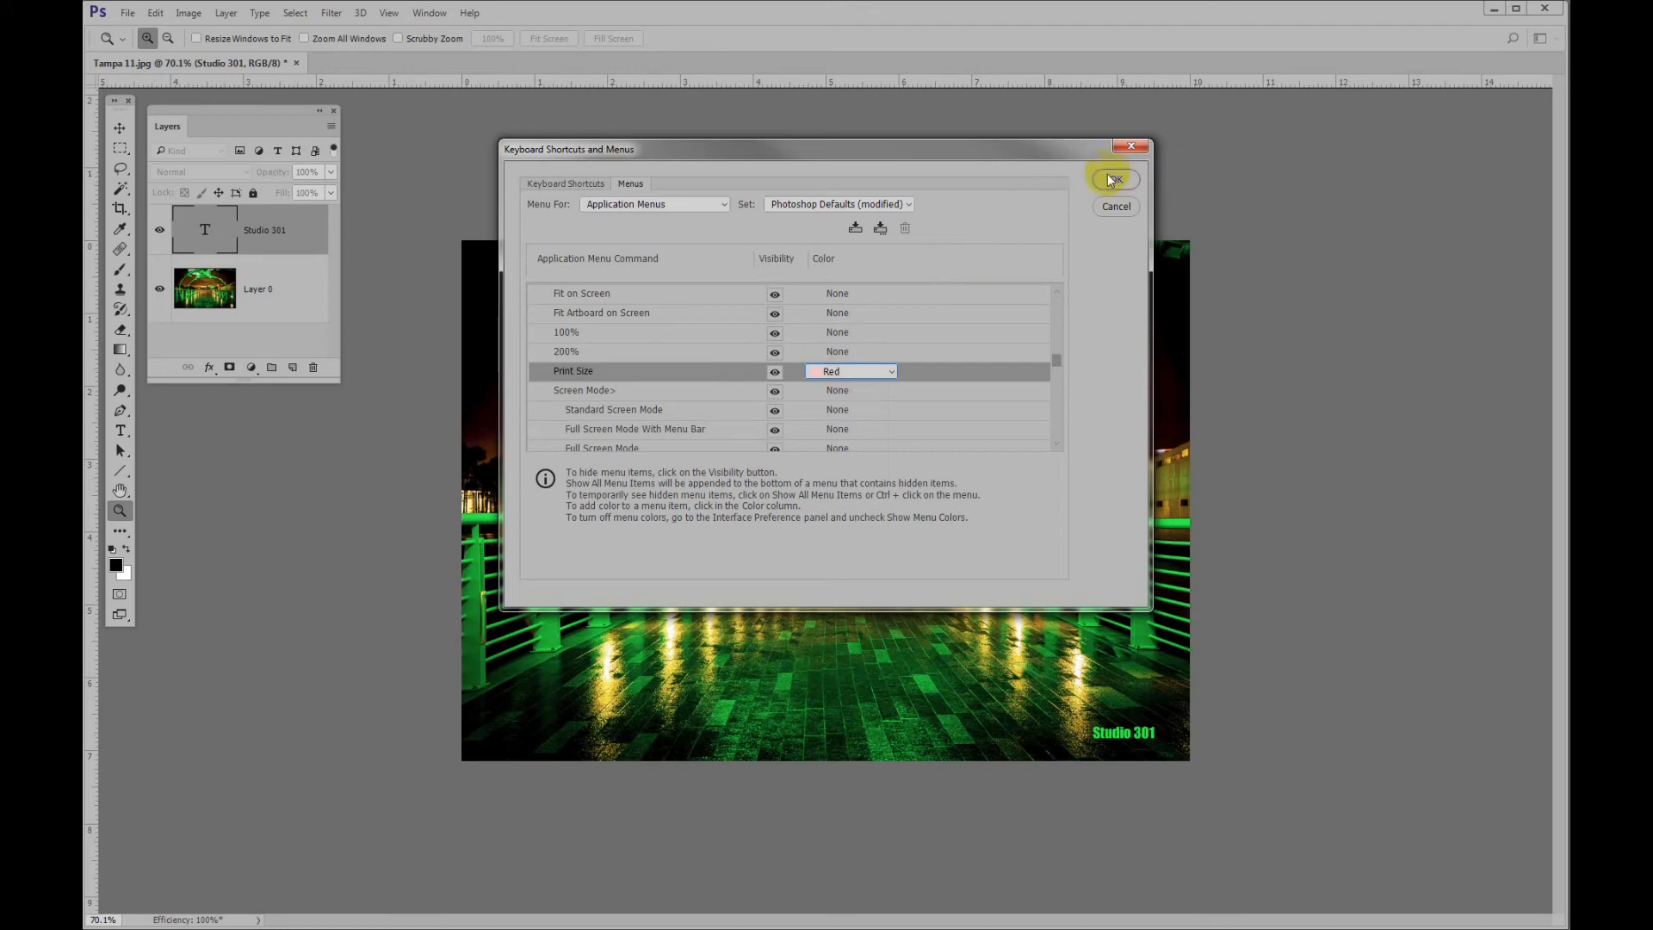
click(1113, 178)
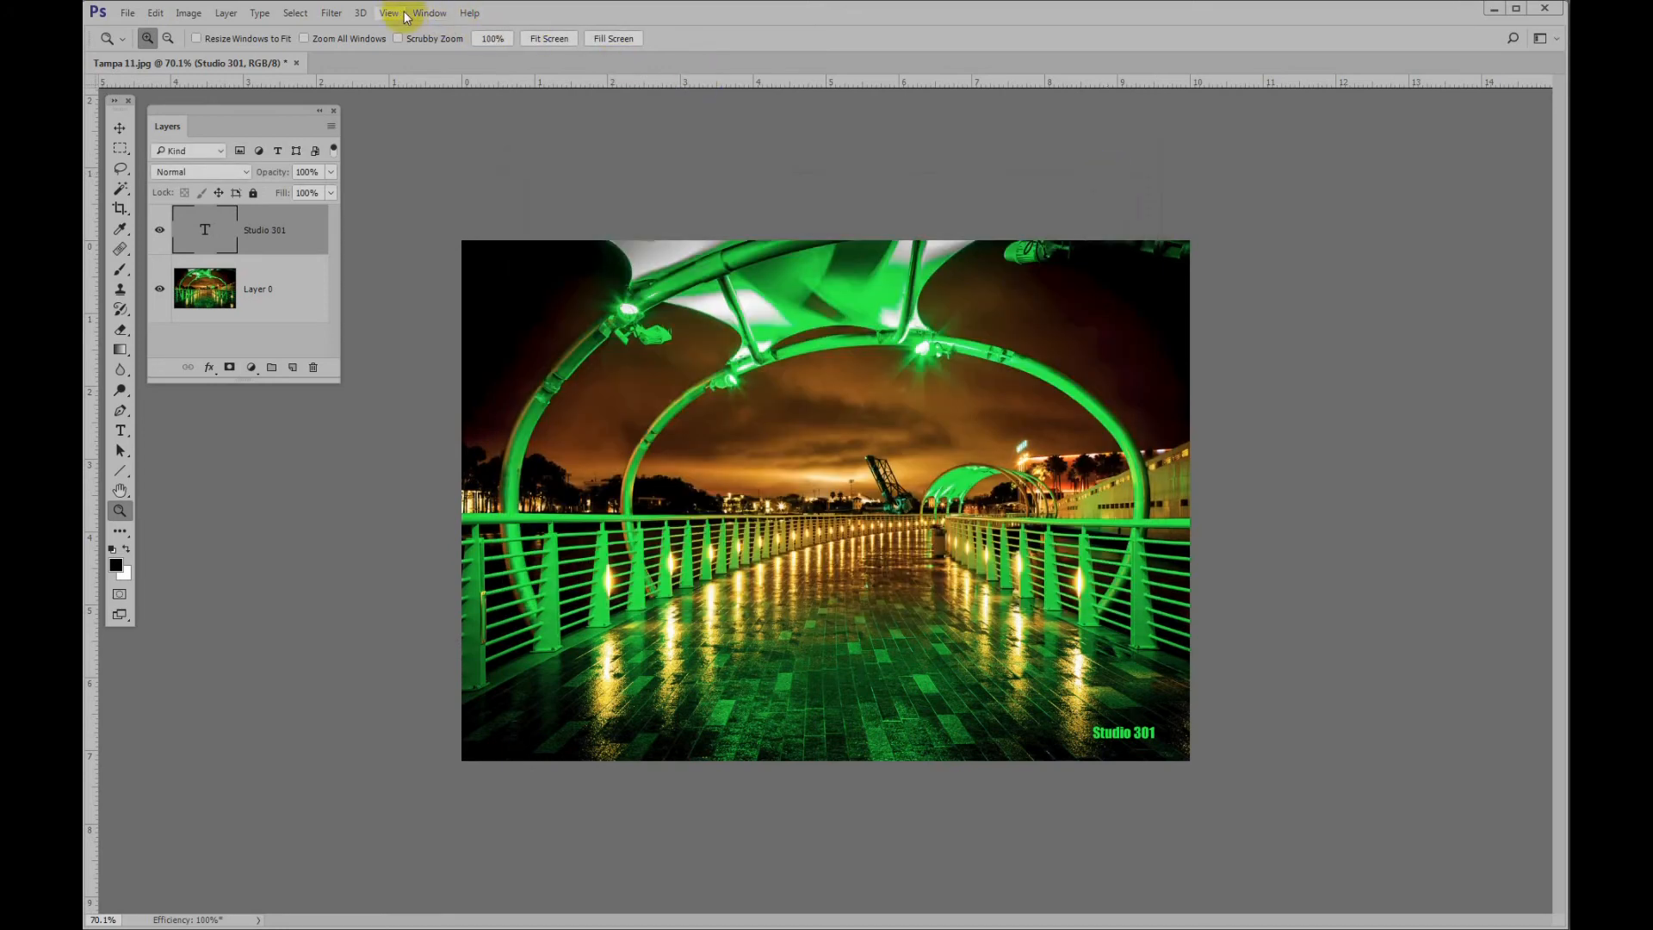
Step: Check the red Print Size in the View menu, then open Image Size
click(389, 13)
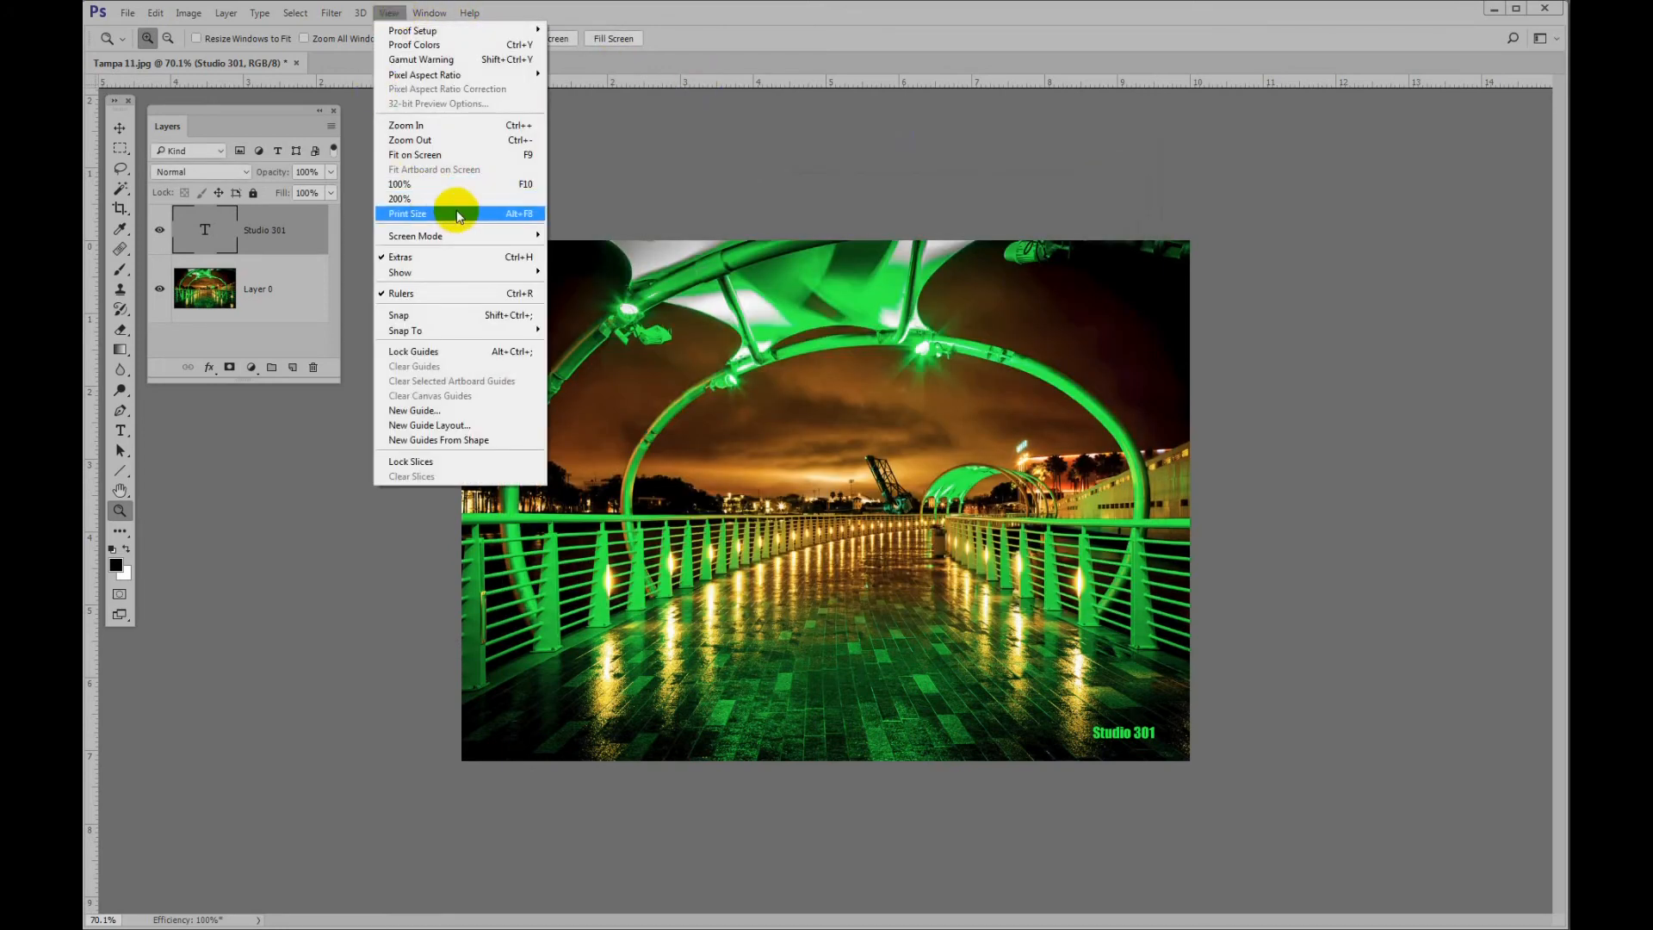
mouse_move(431, 198)
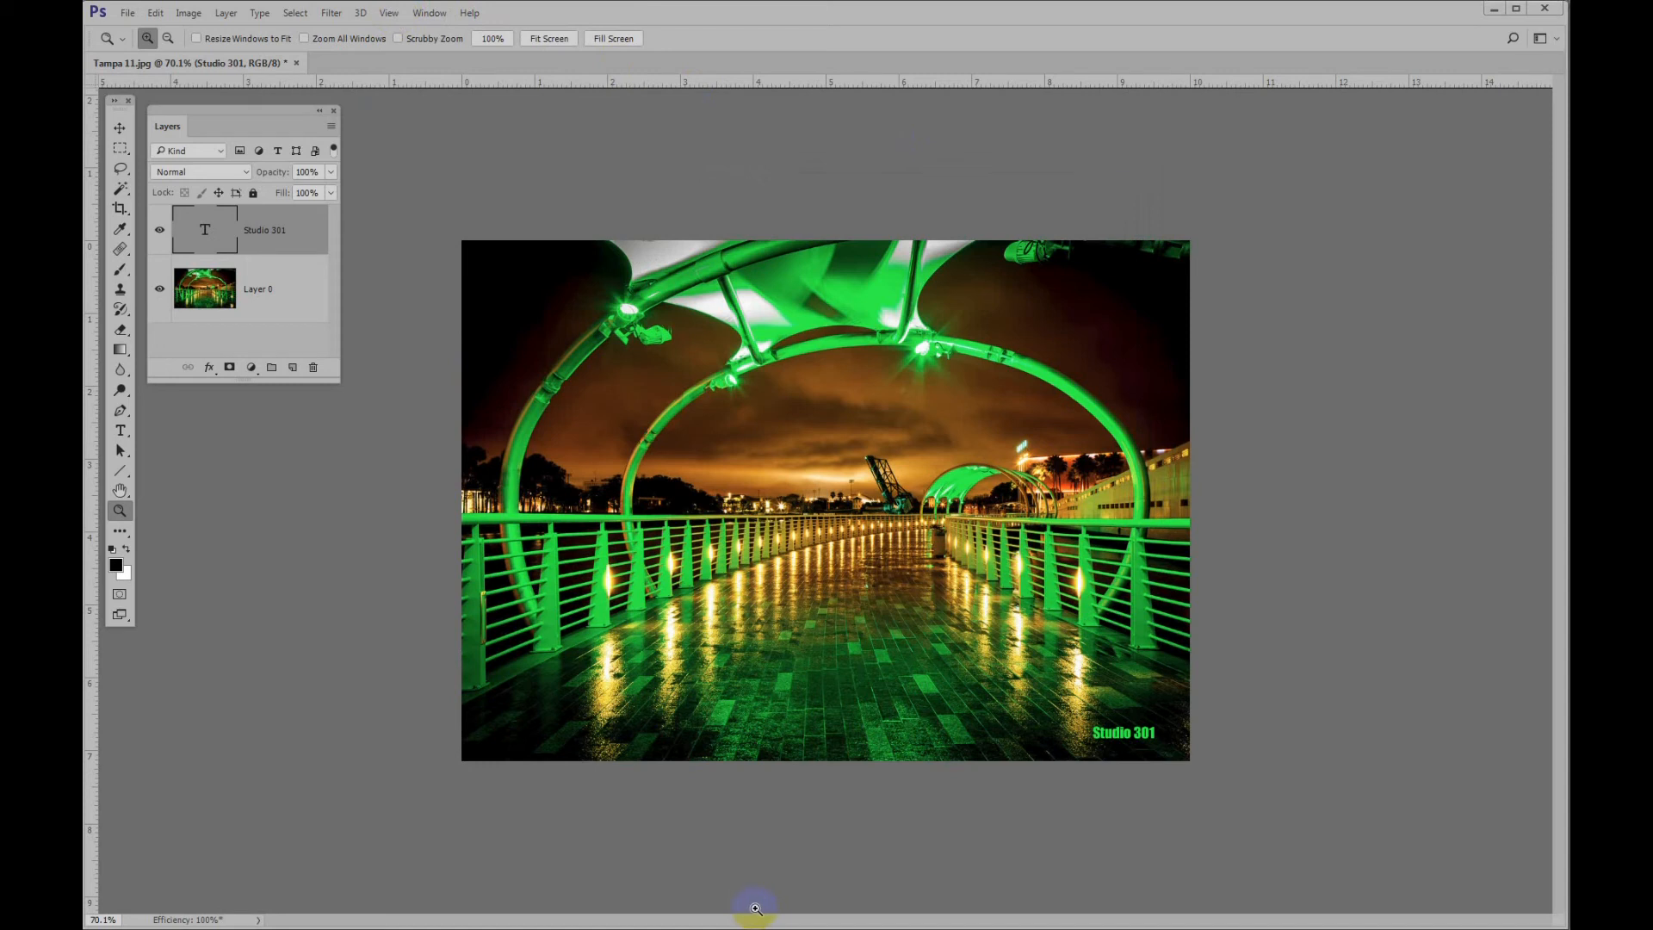
mouse_move(1117, 457)
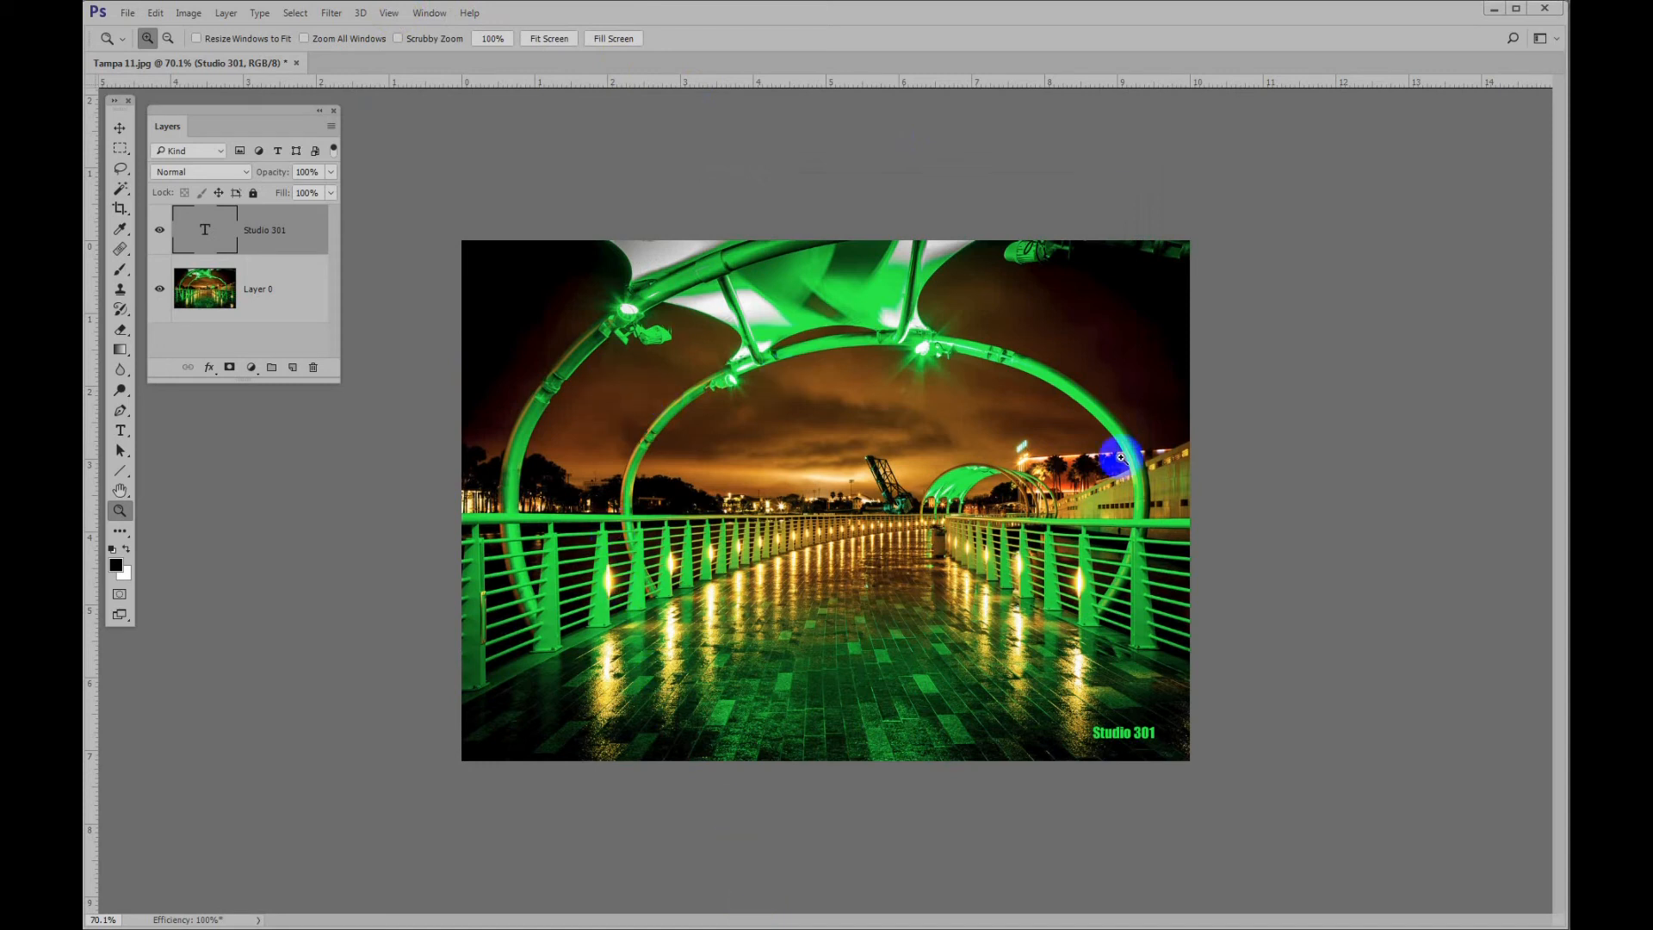
mouse_move(187, 13)
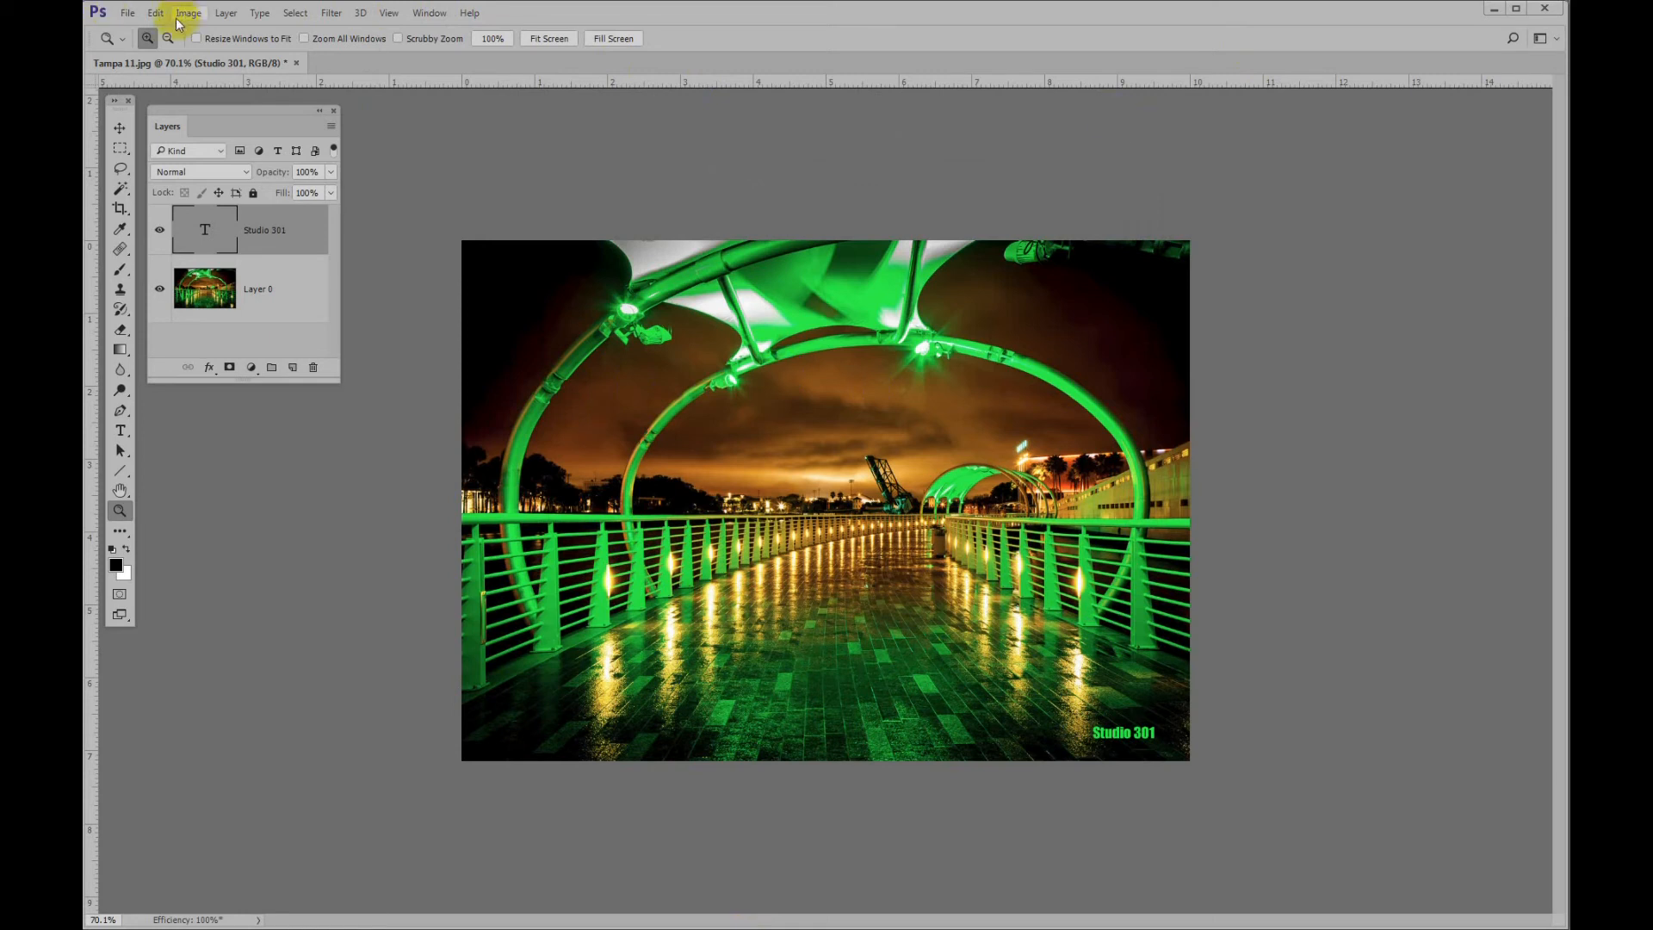
click(188, 13)
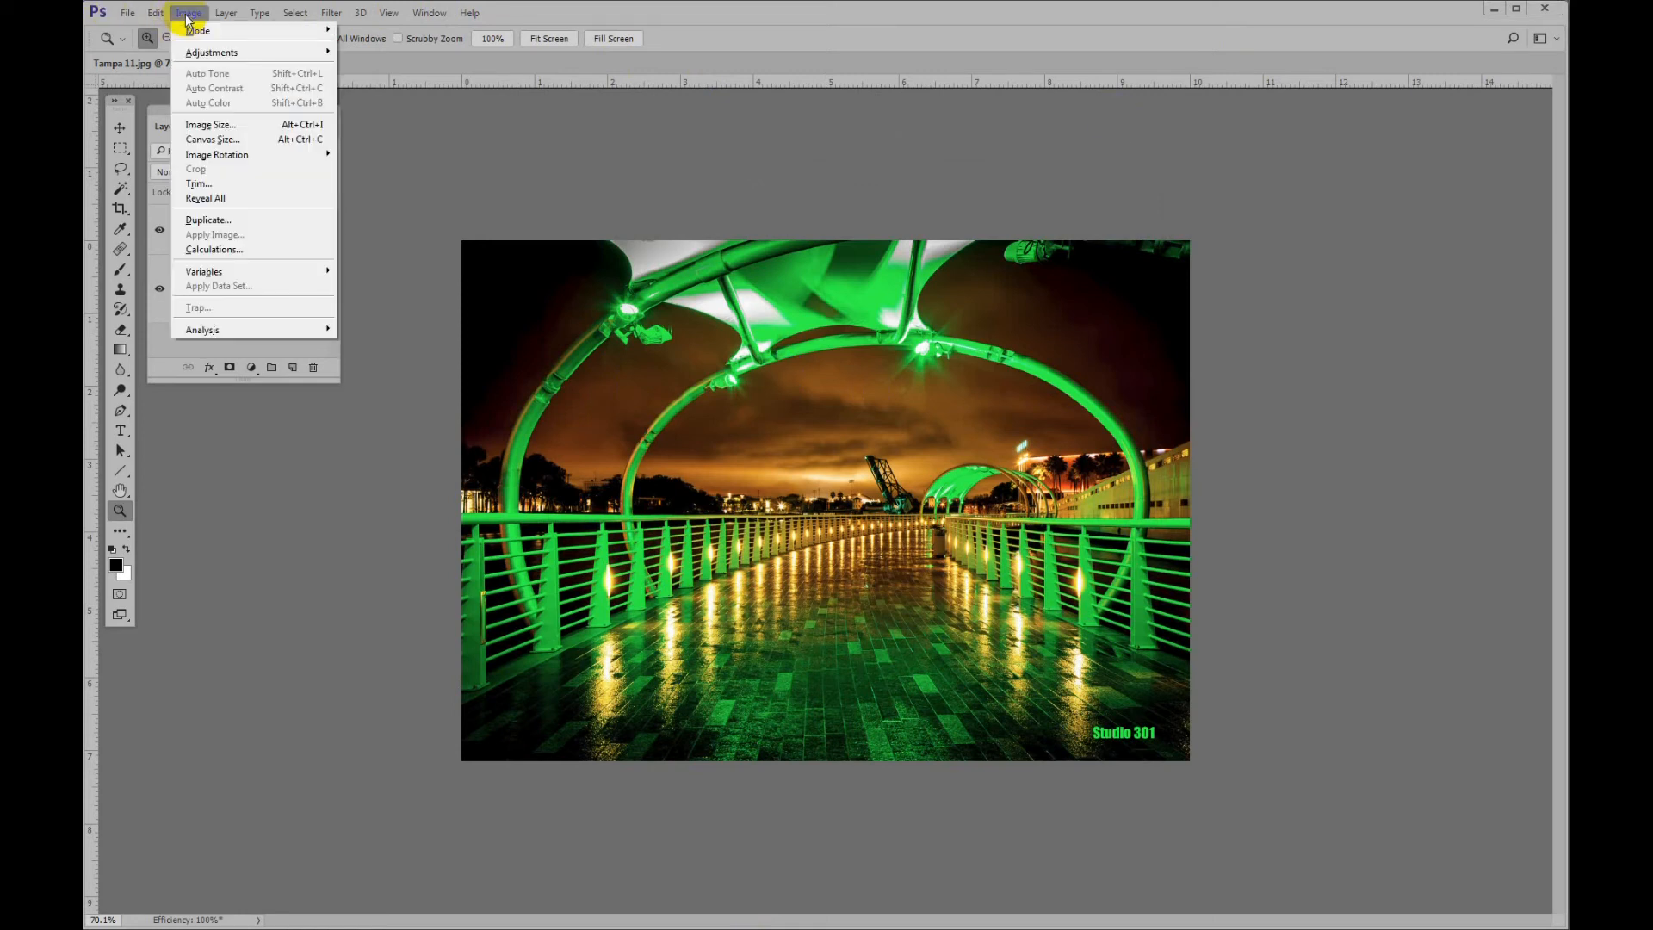
mouse_move(221, 139)
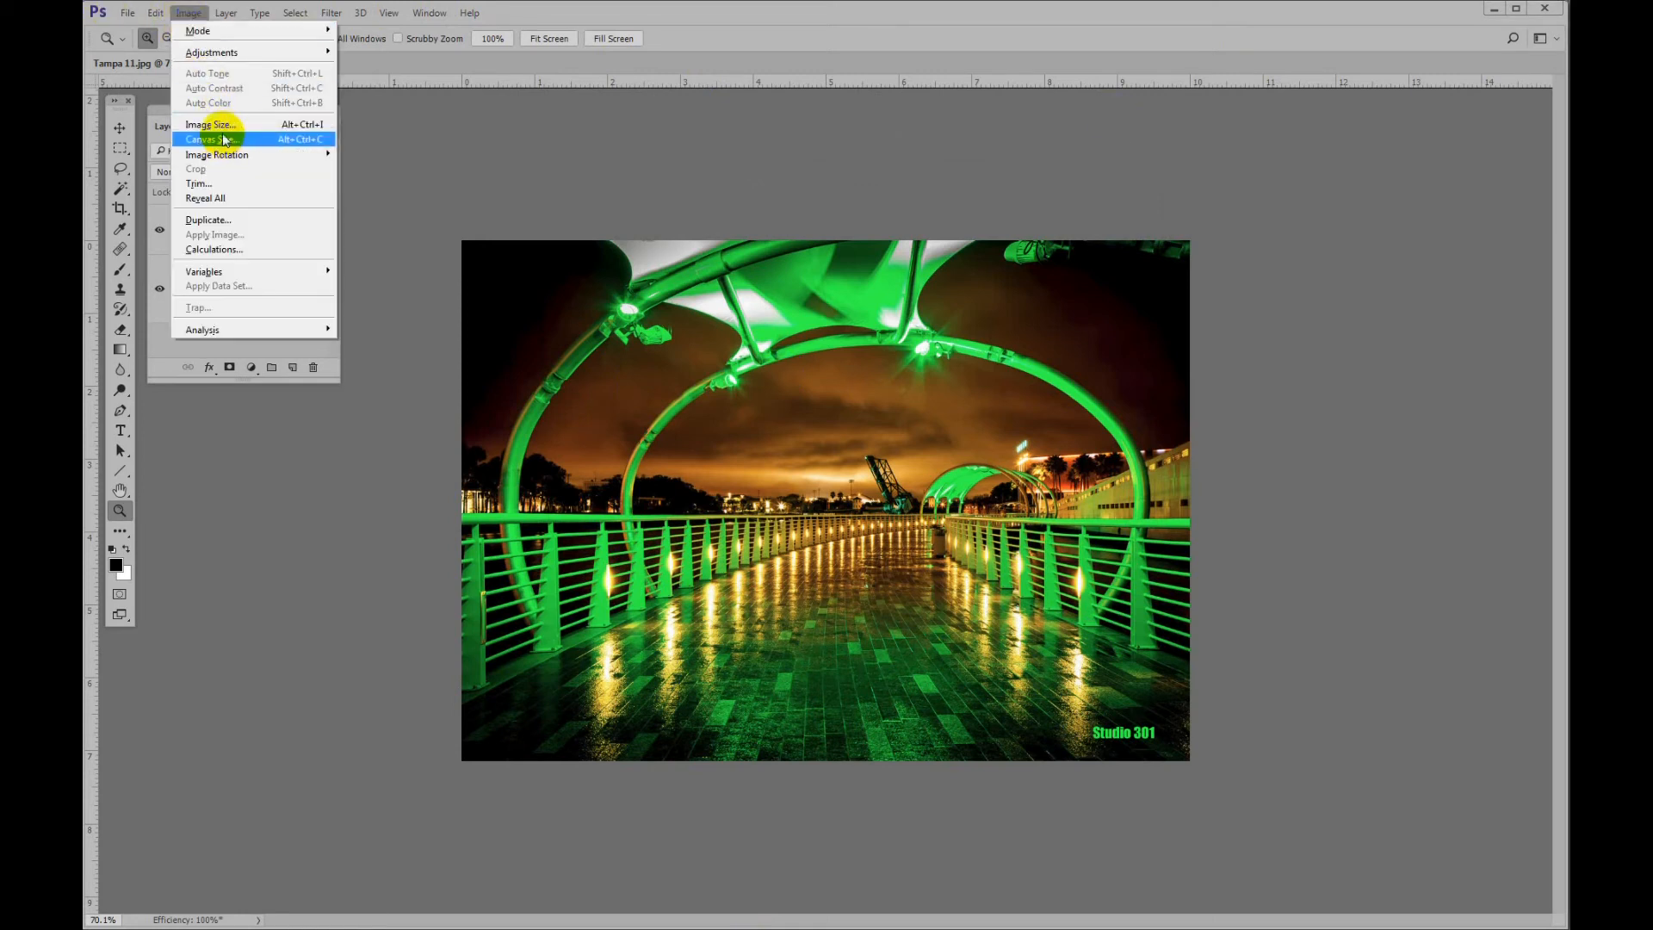
click(210, 124)
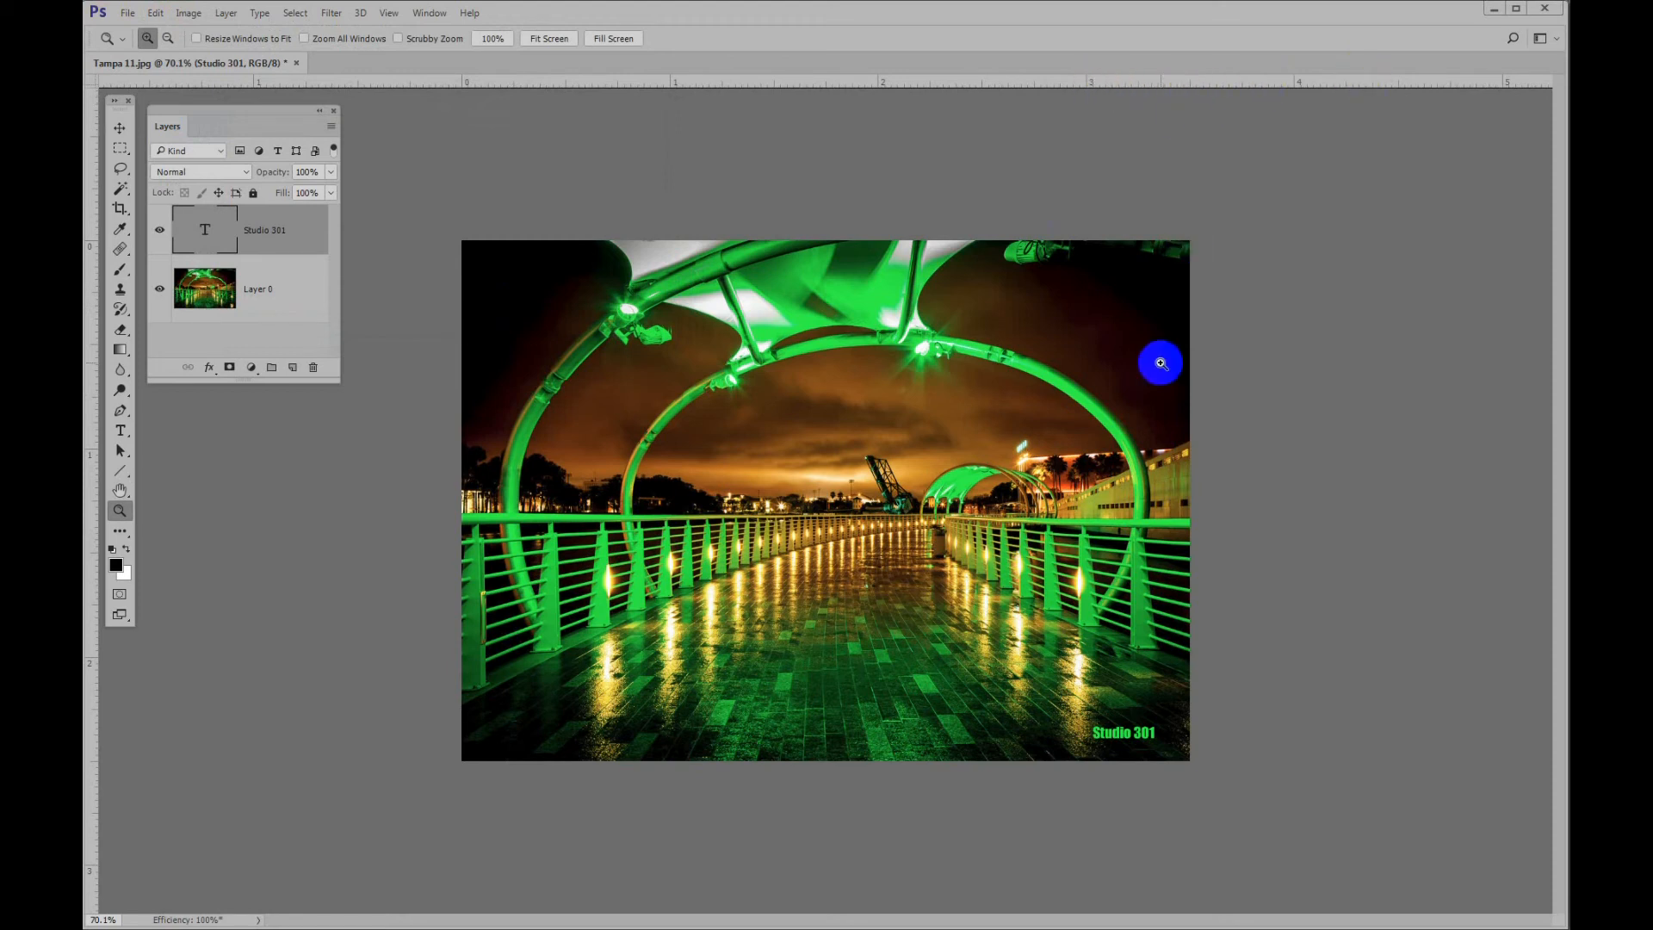
mouse_move(98, 780)
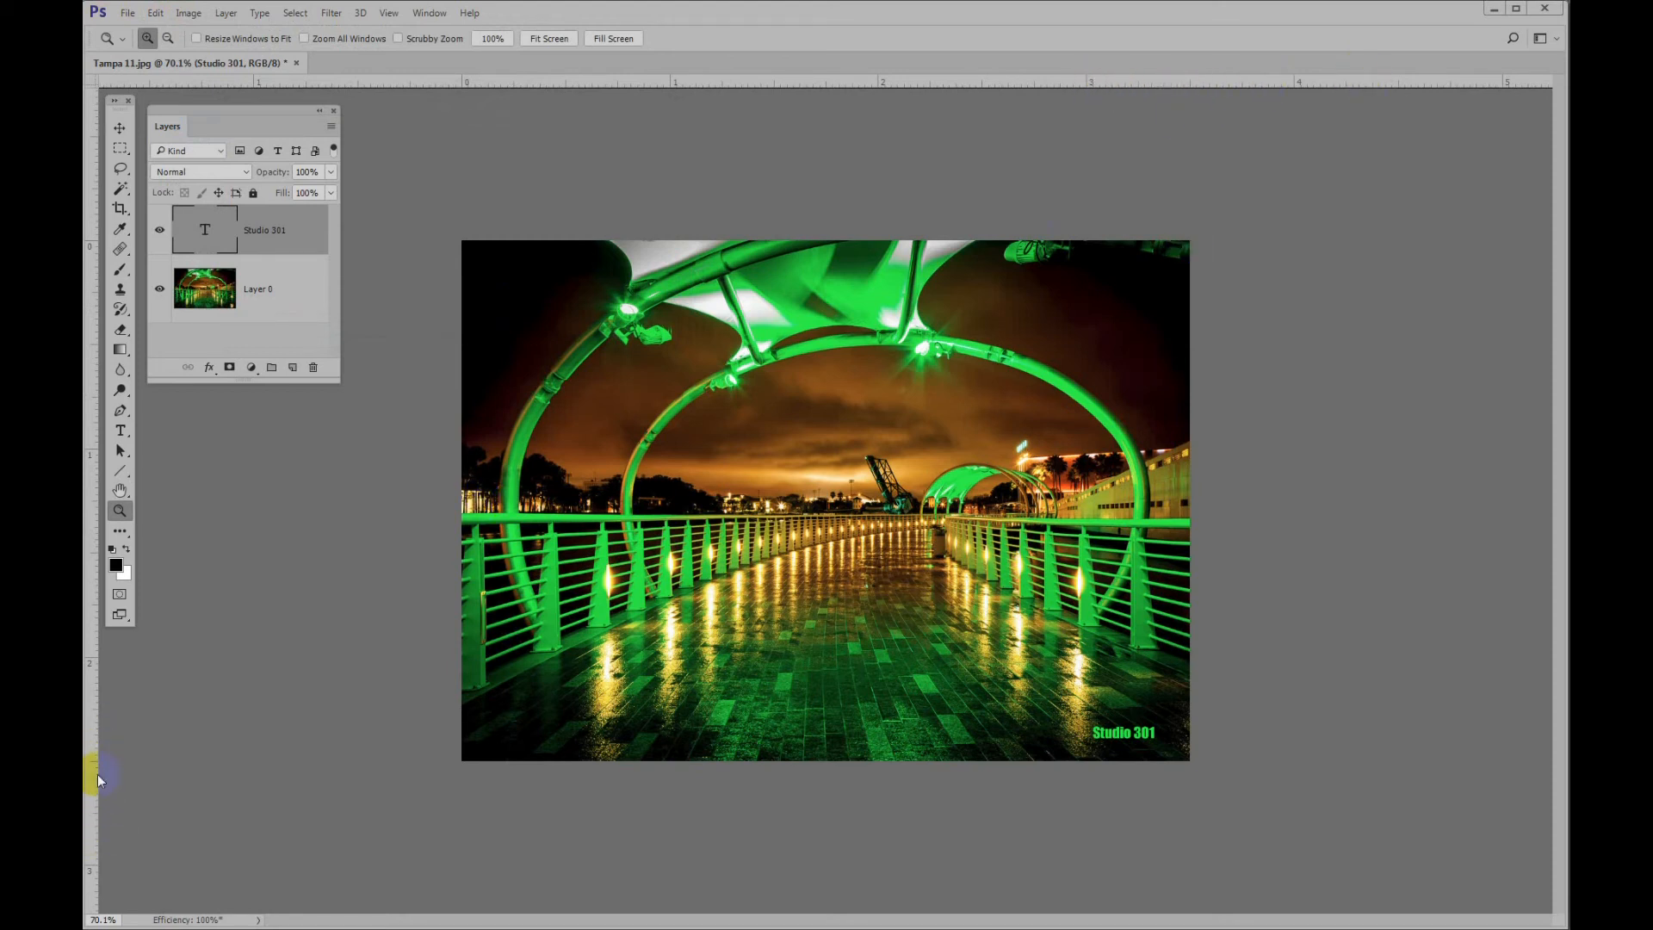
Step: Display the photo at its actual print size, now a small 24.5% view
click(751, 398)
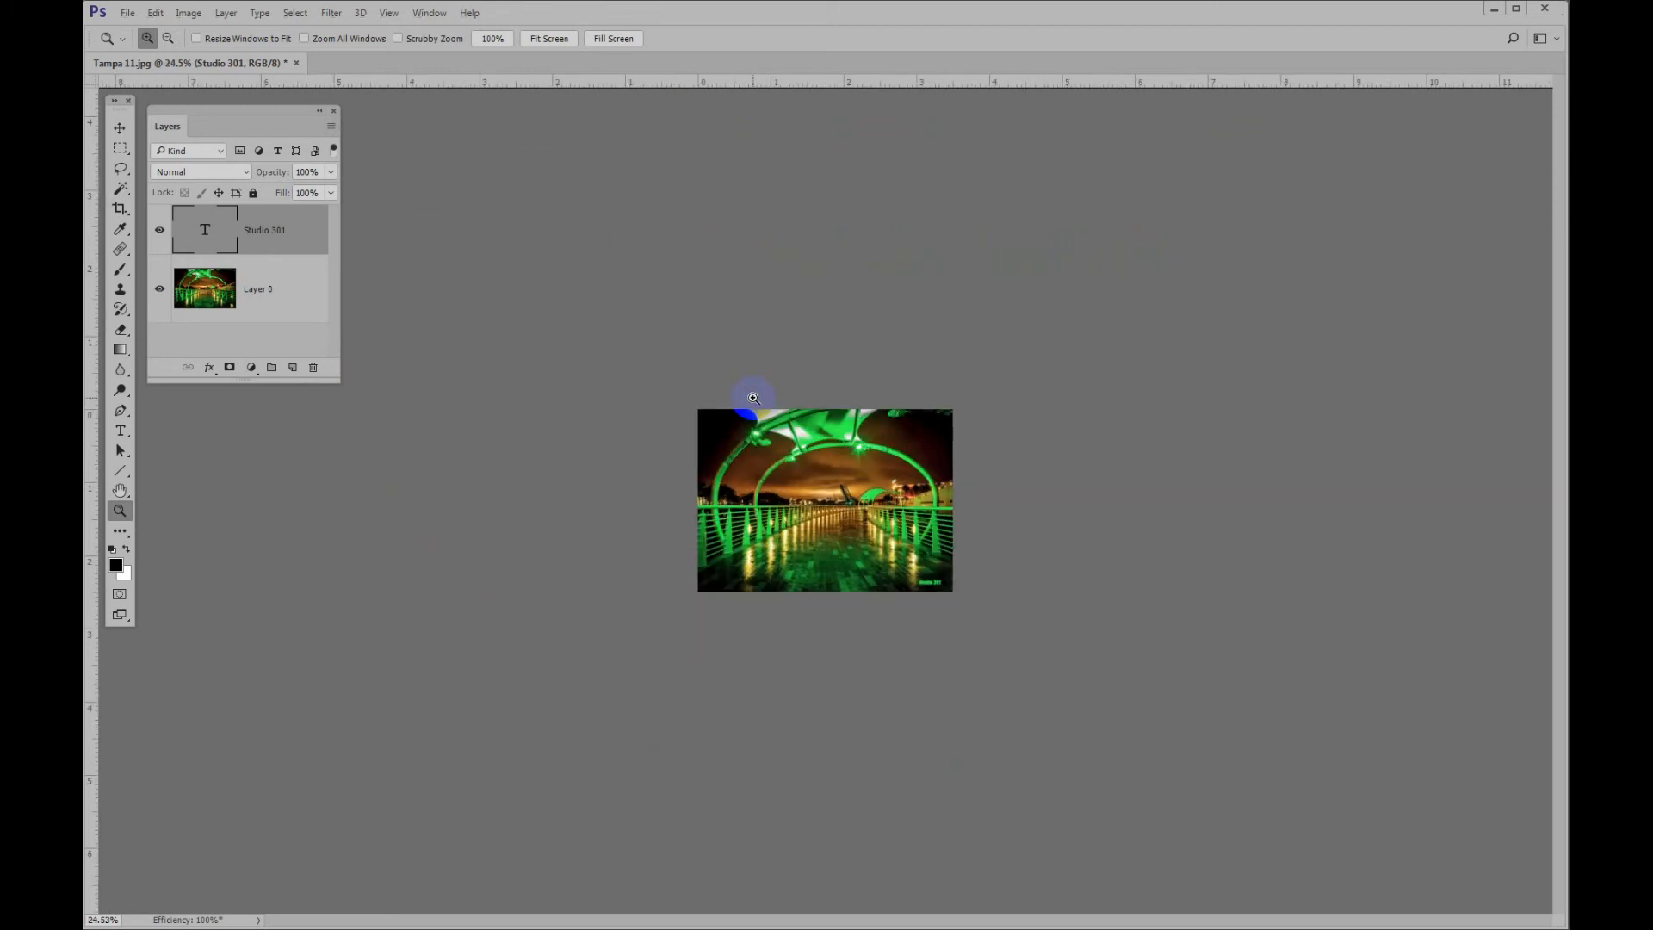
mouse_move(728, 569)
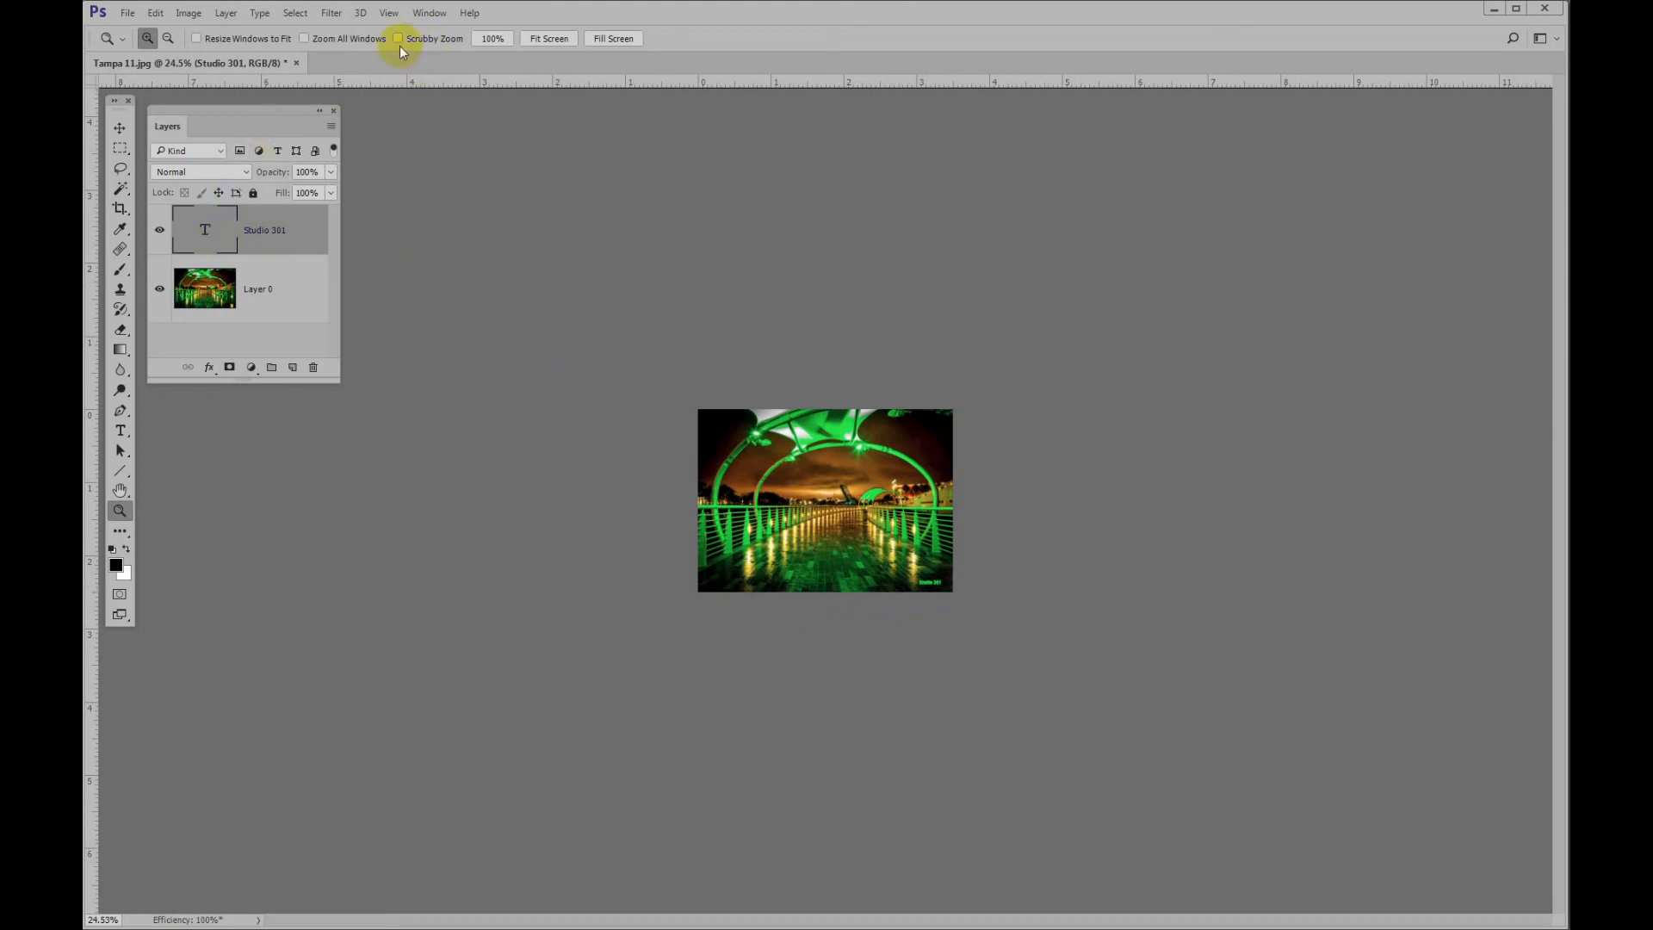
Step: Select the 'Studio 301' text and choose a larger font size
click(121, 431)
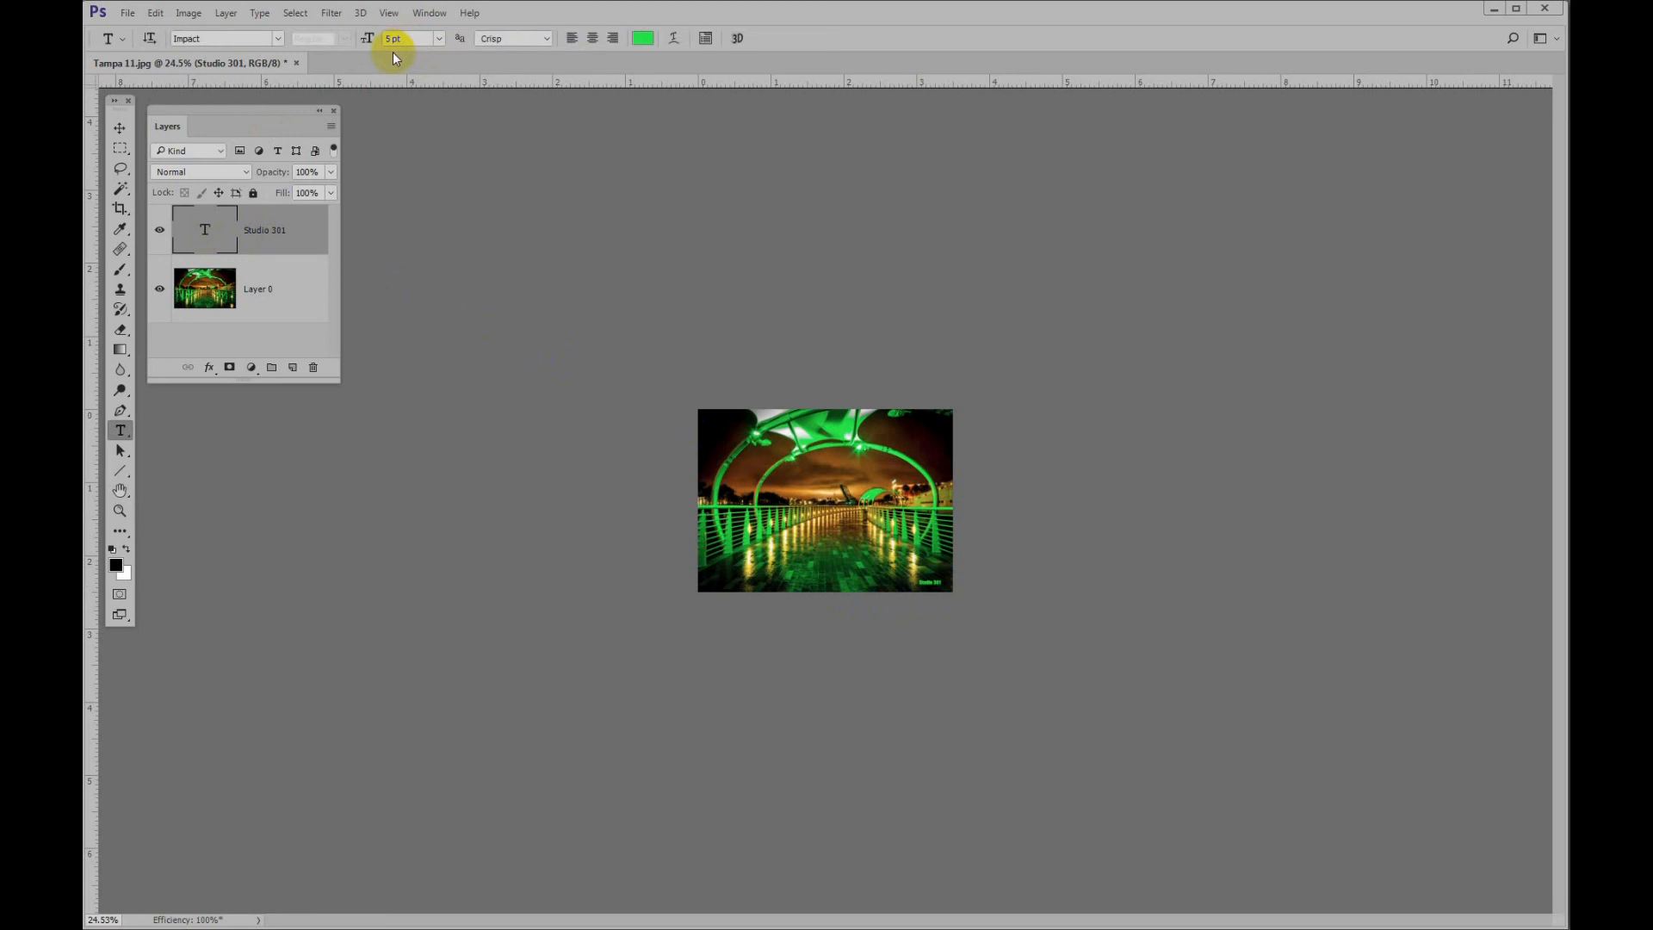
click(403, 38)
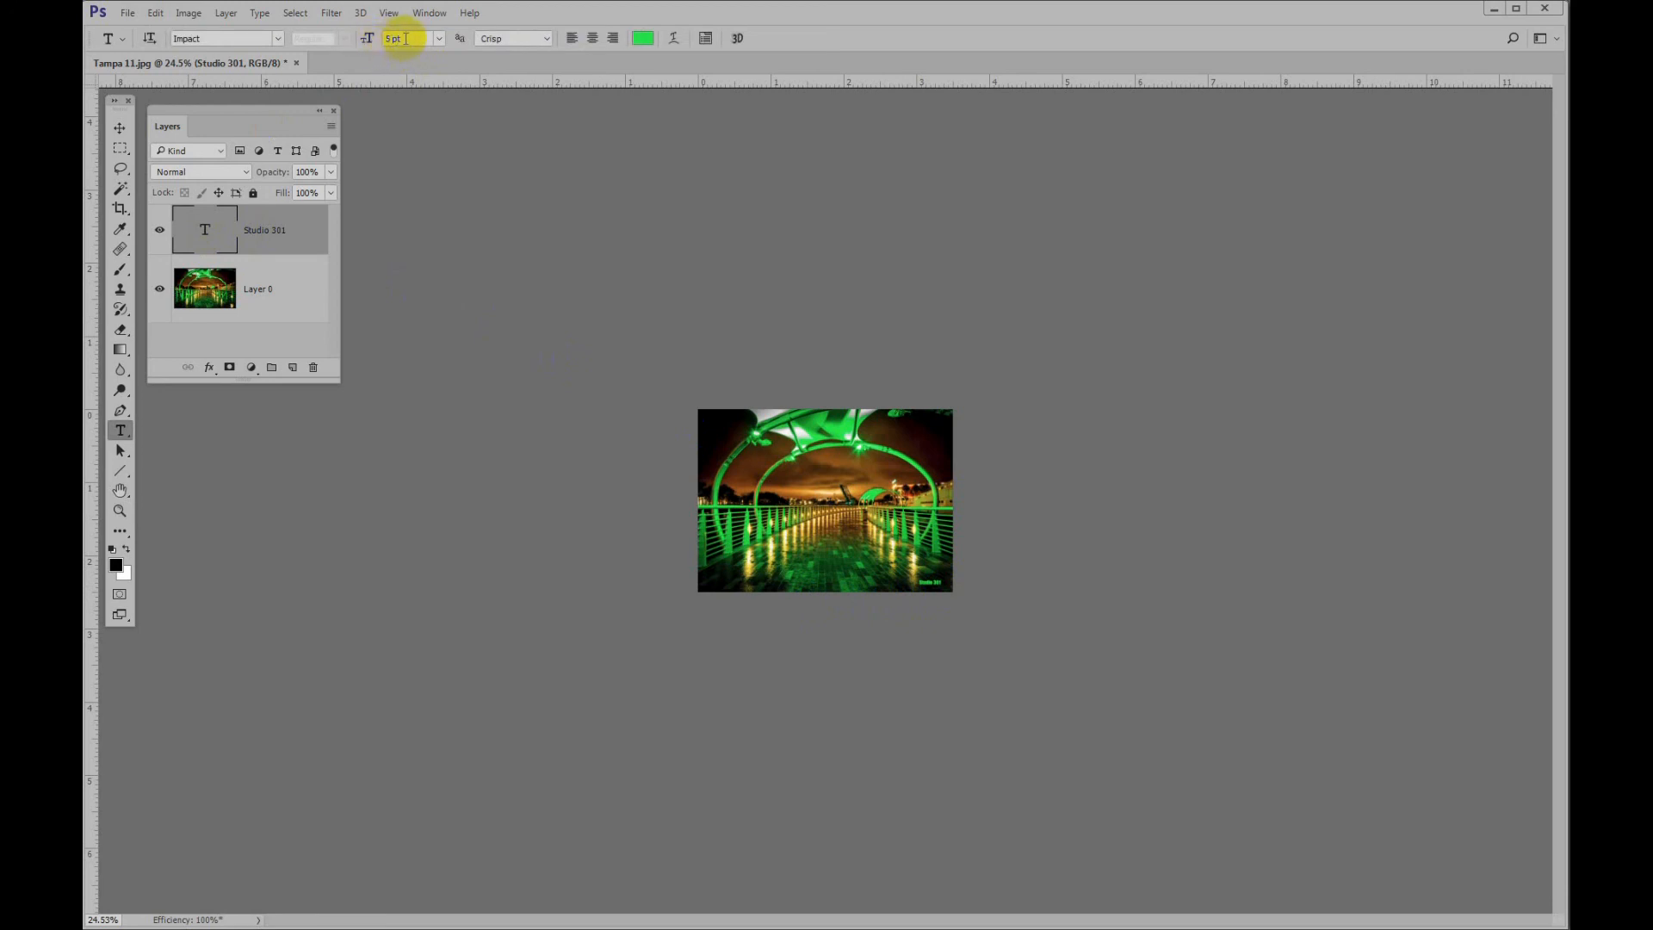
click(369, 39)
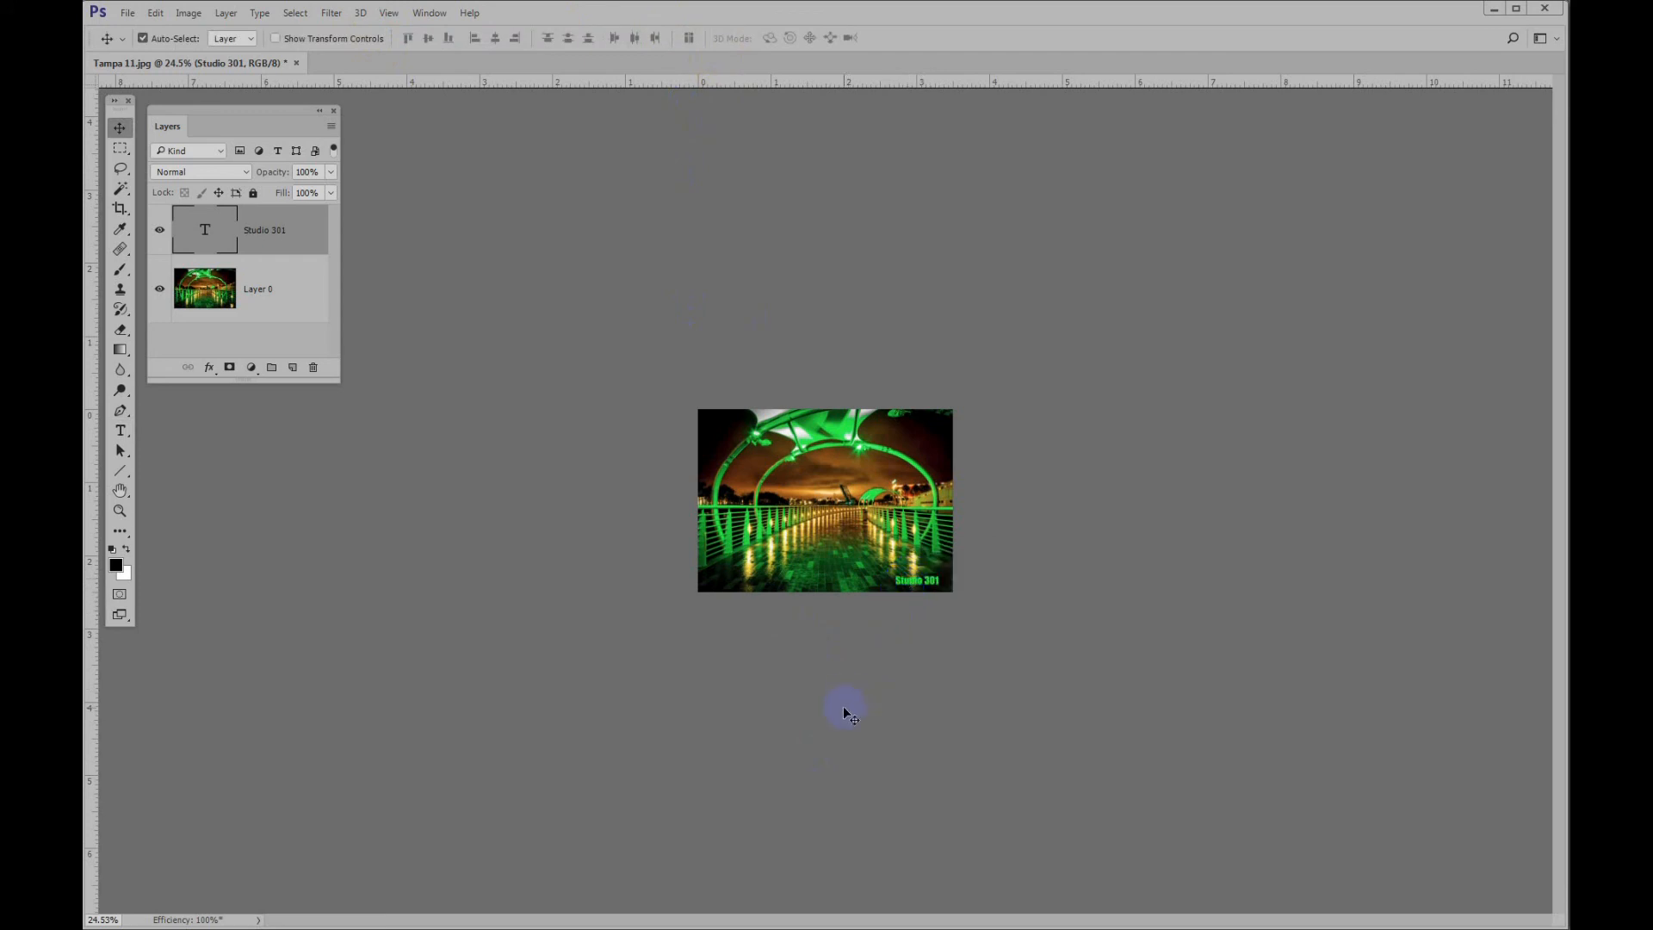
mouse_move(824, 755)
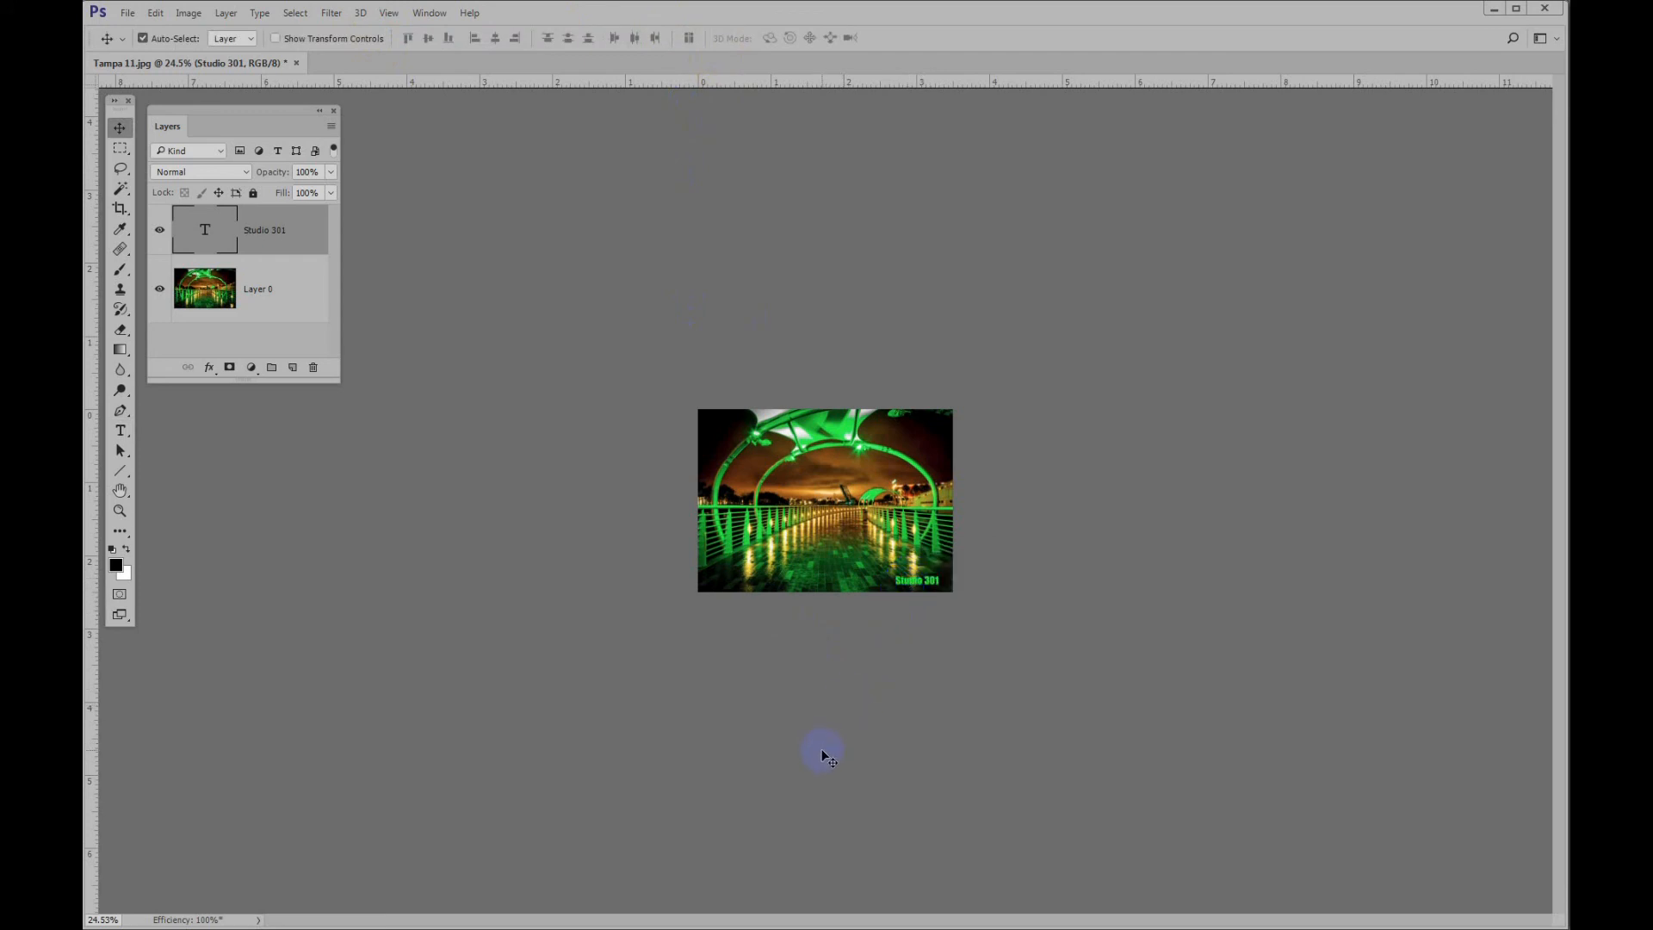